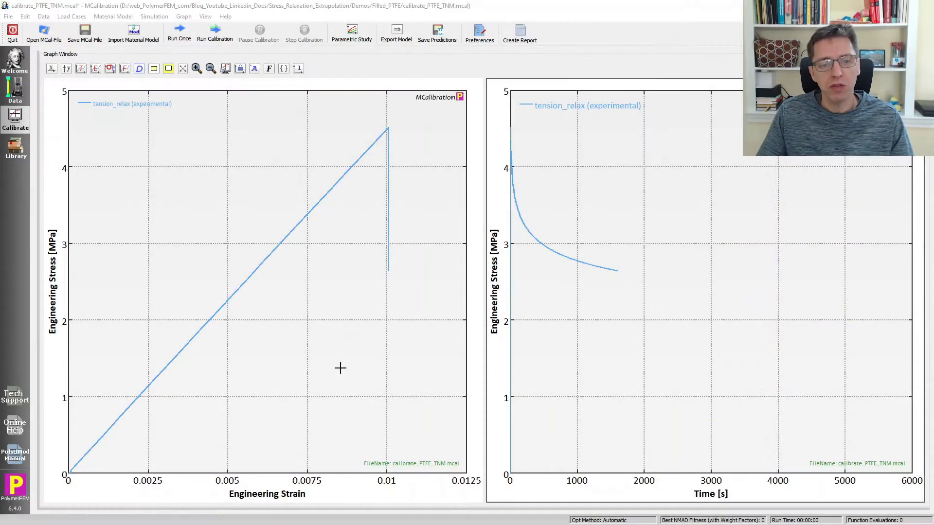
{"action": "mouse_move", "coordinate": [505, 123]}
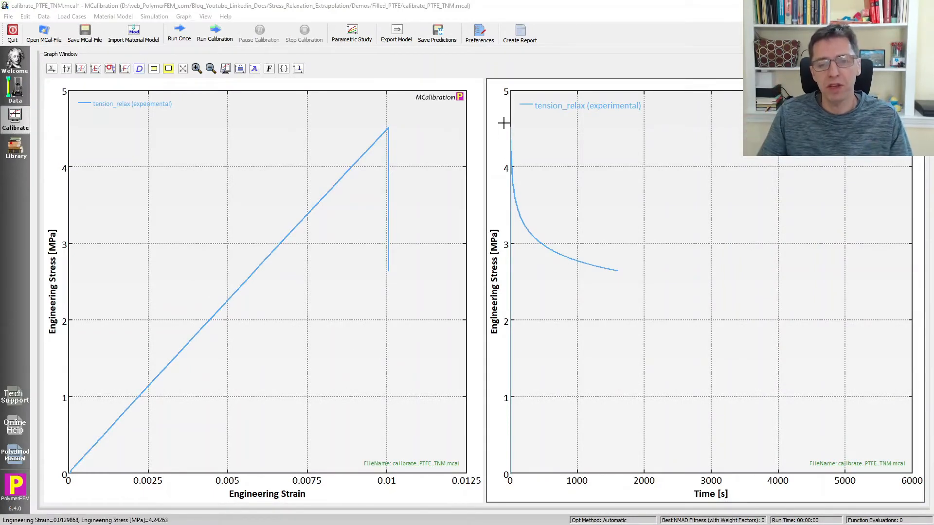
{"action": "mouse_move", "coordinate": [407, 129]}
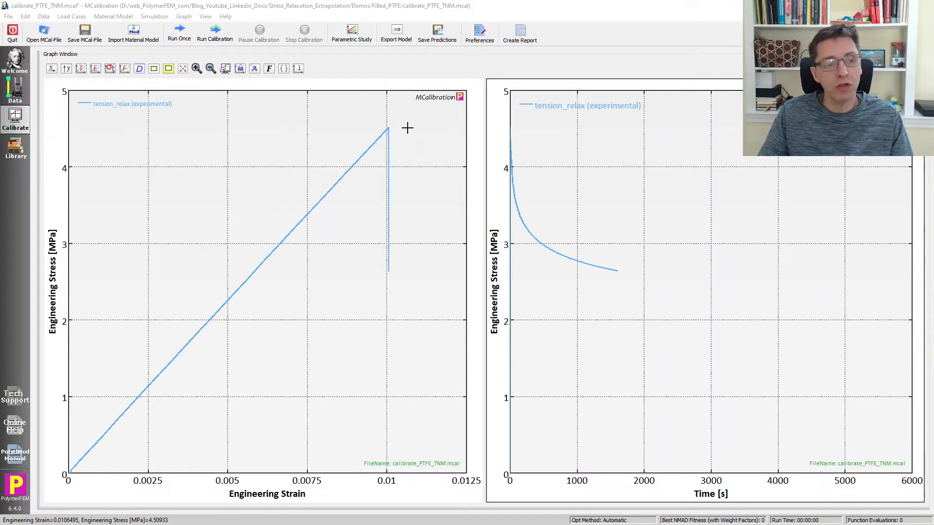
{"action": "mouse_move", "coordinate": [368, 116]}
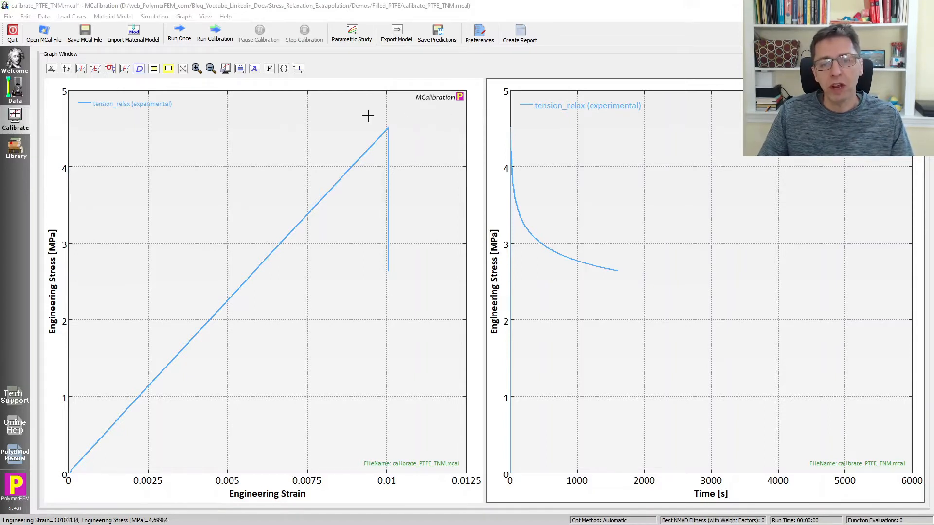
{"action": "mouse_move", "coordinate": [381, 262]}
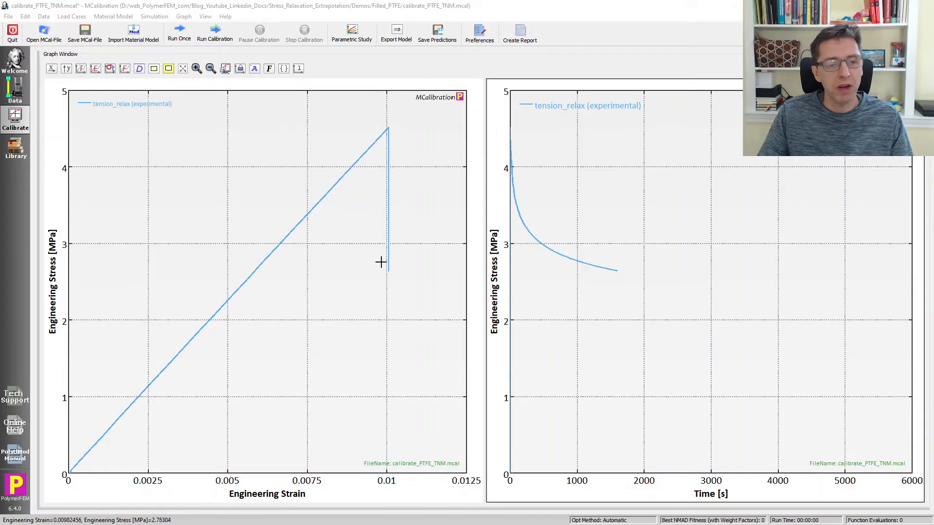
{"action": "mouse_move", "coordinate": [382, 274]}
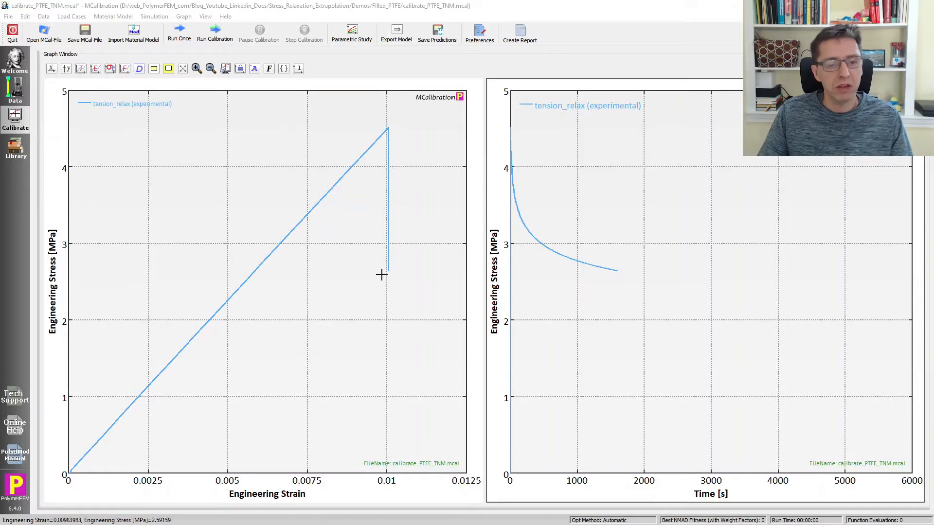
{"action": "mouse_move", "coordinate": [385, 272]}
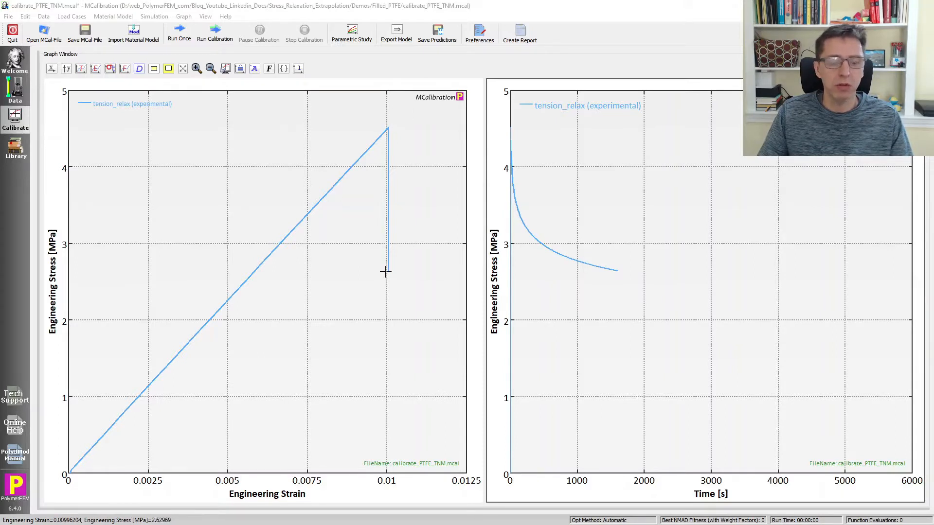
{"action": "mouse_move", "coordinate": [617, 281]}
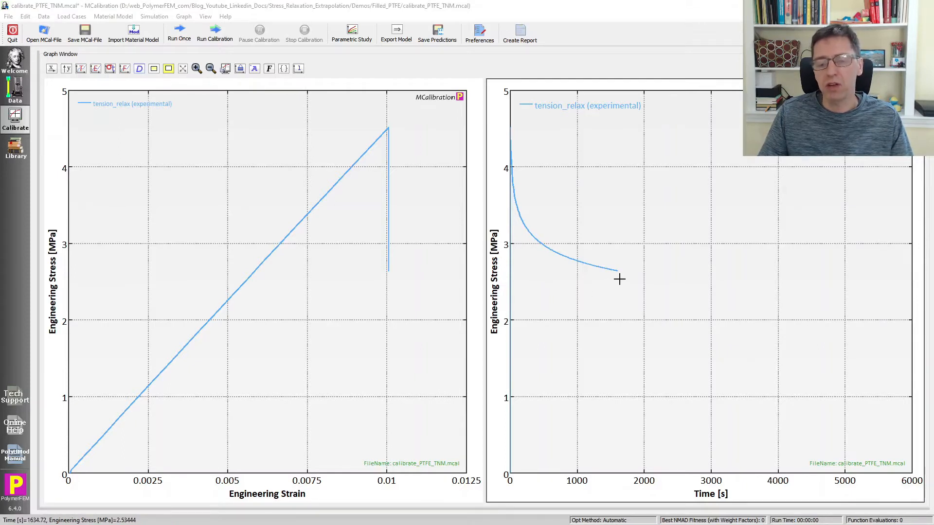
{"action": "mouse_move", "coordinate": [545, 213]}
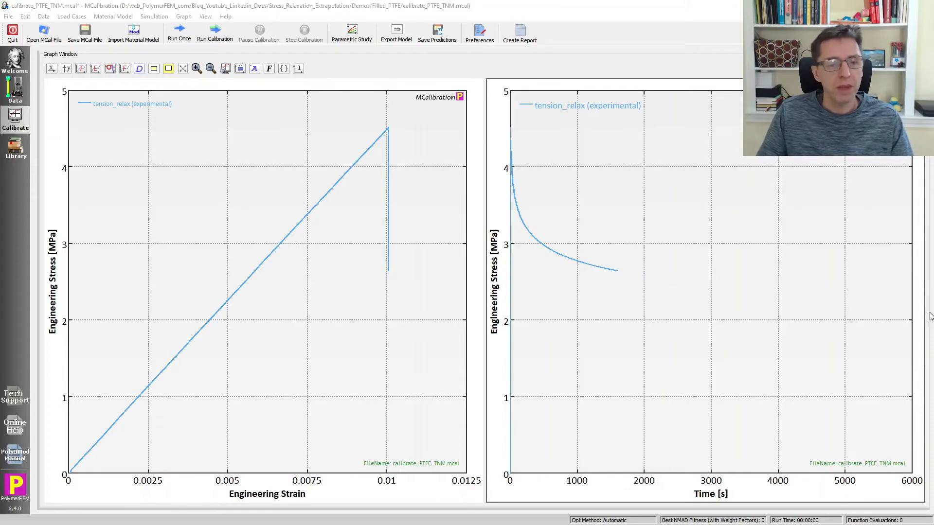
{"action": "mouse_move", "coordinate": [458, 282]}
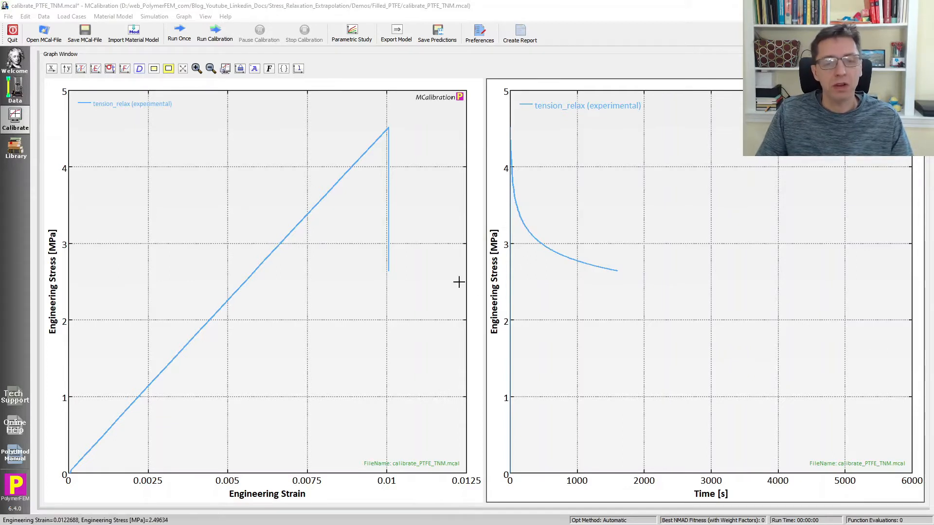
Plot all eight experimental load cases, highlighting compression-cyclic-2 and tension_relax.
{"action": "left_click", "coordinate": [14, 119]}
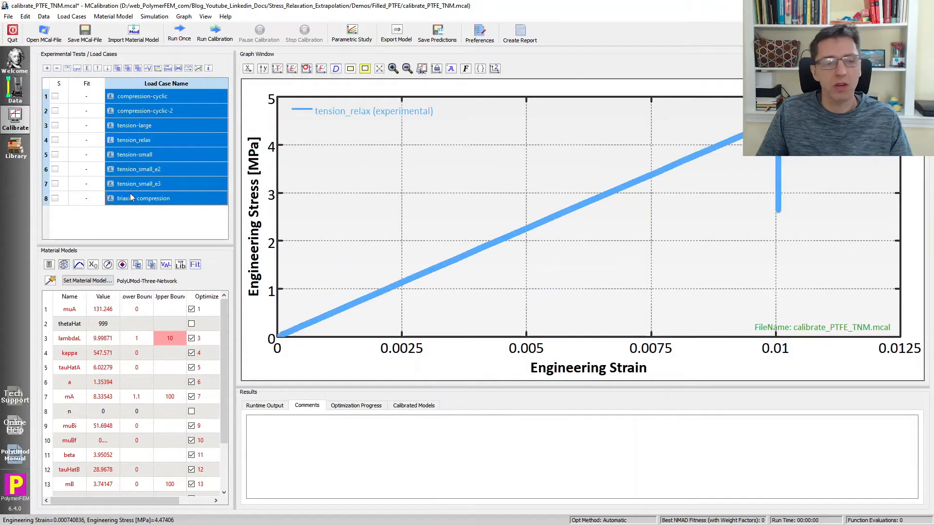
{"action": "left_click", "coordinate": [913, 68]}
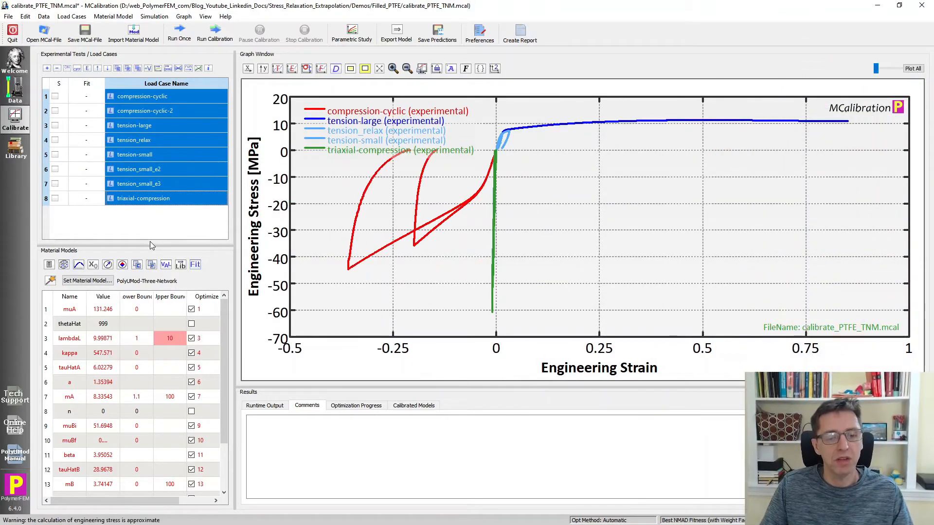
{"action": "mouse_move", "coordinate": [415, 191]}
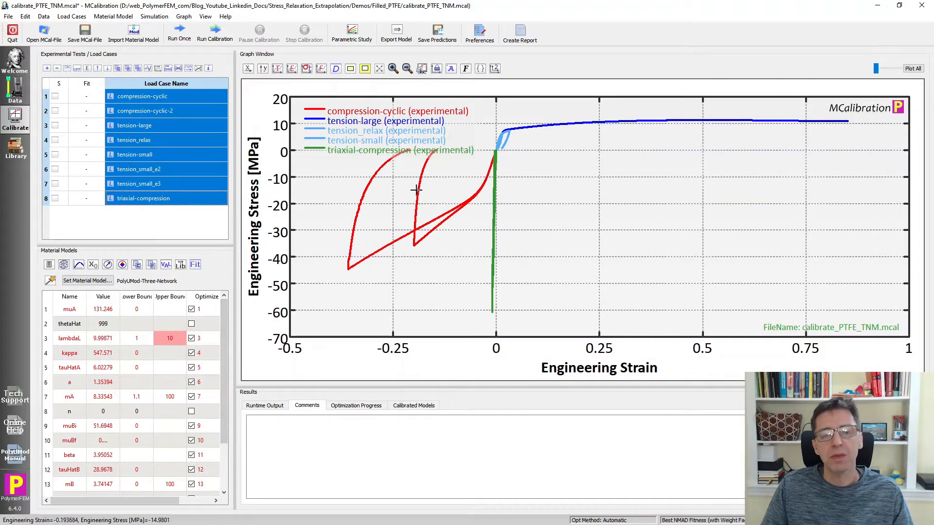
{"action": "mouse_move", "coordinate": [165, 101]}
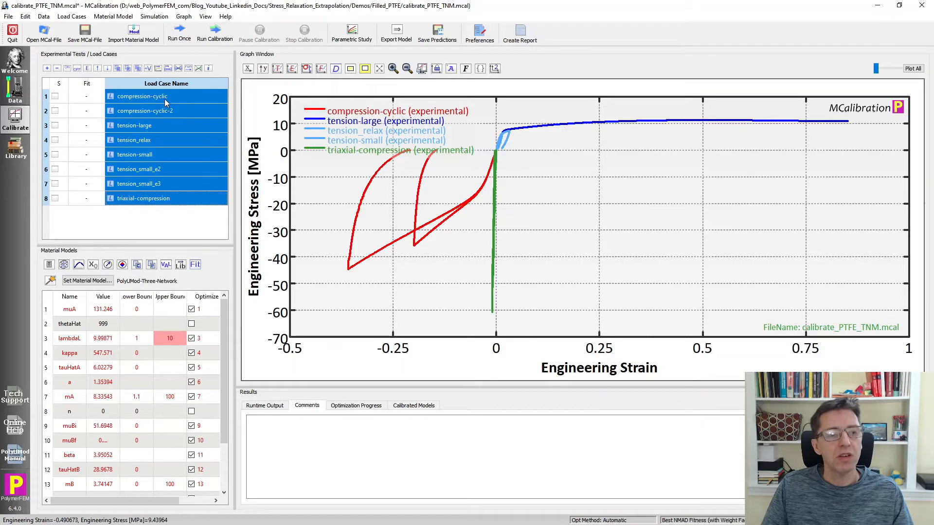
{"action": "left_click", "coordinate": [143, 110]}
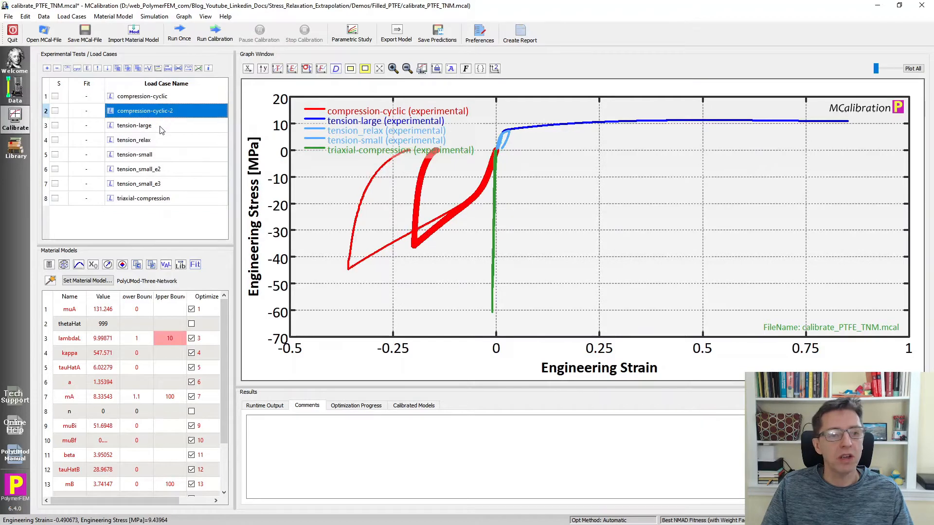
{"action": "left_click", "coordinate": [133, 139]}
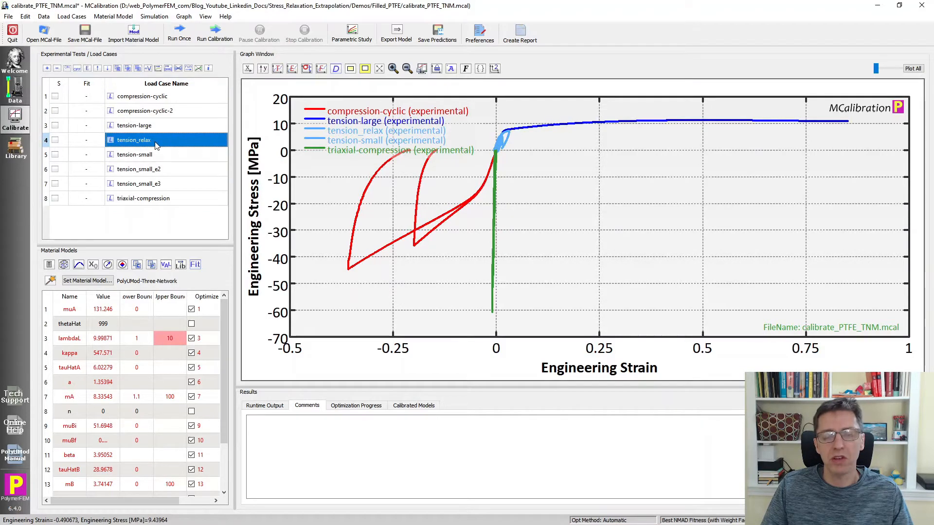
{"action": "mouse_move", "coordinate": [161, 221]}
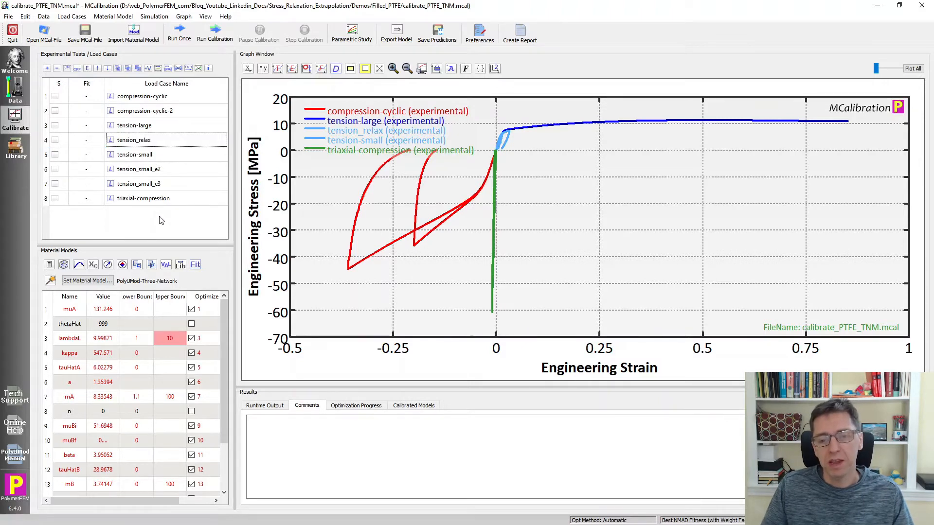
{"action": "mouse_move", "coordinate": [155, 327]}
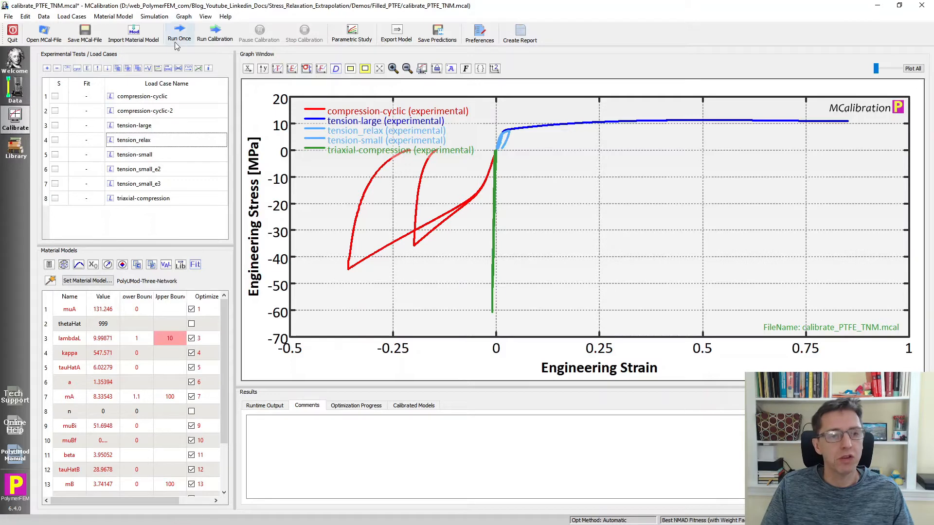
Run the Three-Network model once, inspect triaxial-compression, then deactivate all load cases.
{"action": "left_click", "coordinate": [179, 33]}
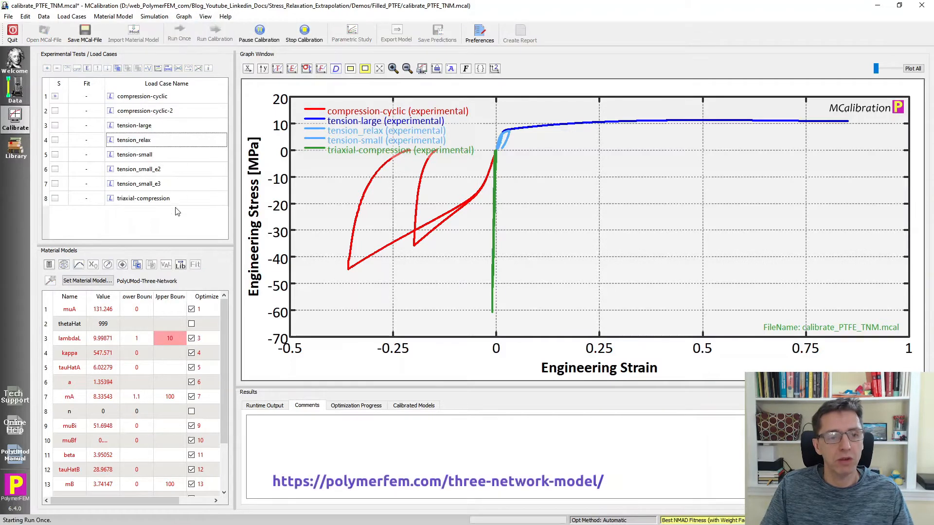
{"action": "left_click", "coordinate": [179, 28]}
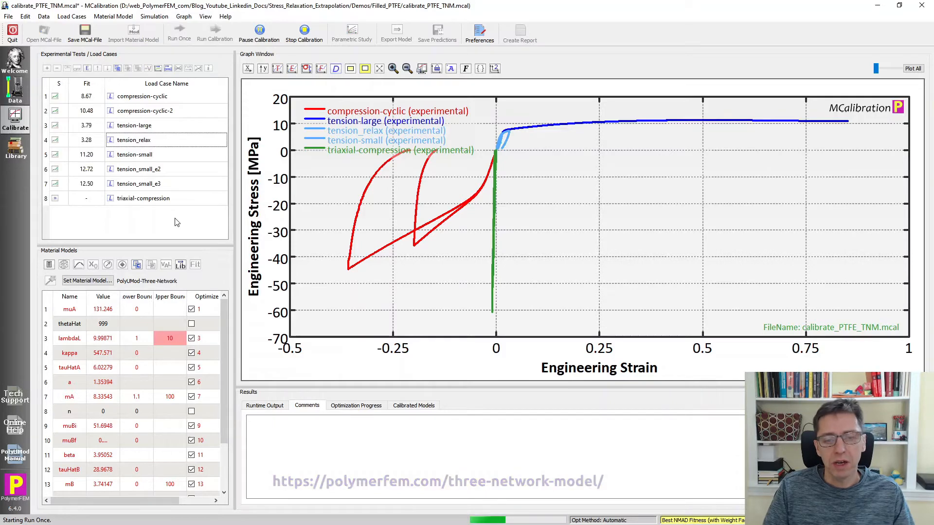
{"action": "left_click", "coordinate": [179, 33]}
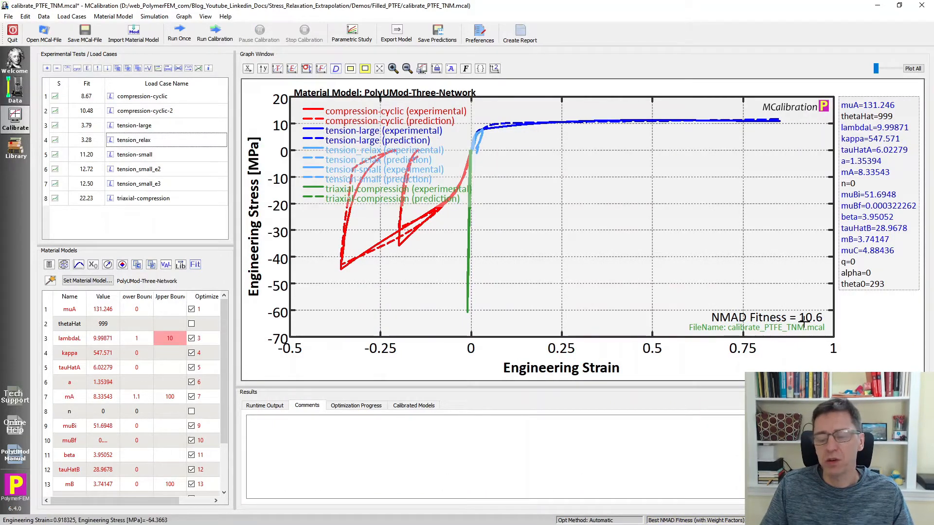
{"action": "mouse_move", "coordinate": [721, 117]}
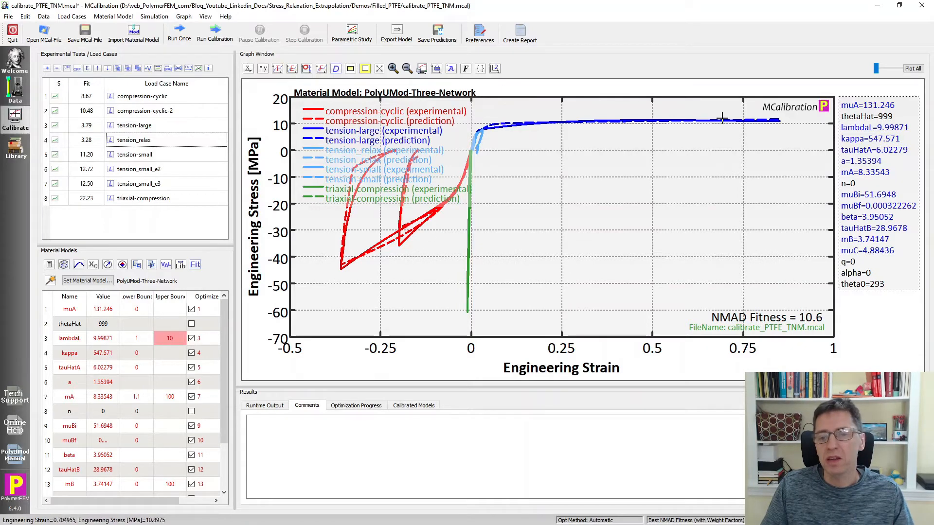
{"action": "mouse_move", "coordinate": [507, 175]}
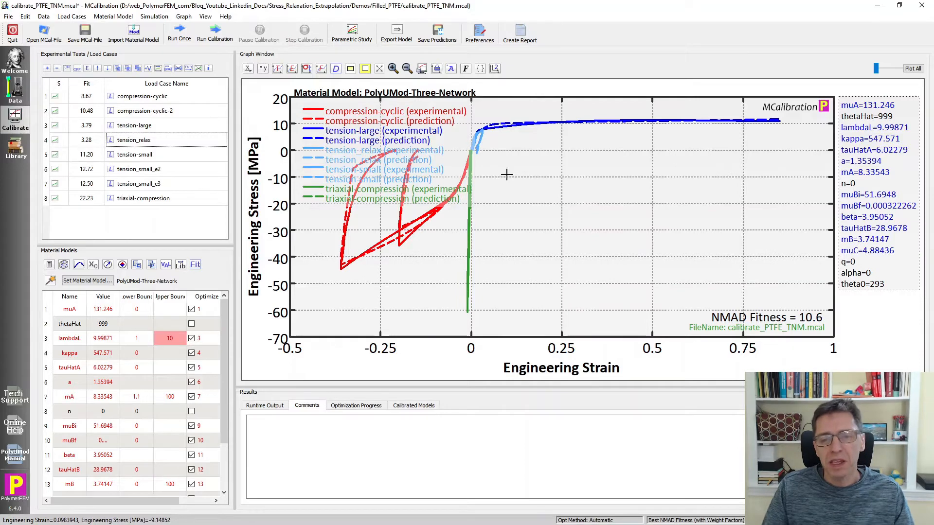
{"action": "left_click", "coordinate": [143, 198]}
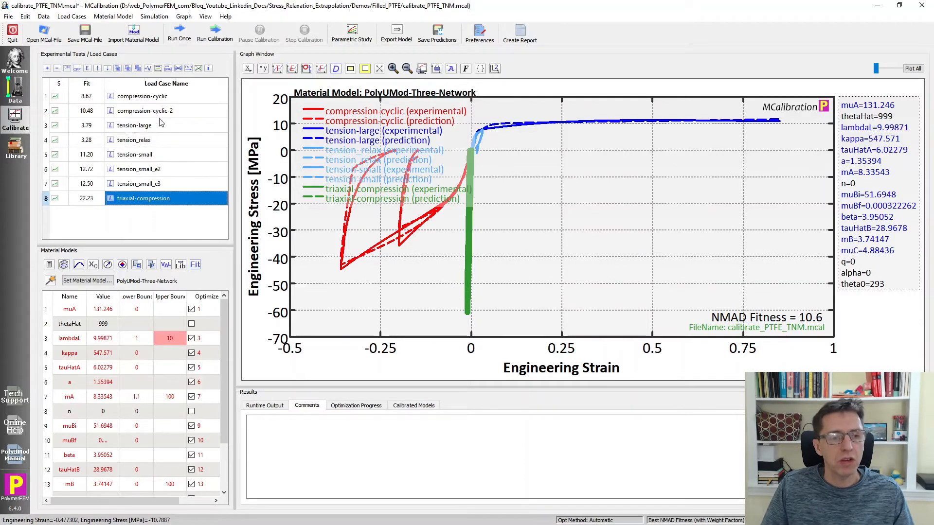
{"action": "left_click", "coordinate": [143, 96]}
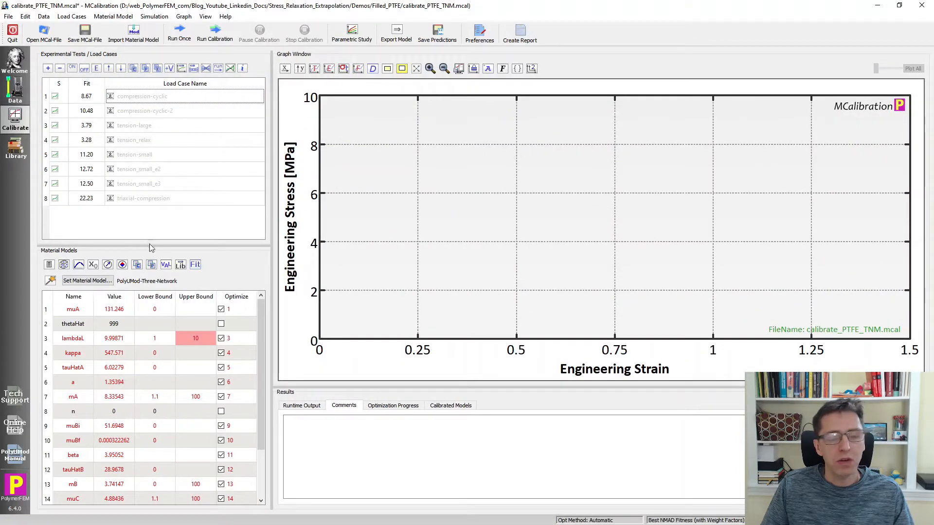
Keep only tension_relax active and bring up its context menu of actions.
{"action": "left_click", "coordinate": [134, 139]}
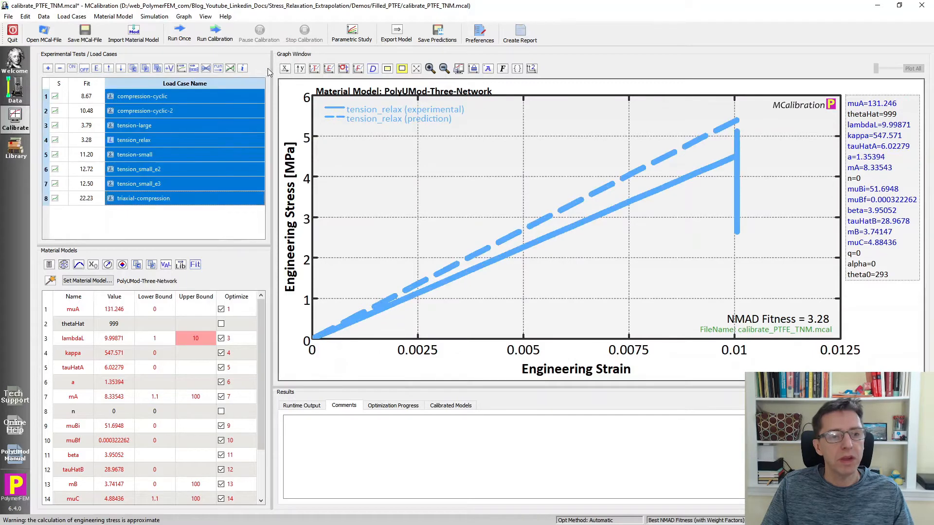
{"action": "left_click", "coordinate": [84, 67]}
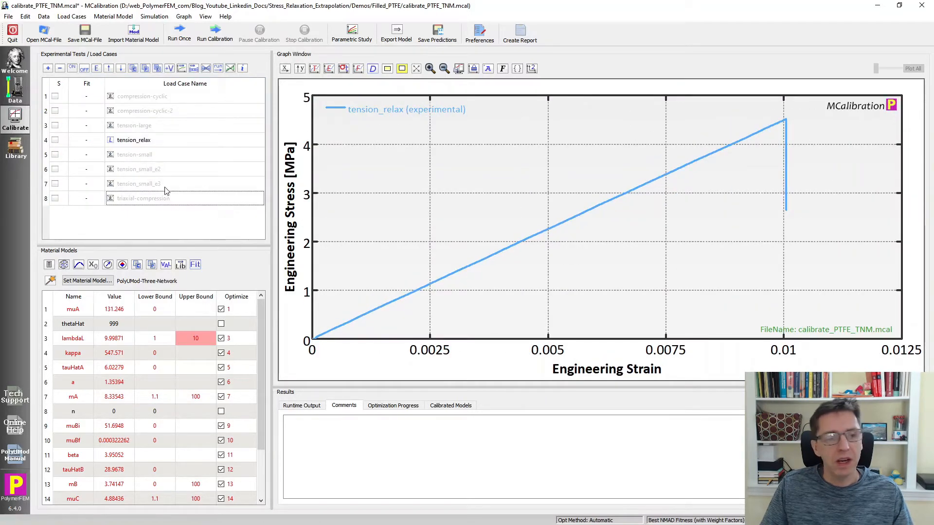
{"action": "left_click", "coordinate": [134, 139]}
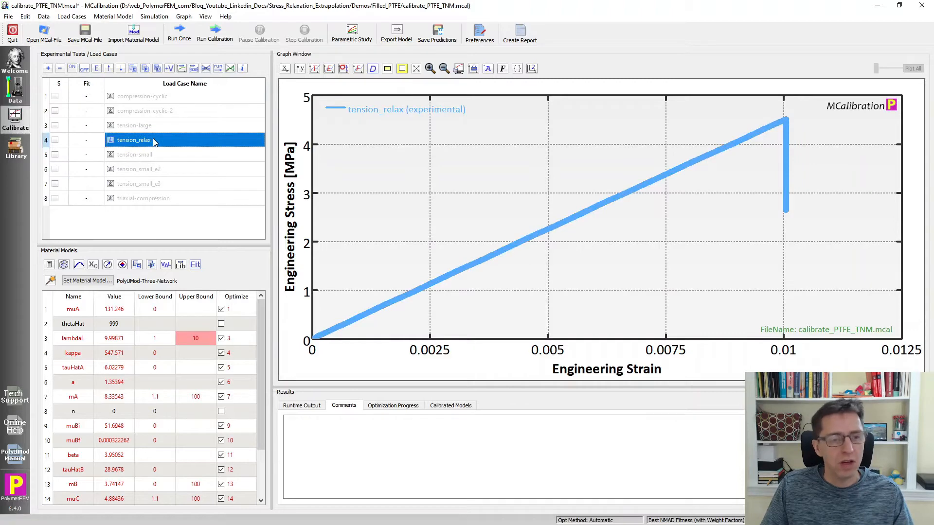
{"action": "right_click", "coordinate": [133, 140]}
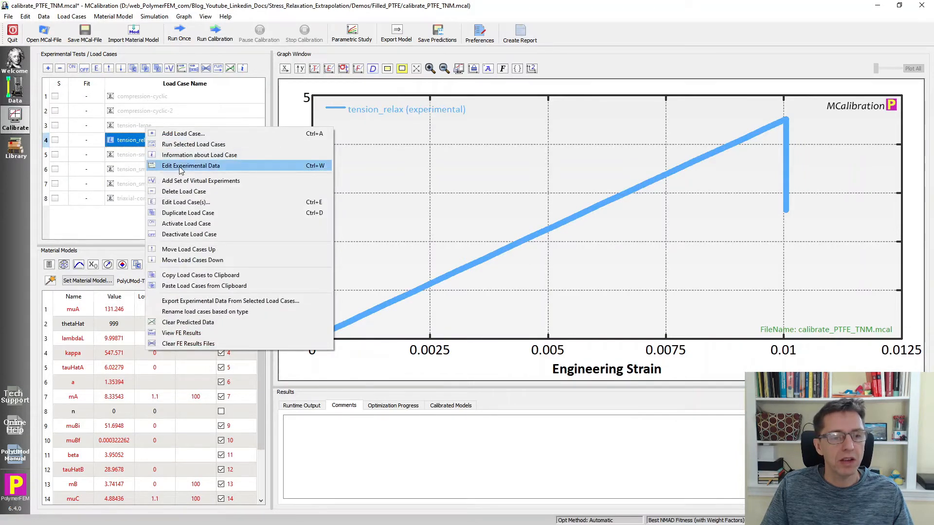
Edit the tension_relax data, plotting true stress against time.
{"action": "left_click", "coordinate": [191, 166]}
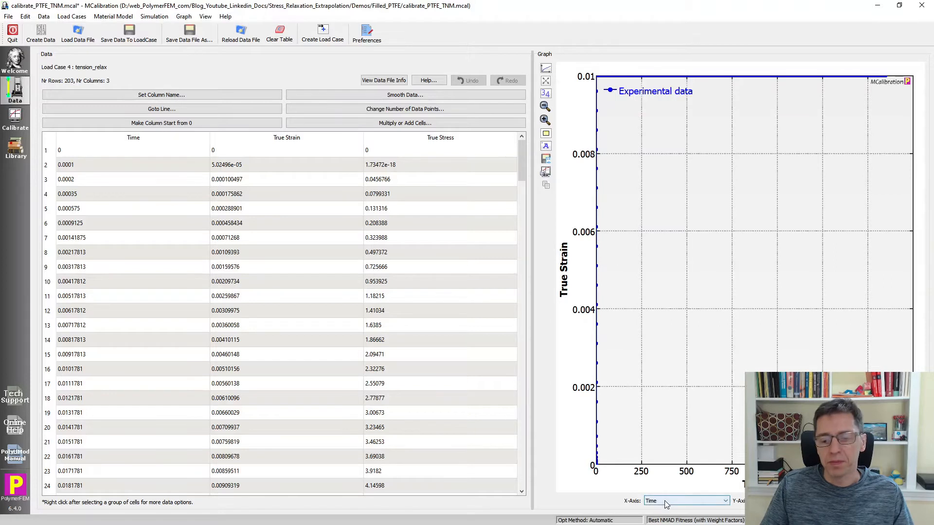
{"action": "left_click", "coordinate": [685, 500]}
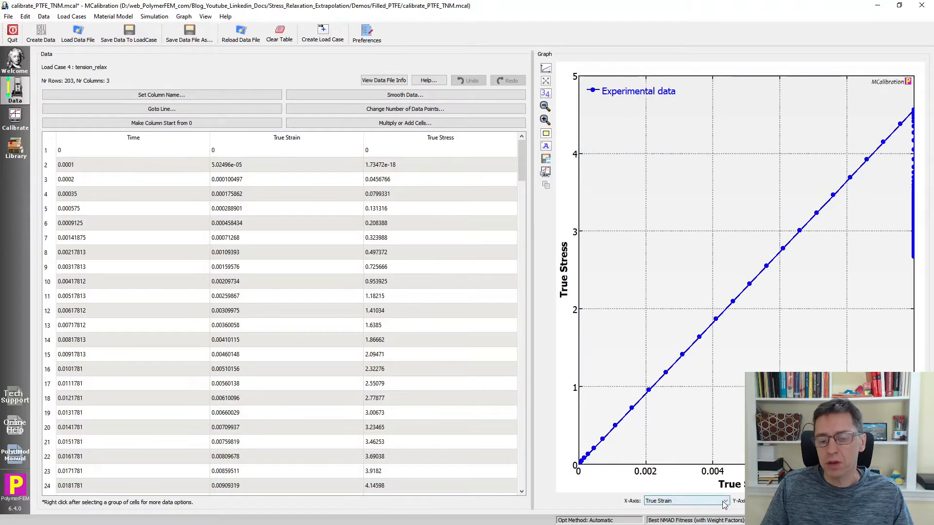
{"action": "left_click", "coordinate": [684, 500]}
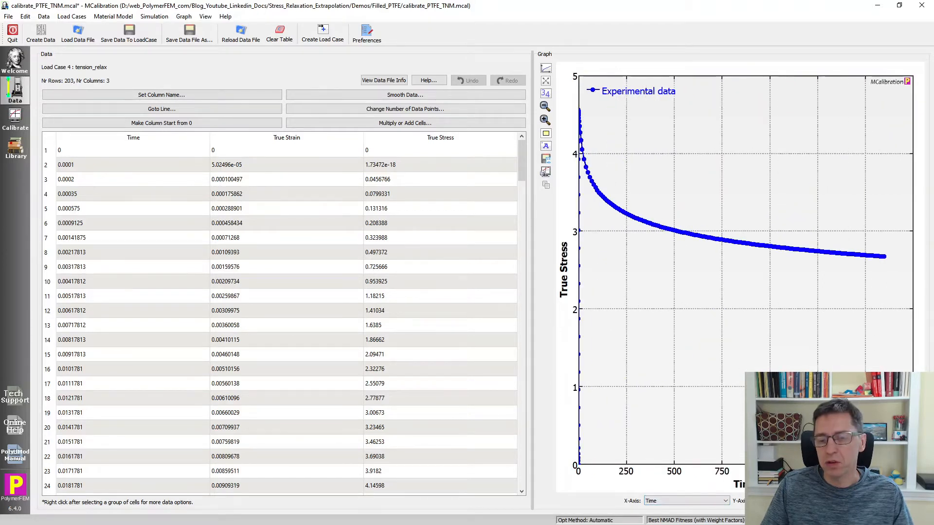
{"action": "mouse_move", "coordinate": [597, 173]}
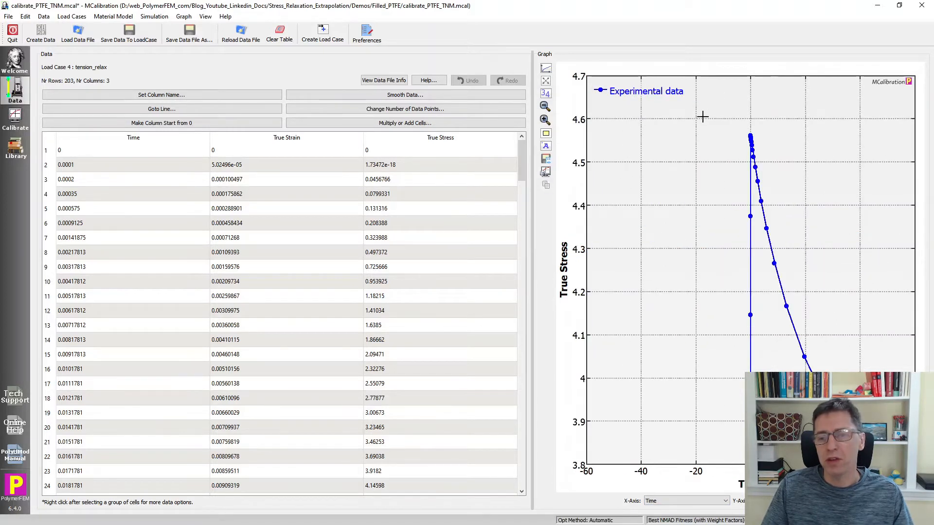
{"action": "mouse_move", "coordinate": [750, 216]}
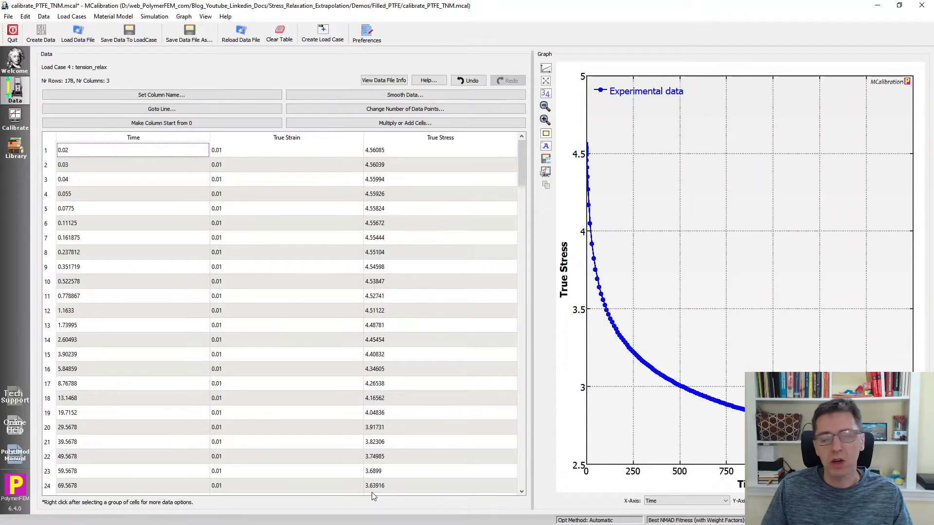
{"action": "mouse_move", "coordinate": [159, 342]}
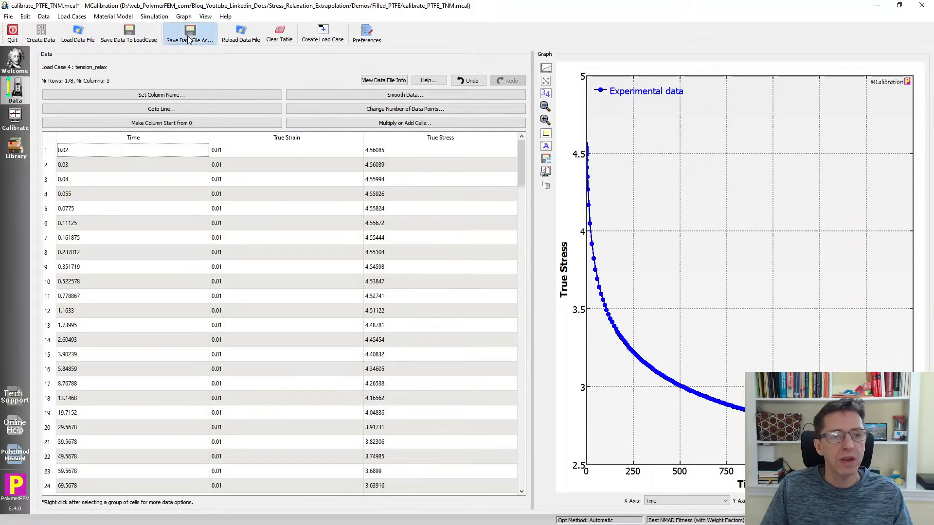
Save the trimmed relaxation table as relax.txt.
{"action": "left_click", "coordinate": [189, 33]}
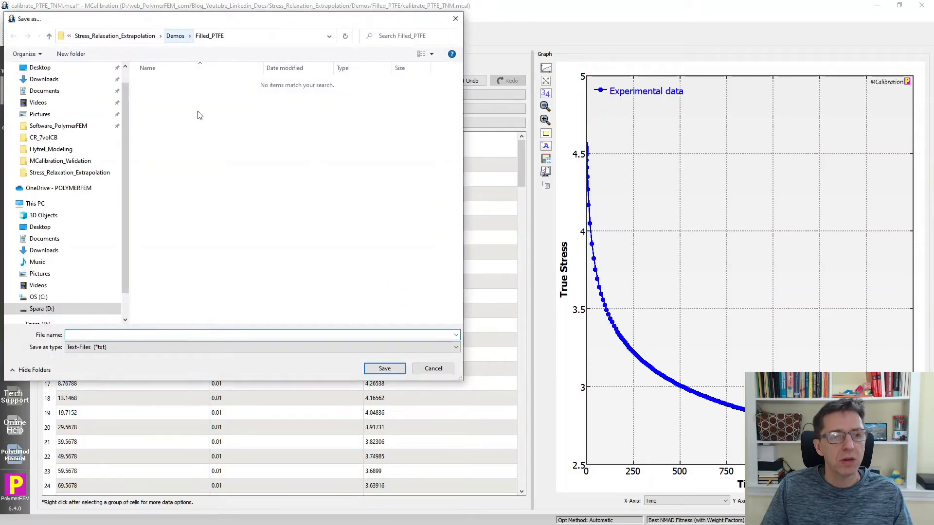
{"action": "type", "text": "relax"}
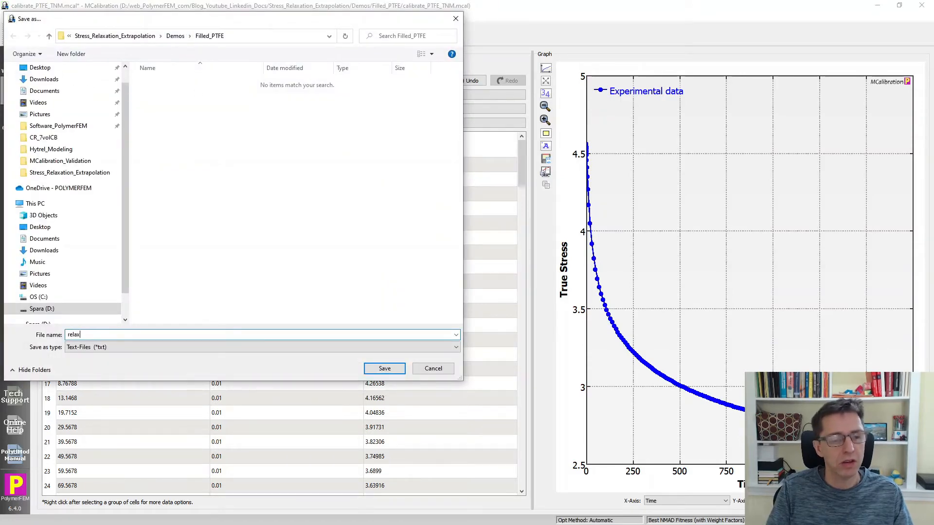
{"action": "left_click", "coordinate": [384, 368]}
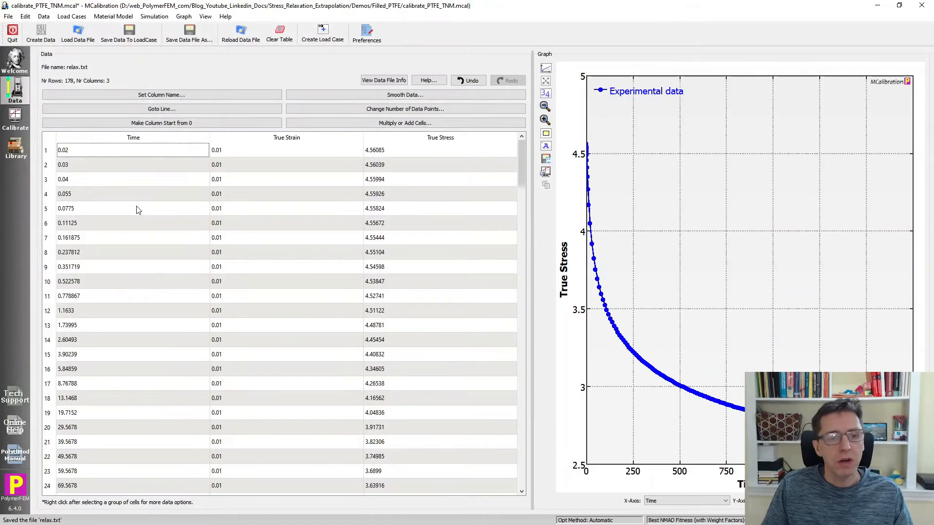
Shift the Time column to start at zero and overwrite relax.txt.
{"action": "left_click", "coordinate": [133, 209]}
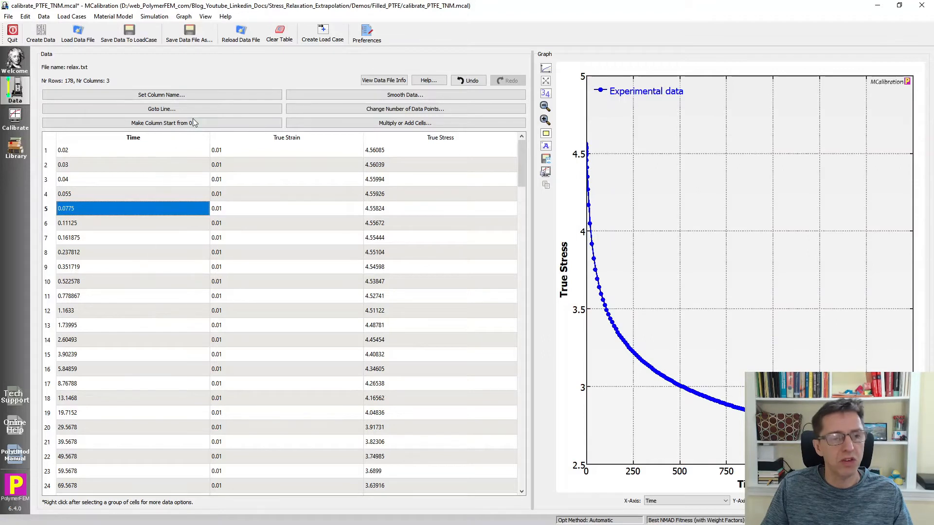
{"action": "left_click", "coordinate": [161, 122]}
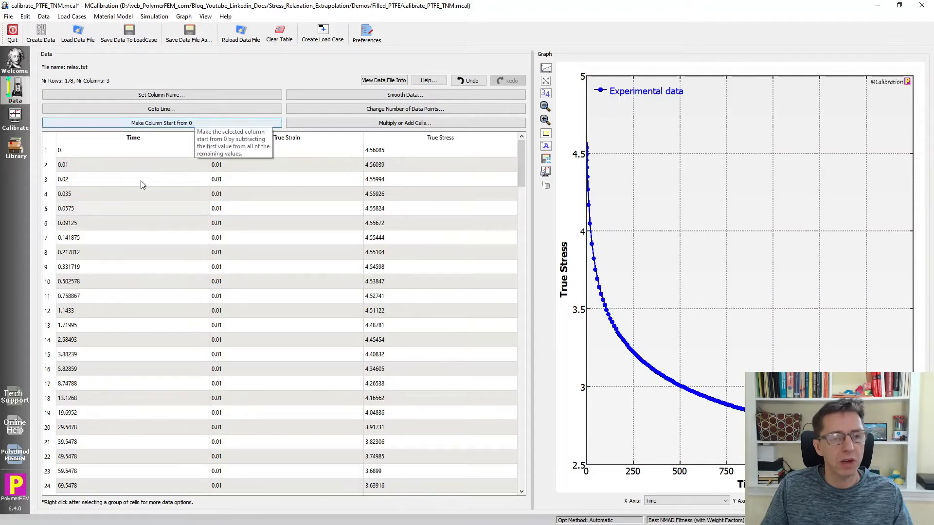
{"action": "mouse_move", "coordinate": [174, 126]}
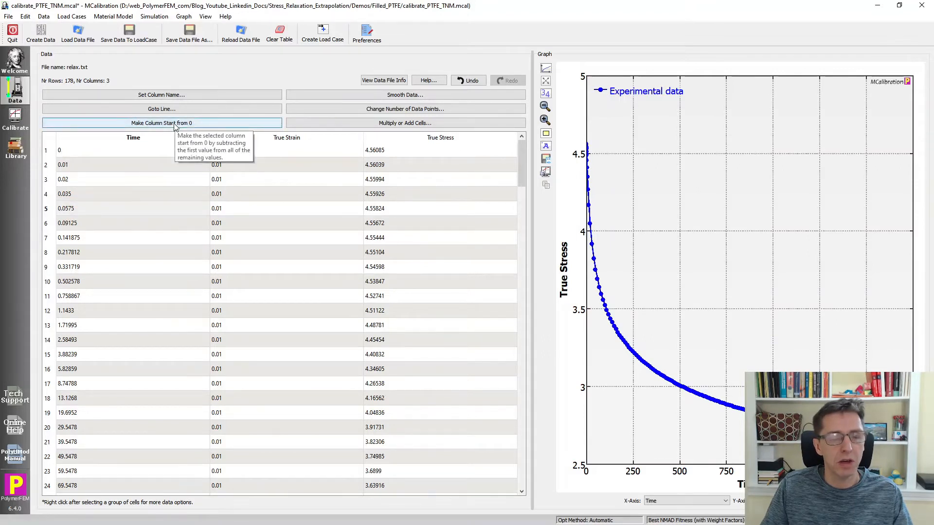
{"action": "mouse_move", "coordinate": [128, 33]}
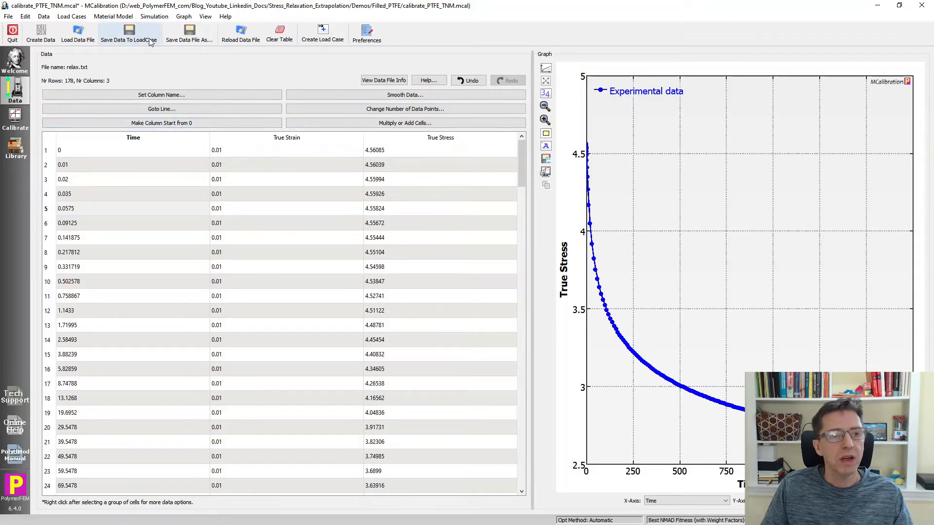
{"action": "left_click", "coordinate": [189, 33]}
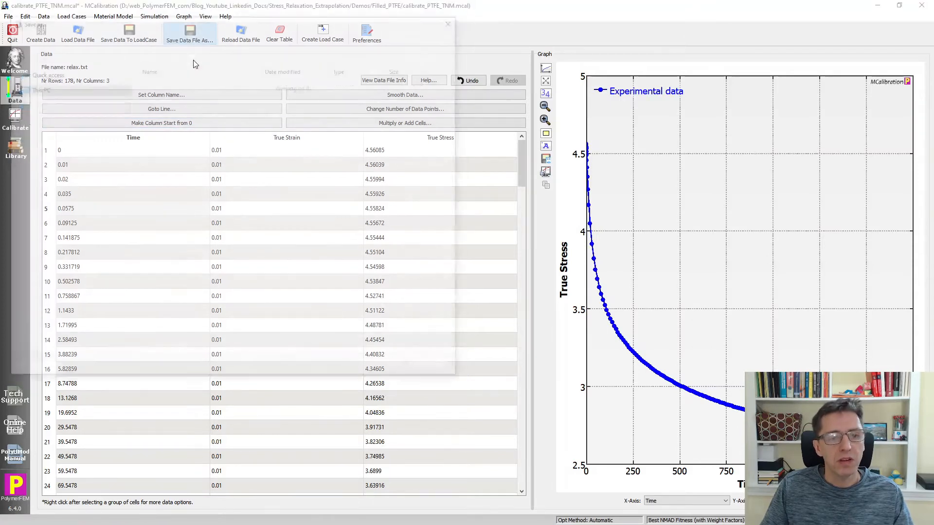
{"action": "left_click", "coordinate": [190, 33]}
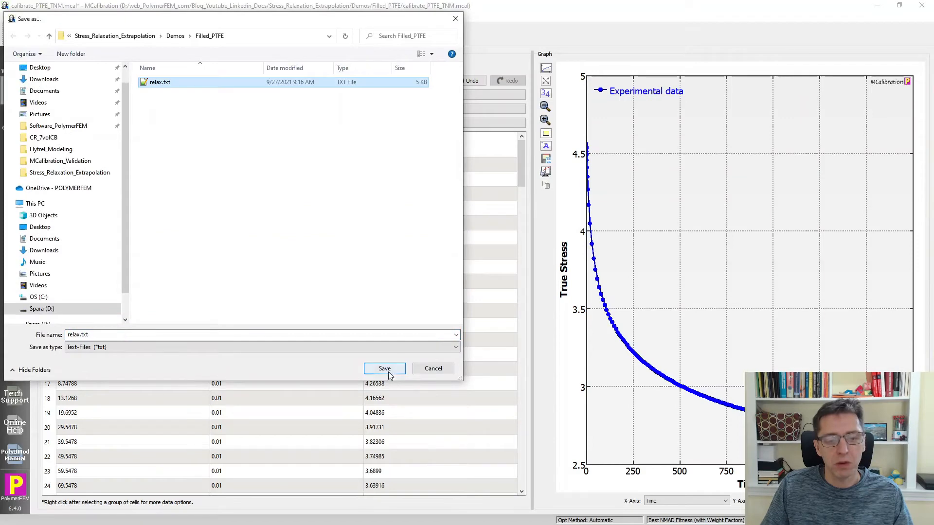
{"action": "left_click", "coordinate": [384, 368]}
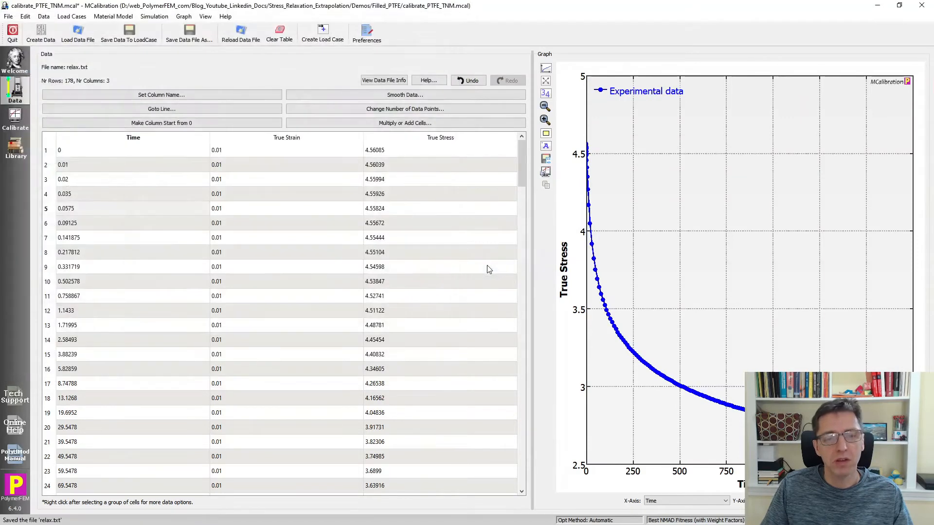
{"action": "mouse_move", "coordinate": [322, 33]}
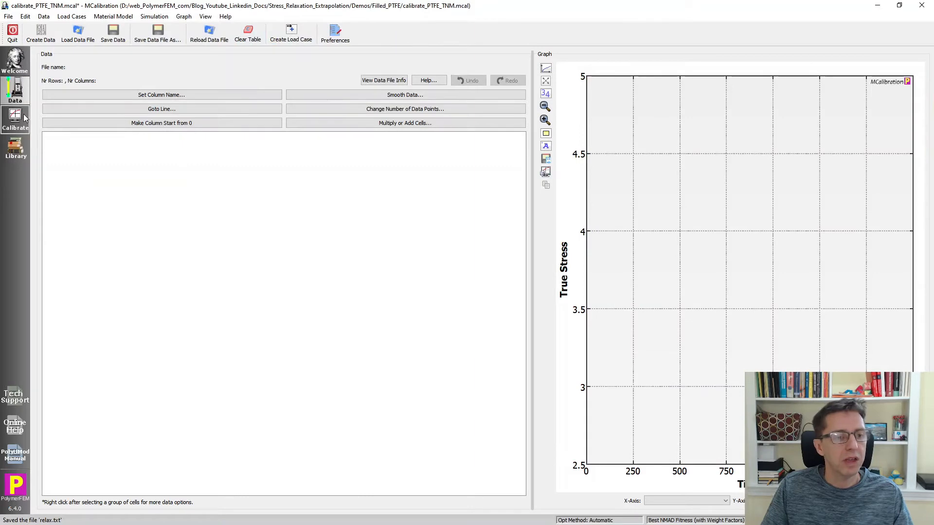
Create a Stress Relaxation Data load case from relax.txt with relaxation strain 0.01 and save it.
{"action": "left_click", "coordinate": [15, 121]}
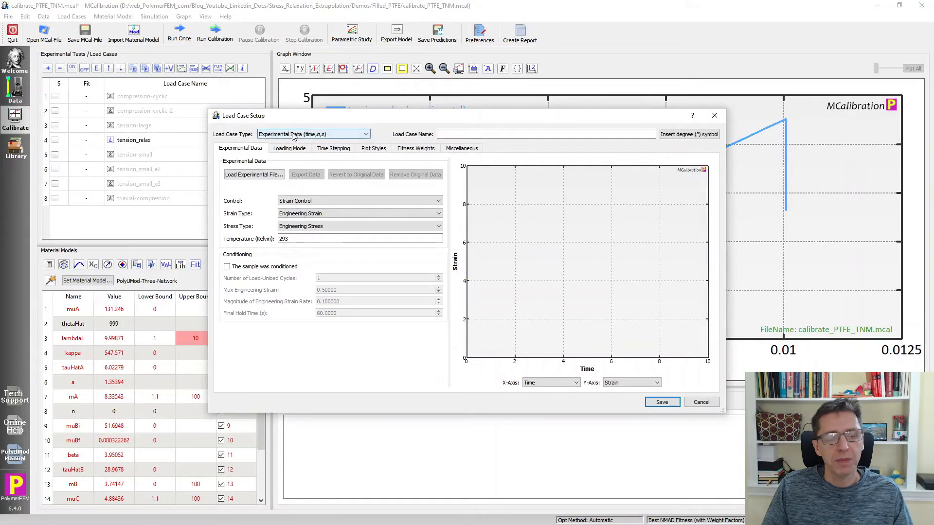
{"action": "left_click", "coordinate": [364, 133]}
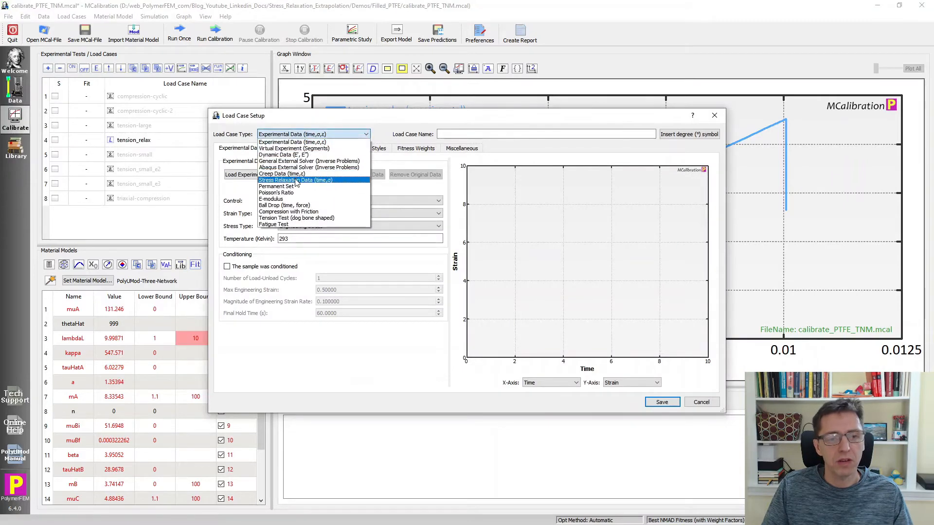
{"action": "left_click", "coordinate": [294, 180]}
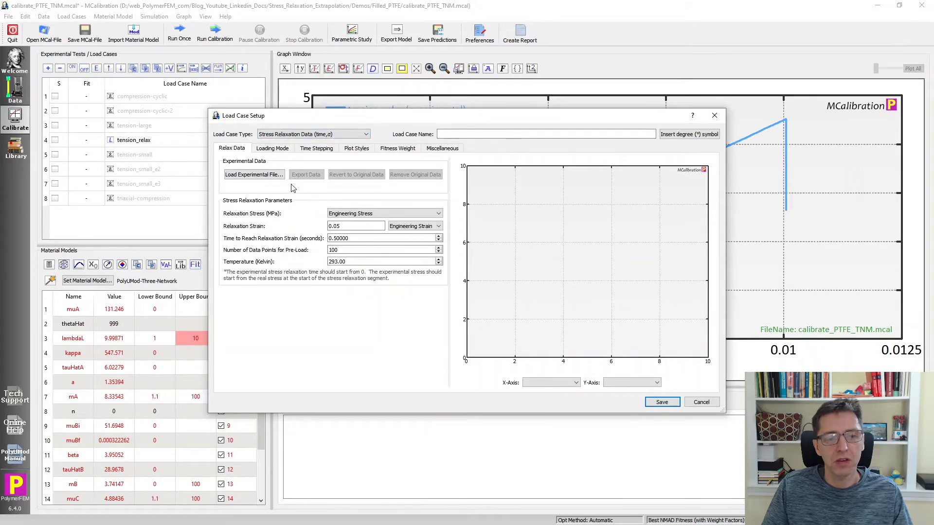
{"action": "left_click", "coordinate": [254, 174]}
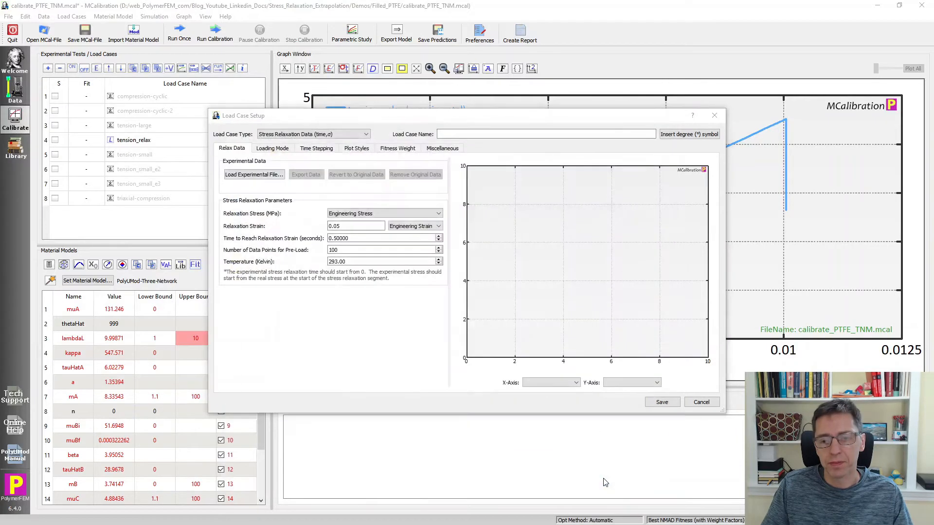
{"action": "left_click", "coordinate": [253, 174]}
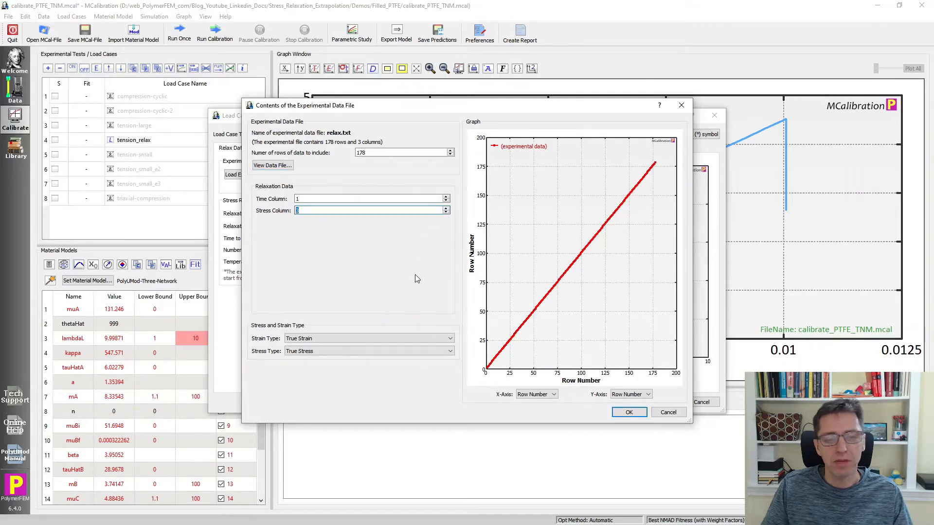
{"action": "mouse_move", "coordinate": [629, 413]}
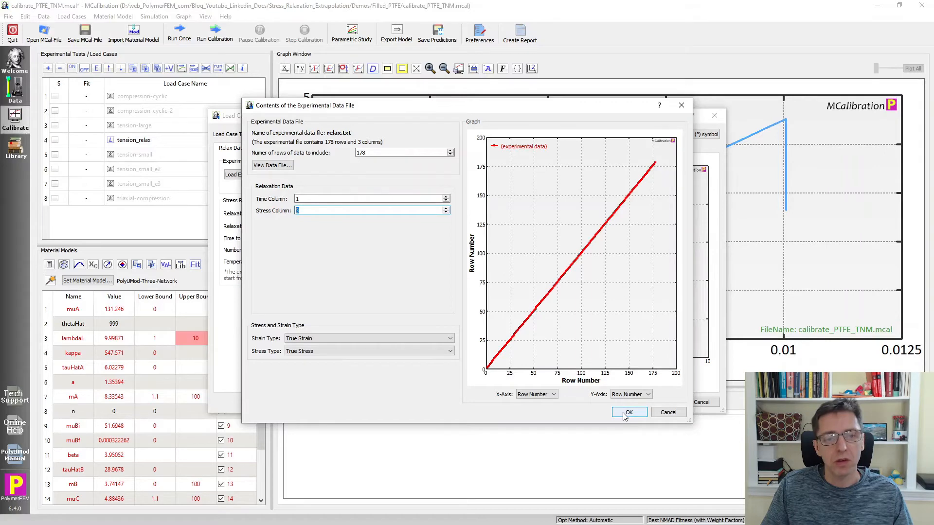
{"action": "left_click", "coordinate": [629, 412]}
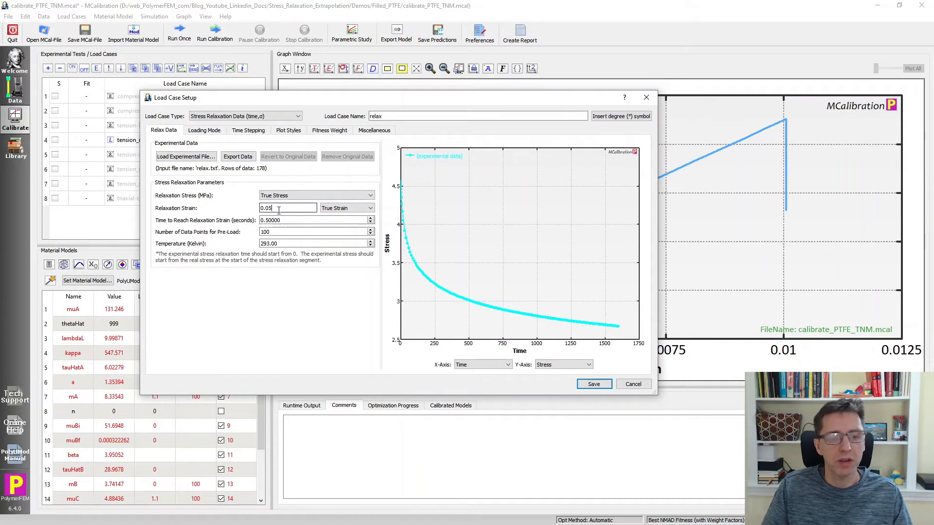
{"action": "type", "text": "0.01"}
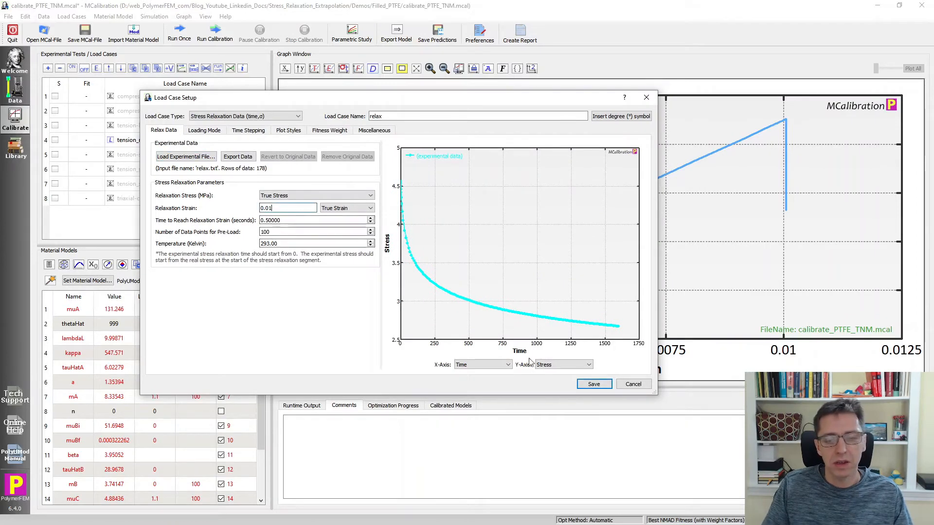
{"action": "left_click", "coordinate": [593, 383]}
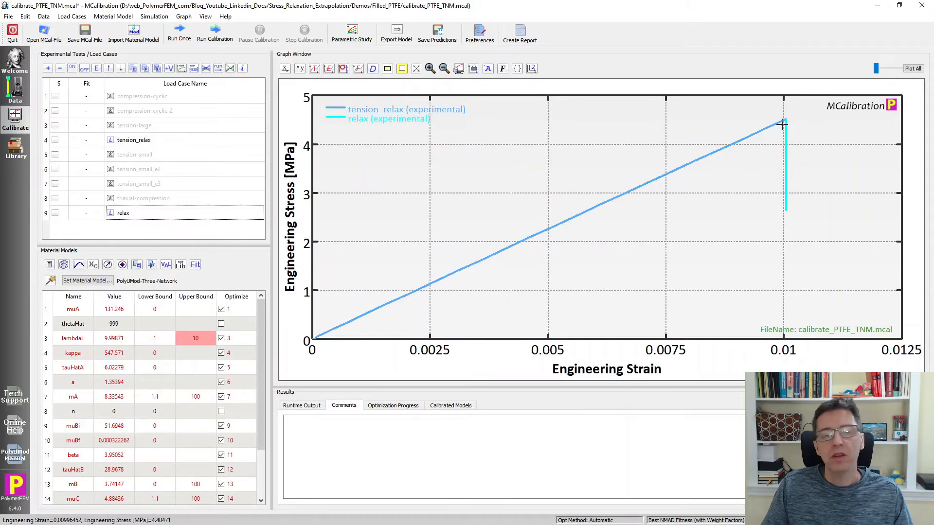
{"action": "left_click", "coordinate": [143, 213]}
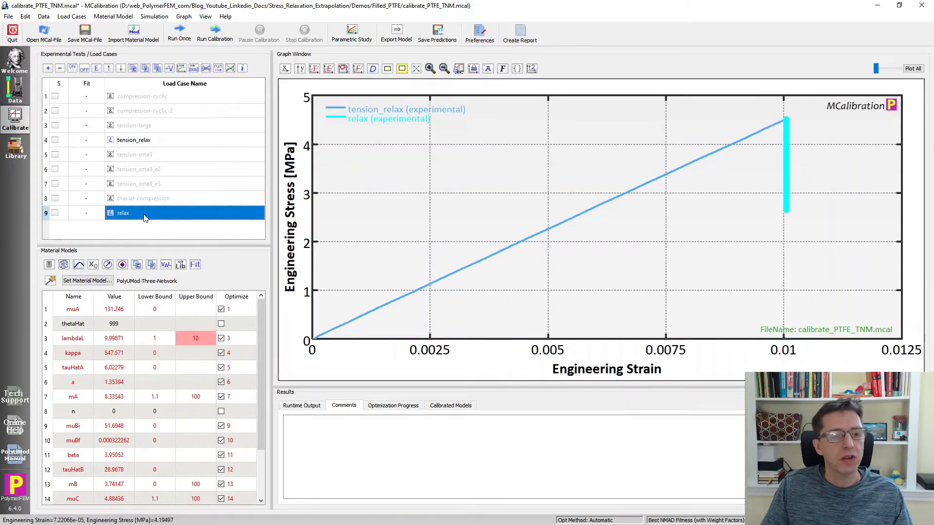
{"action": "double_click", "coordinate": [123, 213]}
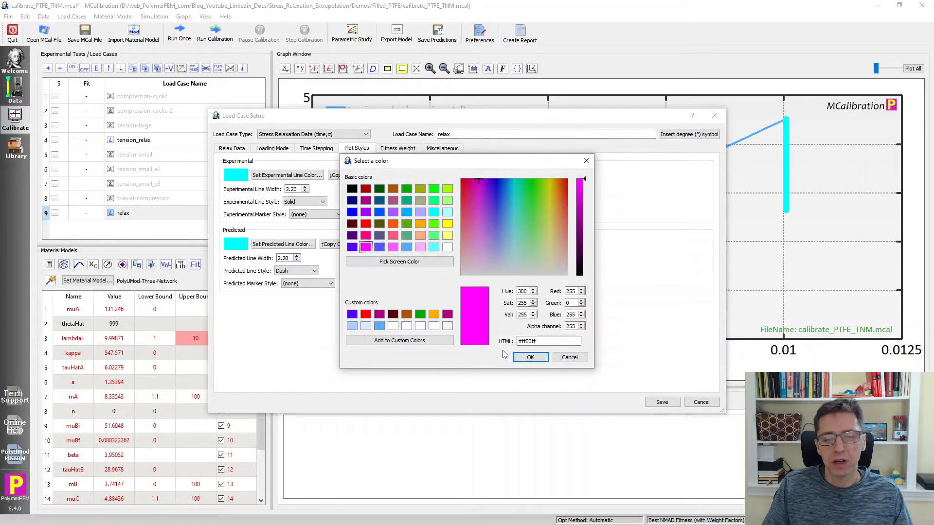
{"action": "left_click", "coordinate": [529, 357]}
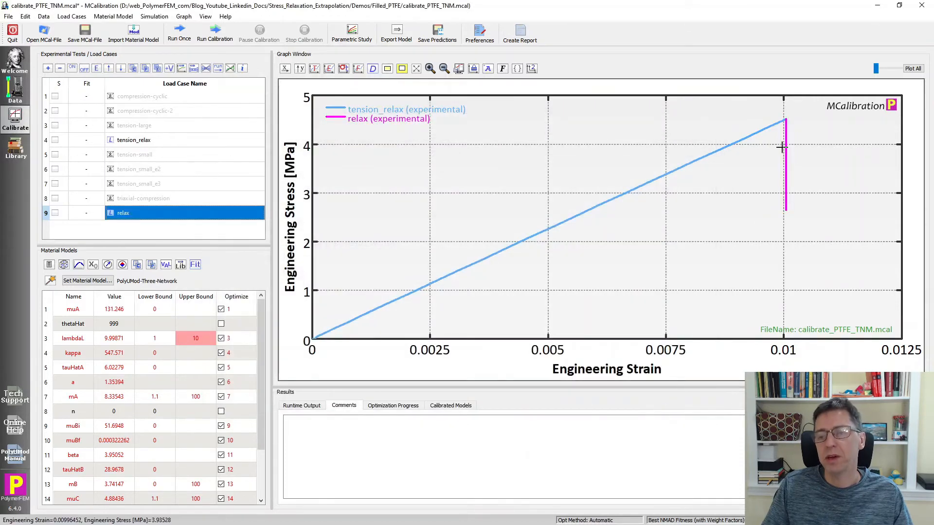
{"action": "mouse_move", "coordinate": [309, 222]}
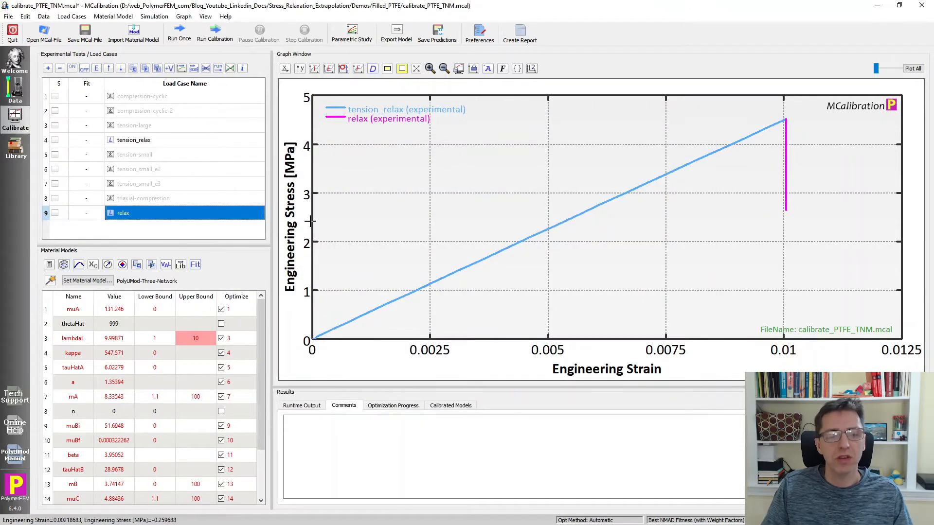
{"action": "mouse_move", "coordinate": [314, 286]}
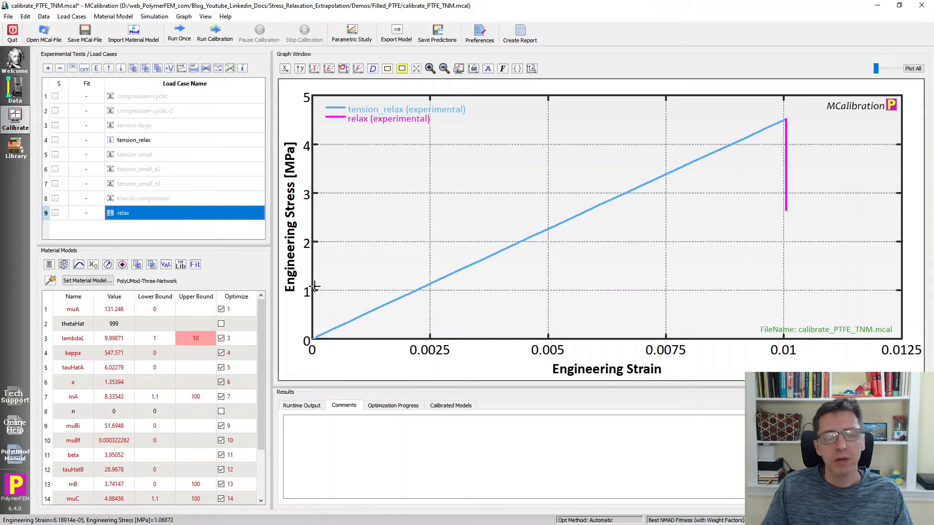
{"action": "mouse_move", "coordinate": [315, 143]}
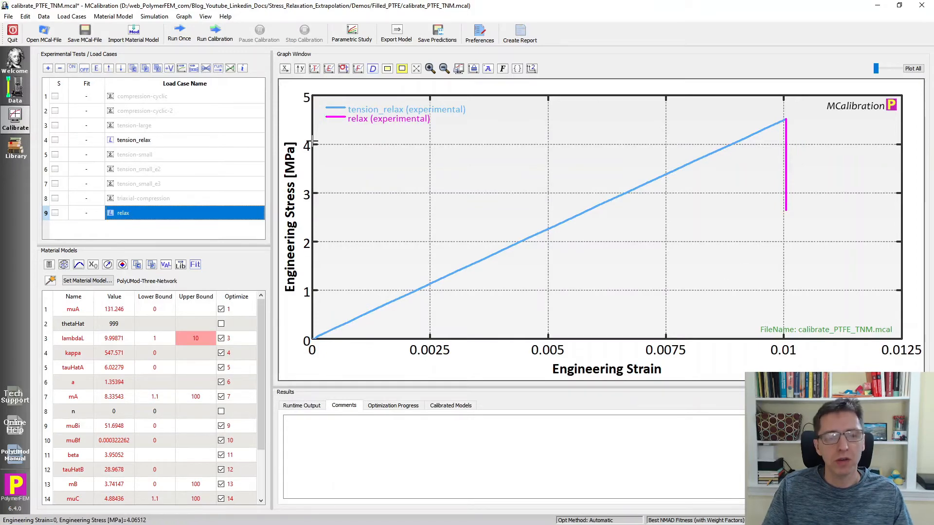
Plot the relax test against time and remove tension_relax from the plot.
{"action": "left_click", "coordinate": [343, 68]}
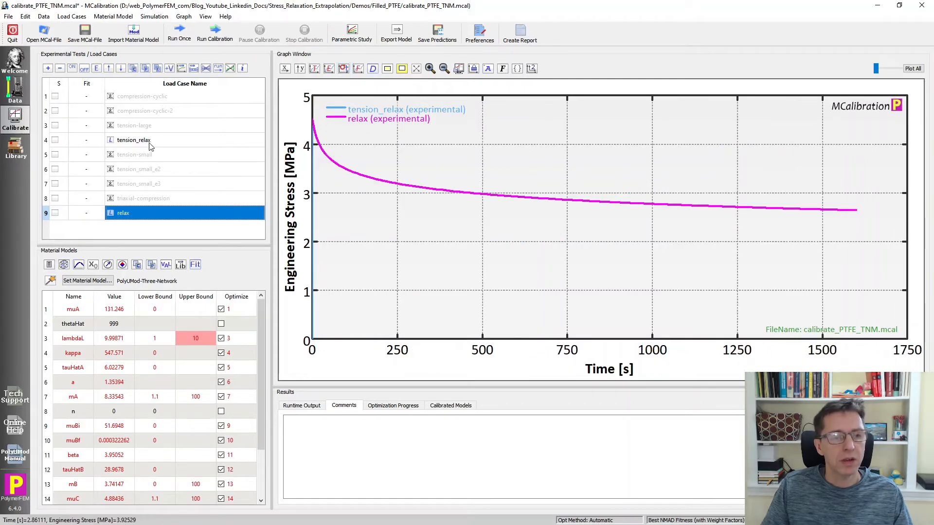
{"action": "left_click", "coordinate": [133, 139]}
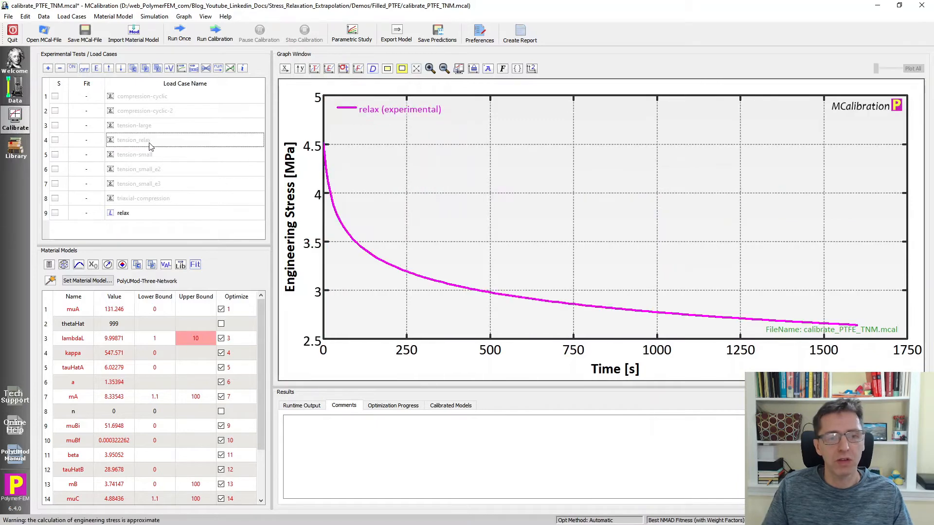
{"action": "mouse_move", "coordinate": [717, 328]}
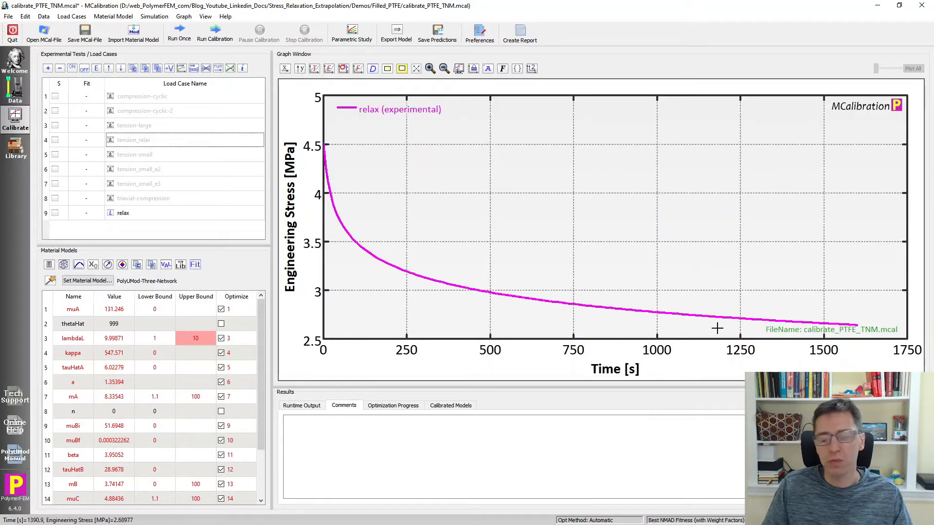
{"action": "mouse_move", "coordinate": [333, 293]}
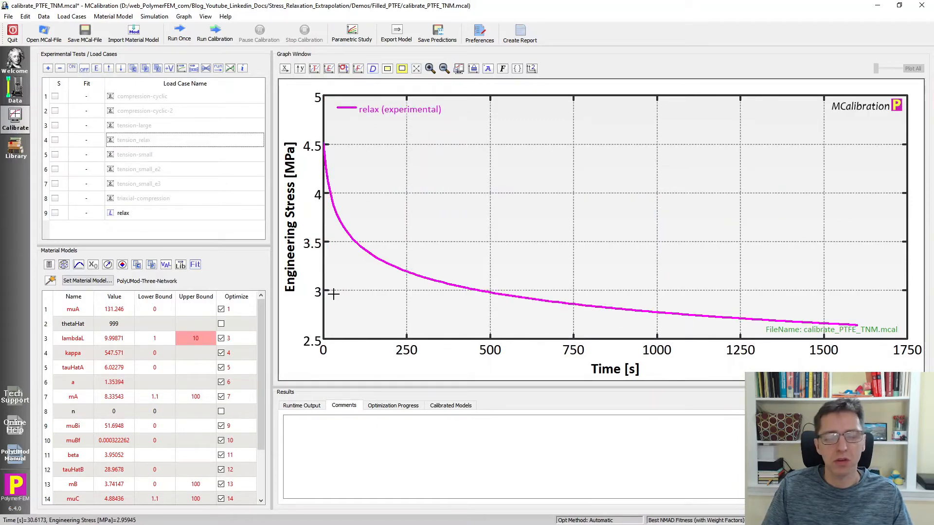
{"action": "mouse_move", "coordinate": [218, 233]}
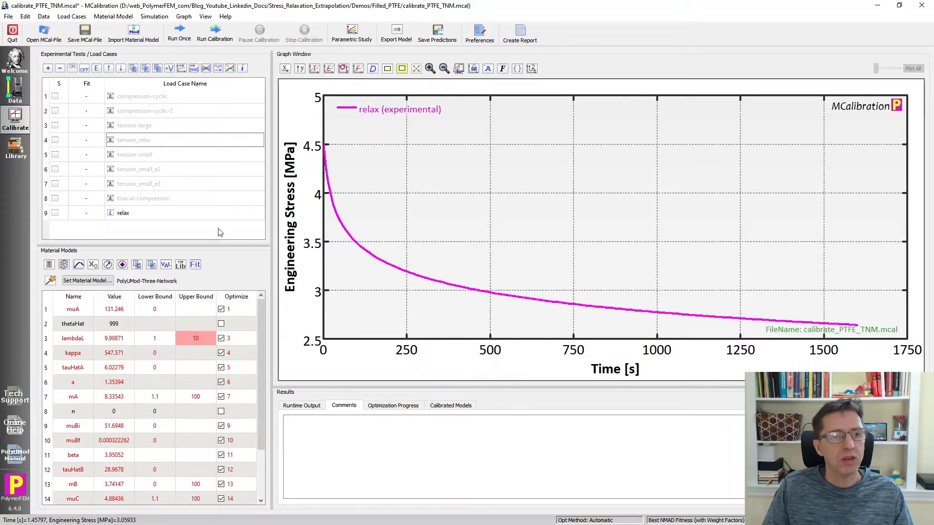
{"action": "mouse_move", "coordinate": [798, 318]}
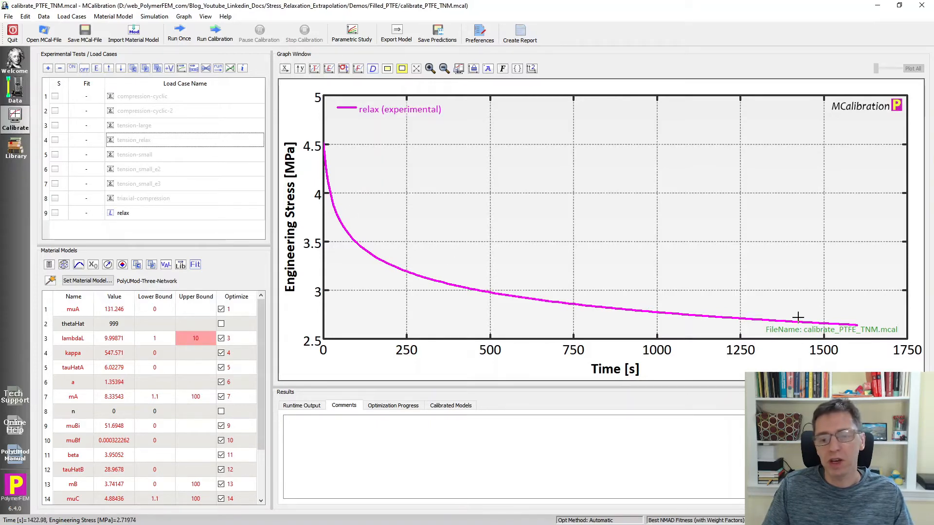
{"action": "mouse_move", "coordinate": [848, 327]}
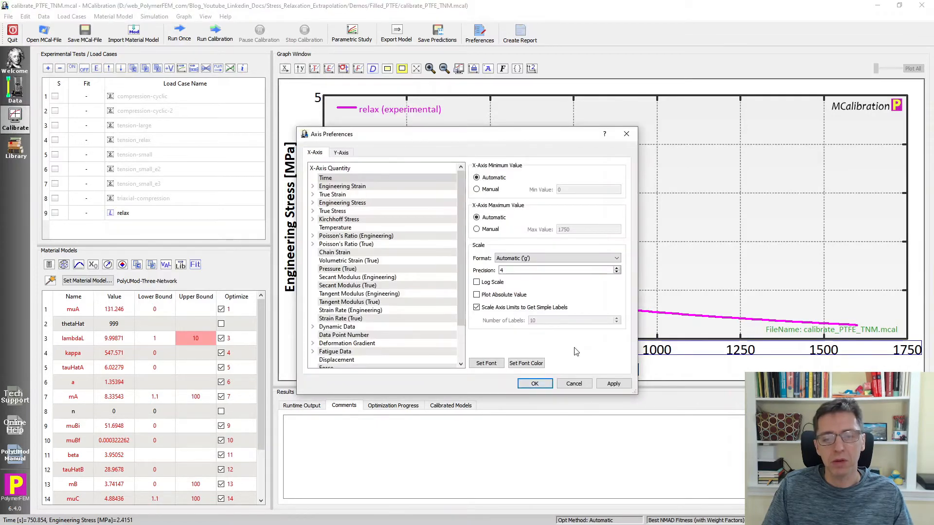
Set the X-axis to Log Scale and apply the change.
{"action": "left_click", "coordinate": [477, 282]}
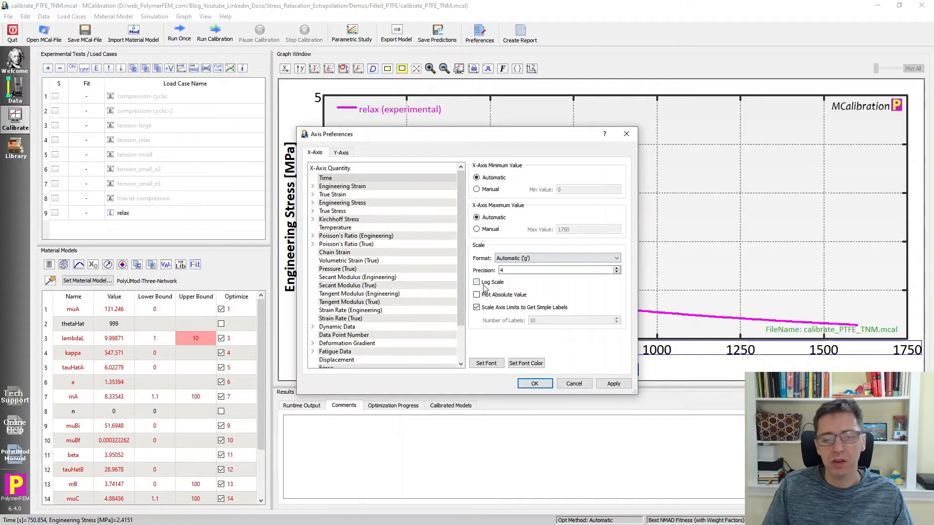
{"action": "left_click", "coordinate": [534, 383]}
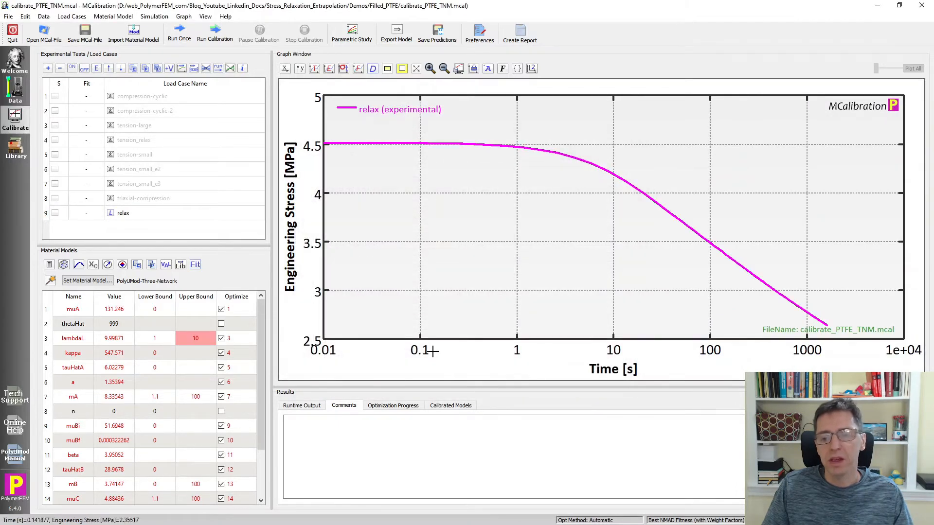
{"action": "mouse_move", "coordinate": [416, 334]}
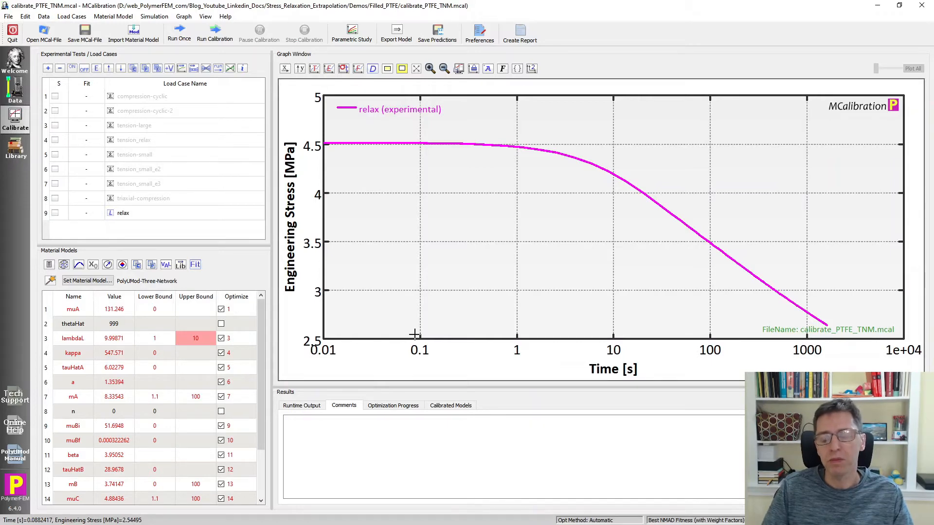
{"action": "mouse_move", "coordinate": [493, 190]}
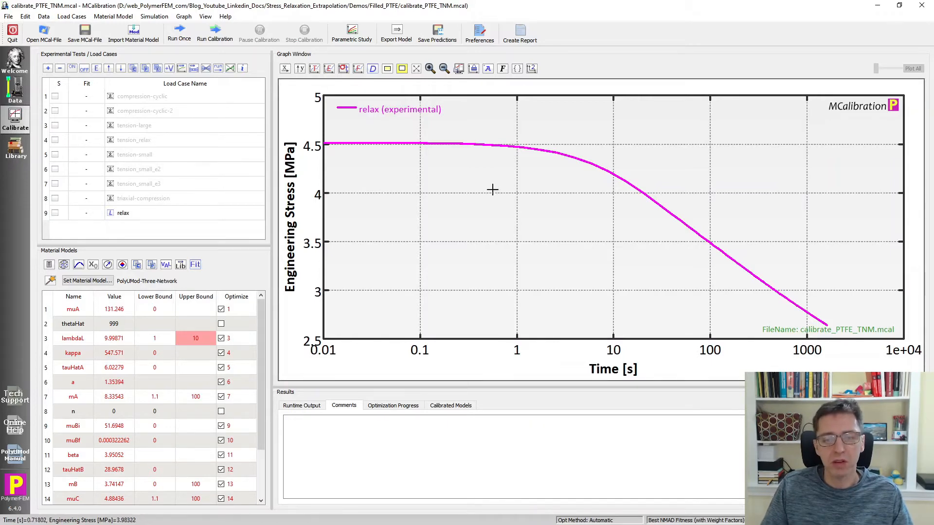
{"action": "mouse_move", "coordinate": [441, 146]}
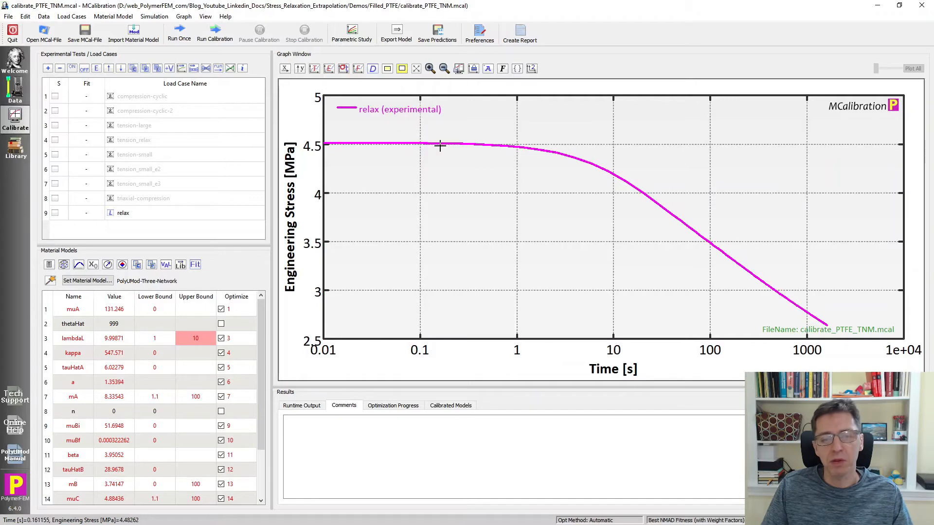
{"action": "mouse_move", "coordinate": [630, 183]}
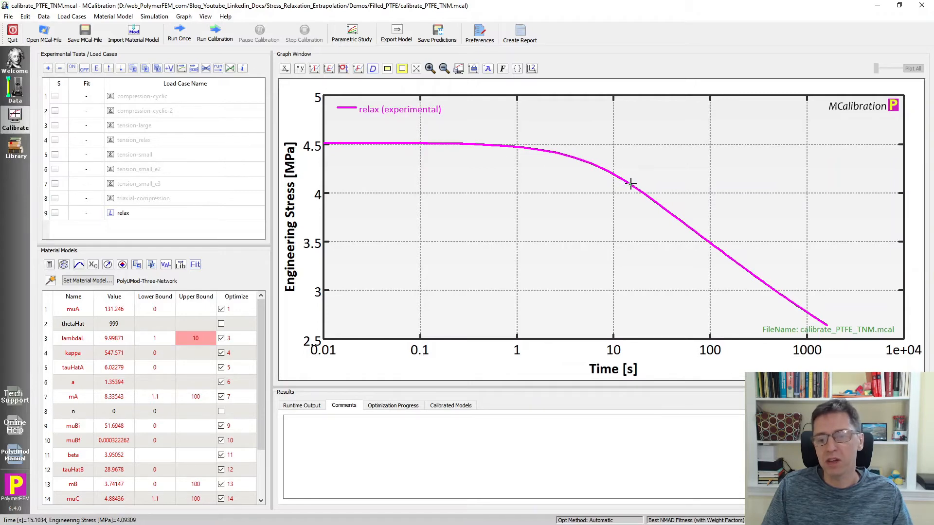
{"action": "mouse_move", "coordinate": [731, 256]}
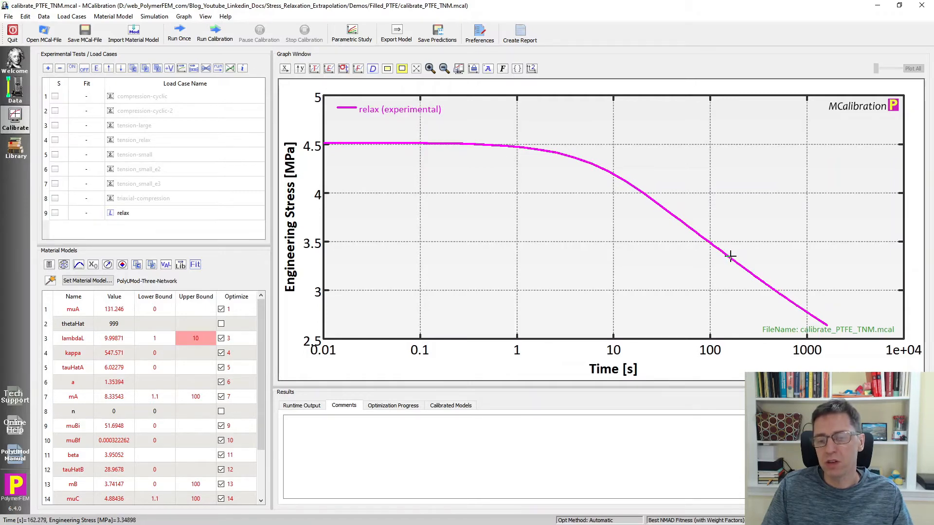
{"action": "mouse_move", "coordinate": [822, 317]}
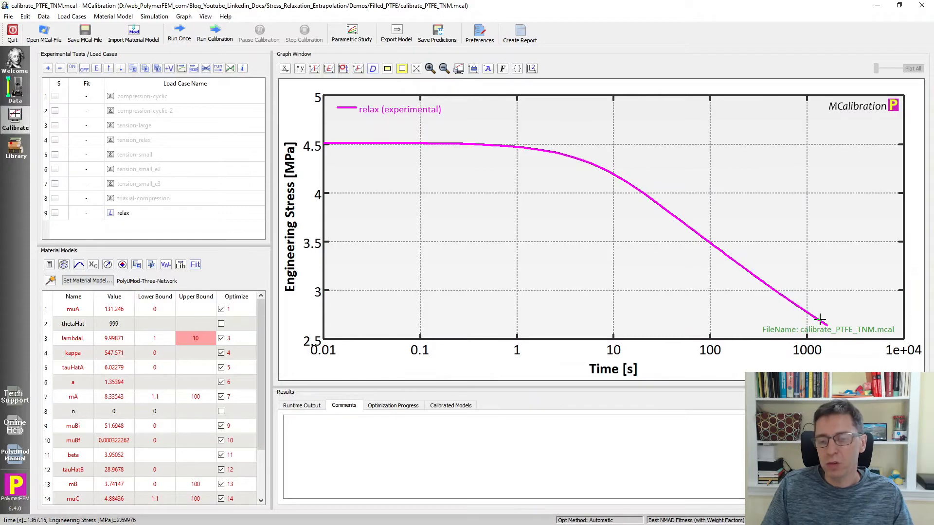
{"action": "mouse_move", "coordinate": [789, 345]}
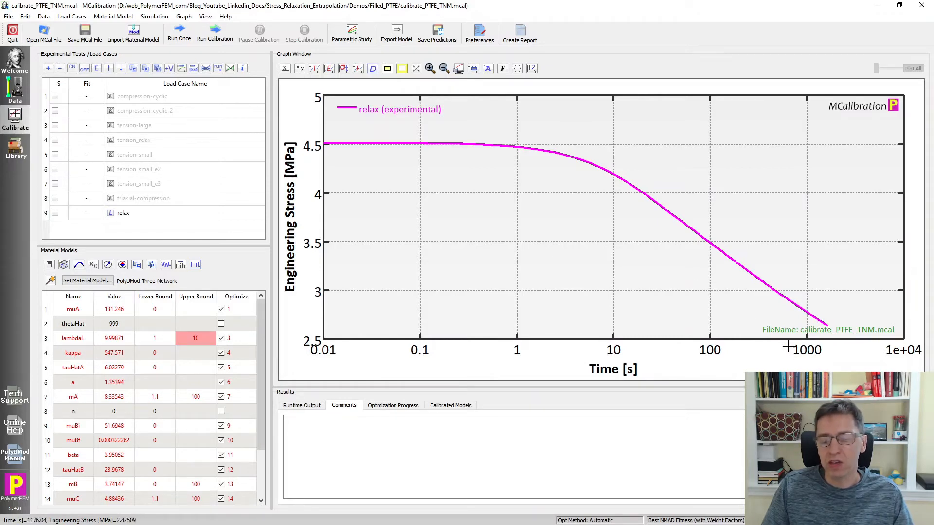
{"action": "mouse_move", "coordinate": [786, 336]}
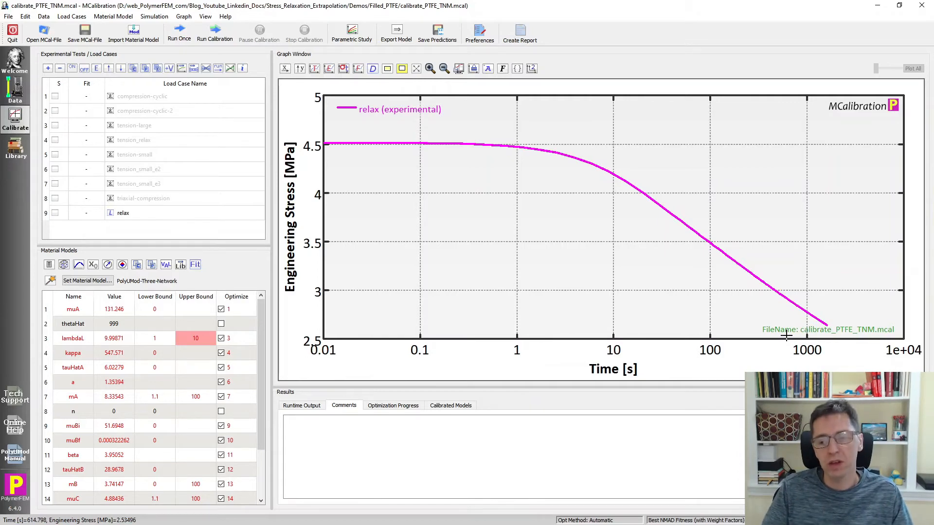
{"action": "mouse_move", "coordinate": [286, 76]}
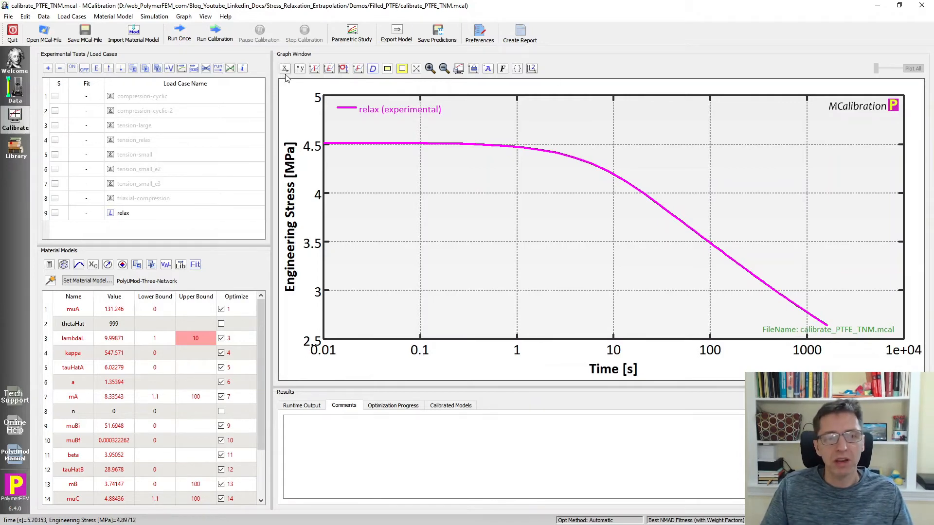
{"action": "mouse_move", "coordinate": [576, 266]}
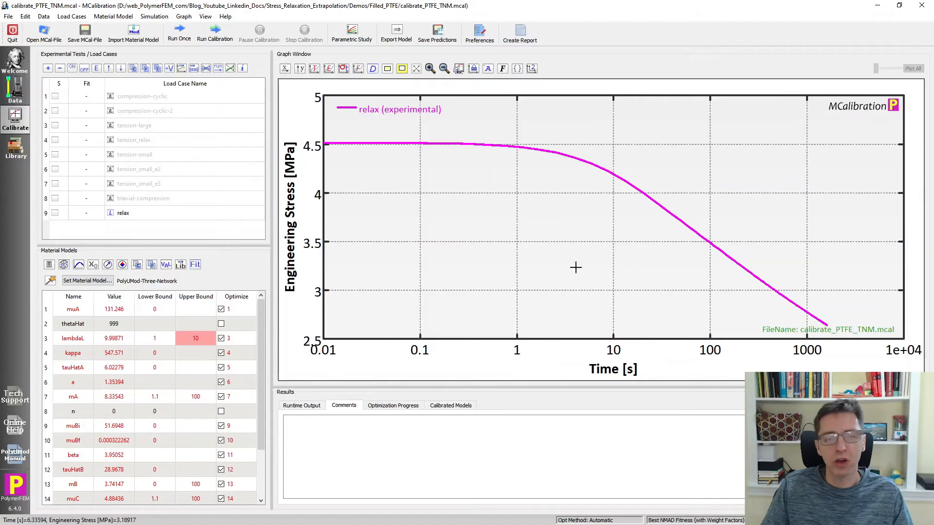
{"action": "mouse_move", "coordinate": [431, 131]}
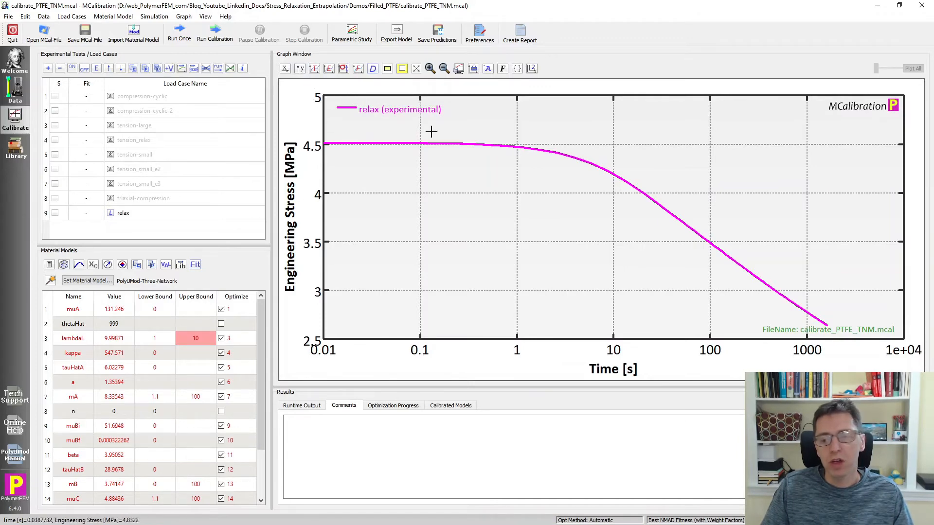
{"action": "mouse_move", "coordinate": [408, 110]}
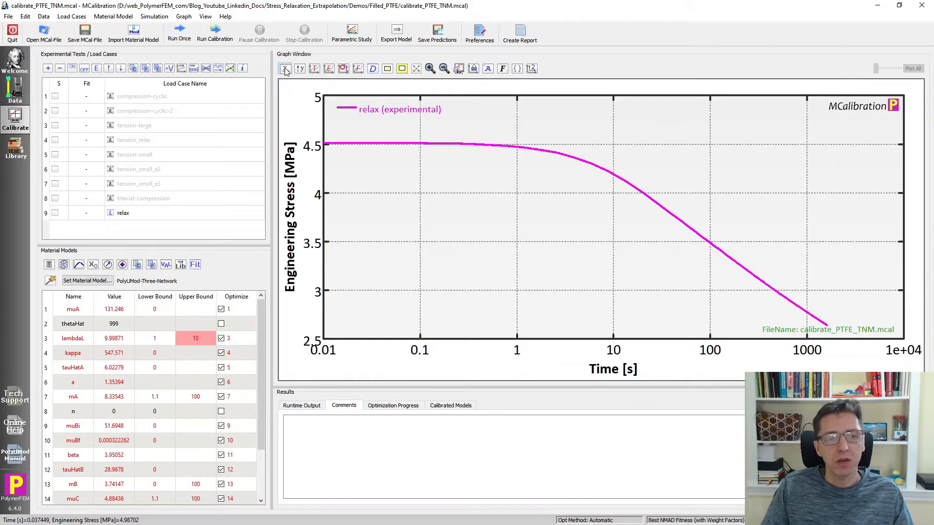
Set the time axis maximum manually to 1e5 and fix the minimum at 0.01 s.
{"action": "left_click", "coordinate": [285, 68]}
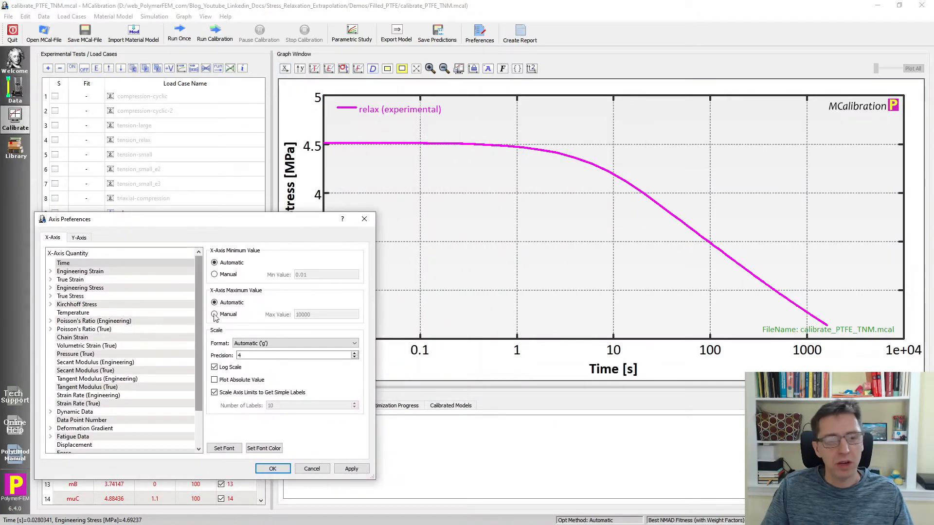
{"action": "left_click", "coordinate": [214, 314]}
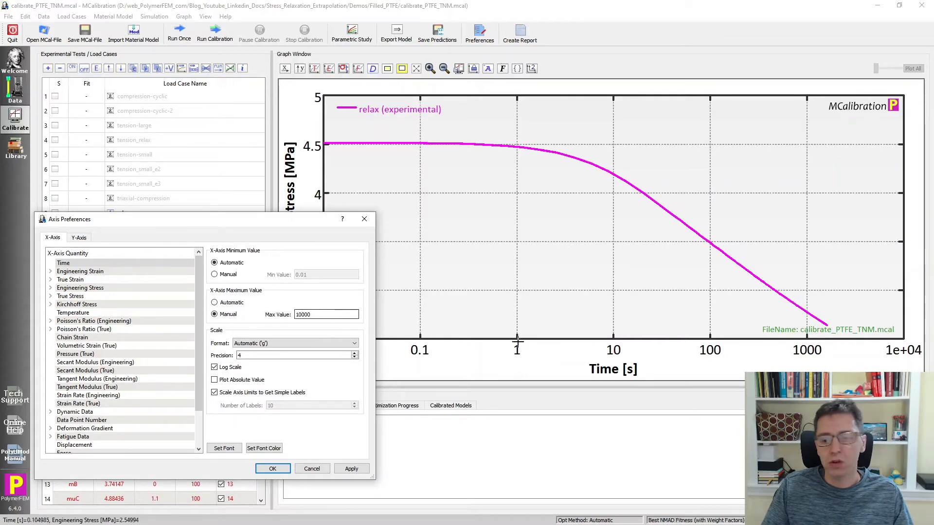
{"action": "left_click", "coordinate": [326, 314]}
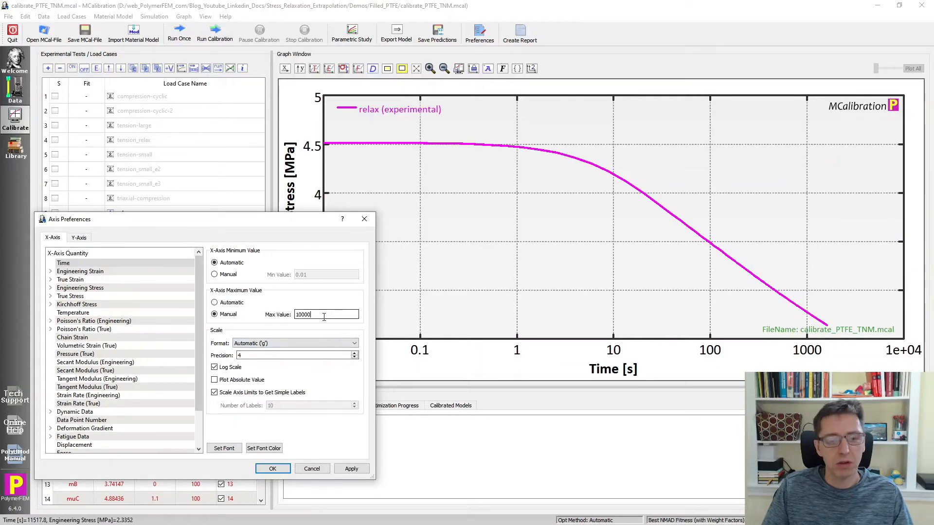
{"action": "type", "text": "1e5"}
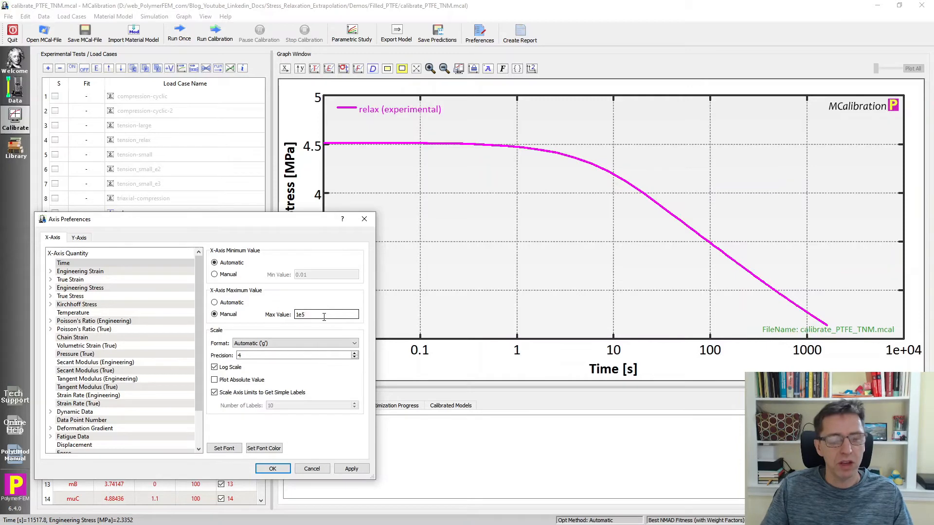
{"action": "left_click", "coordinate": [352, 469]}
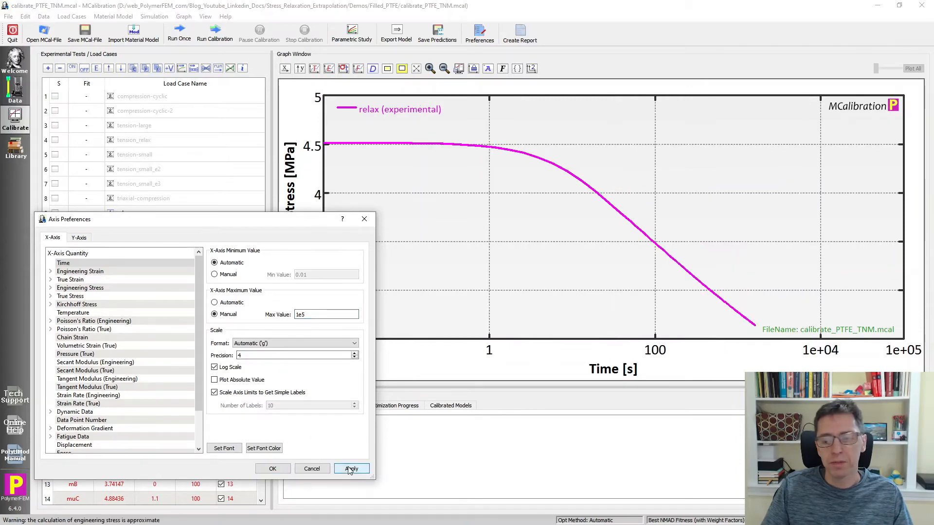
{"action": "left_click", "coordinate": [63, 263]}
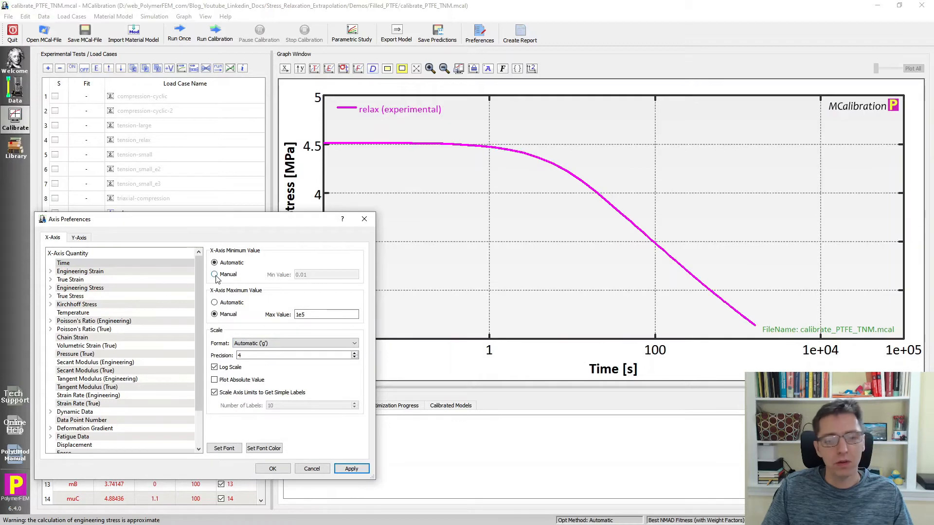
{"action": "left_click", "coordinate": [214, 274]}
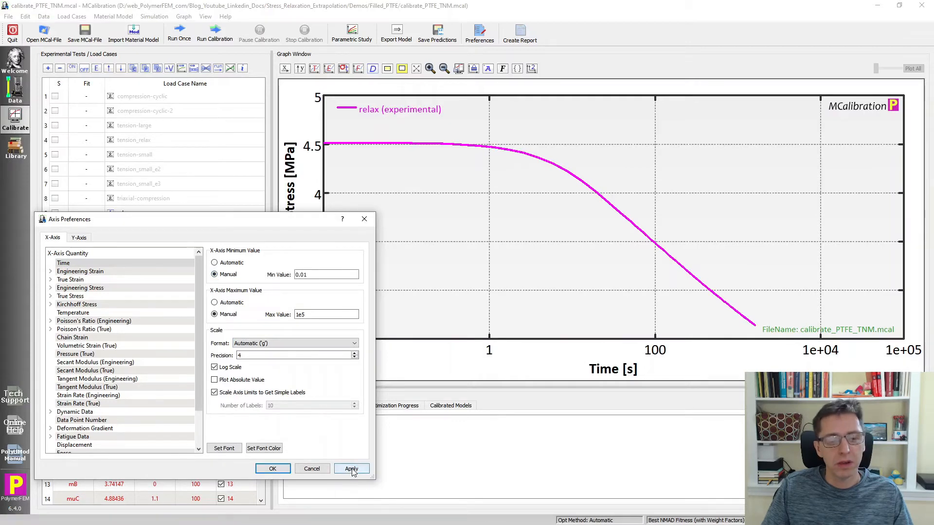
{"action": "left_click", "coordinate": [351, 469]}
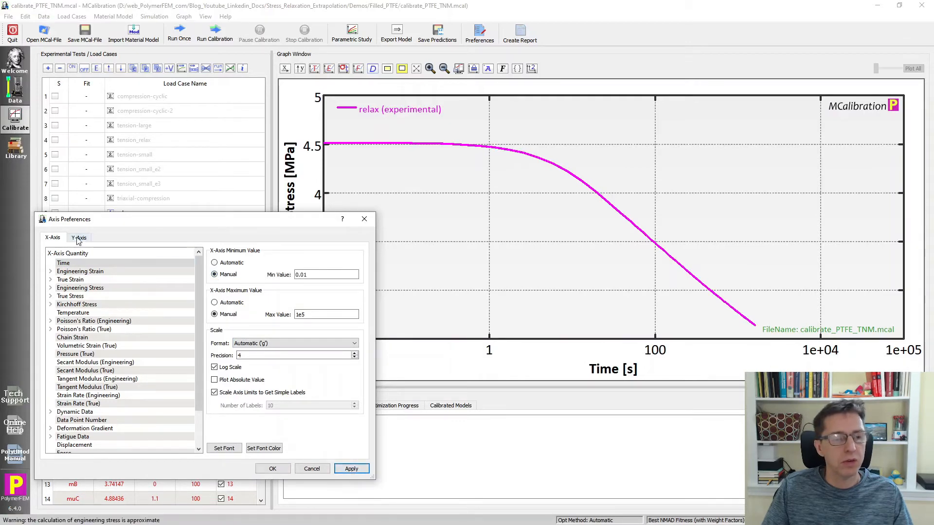
Set the Y-axis manually from 0 to 5 MPa, apply labelling, then select the relax load case.
{"action": "left_click", "coordinate": [78, 237]}
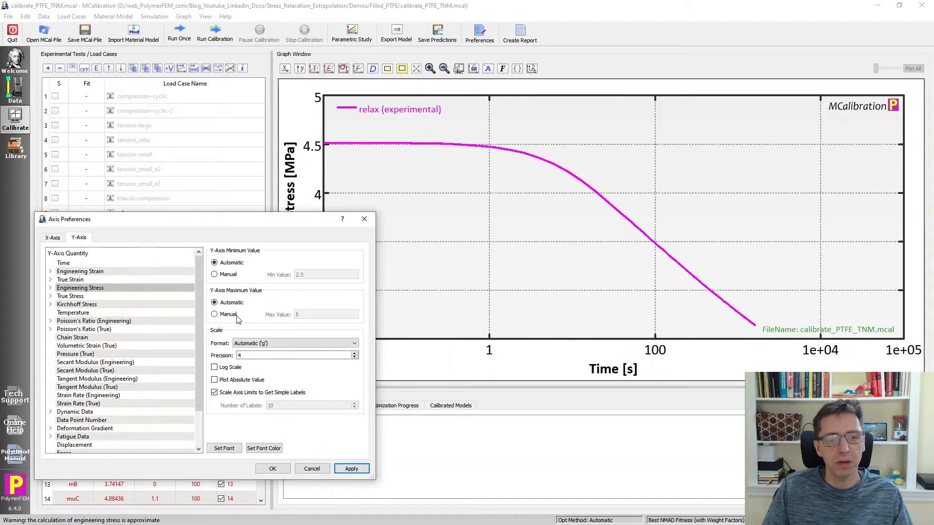
{"action": "left_click", "coordinate": [214, 275]}
{"action": "type", "text": "0"}
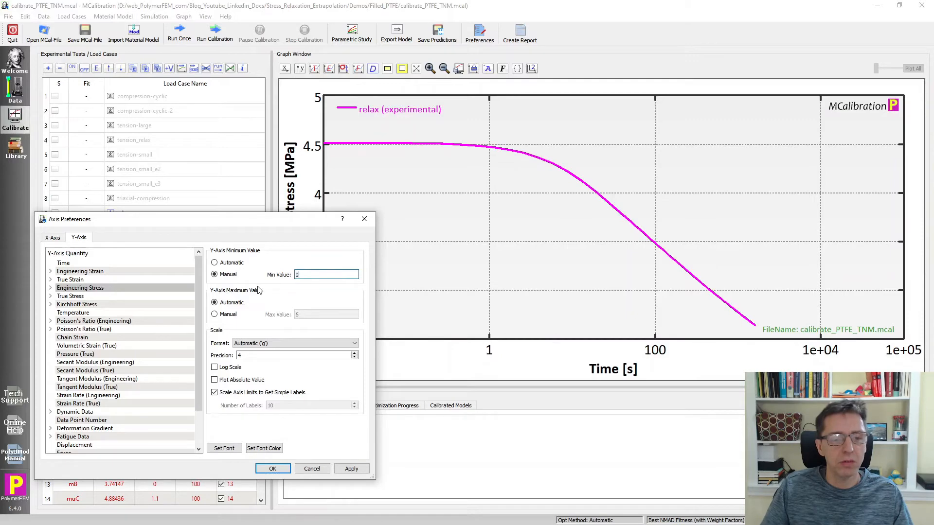
{"action": "left_click", "coordinate": [214, 314]}
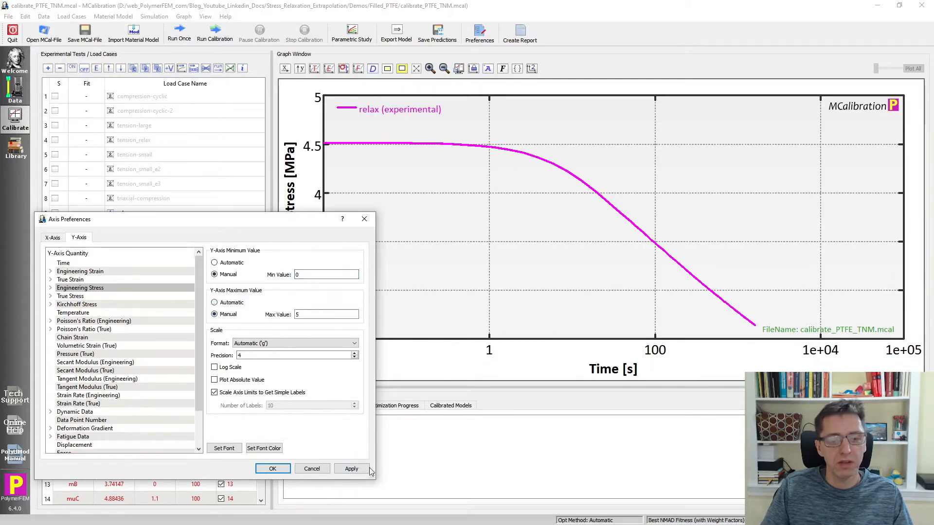
{"action": "left_click", "coordinate": [351, 469]}
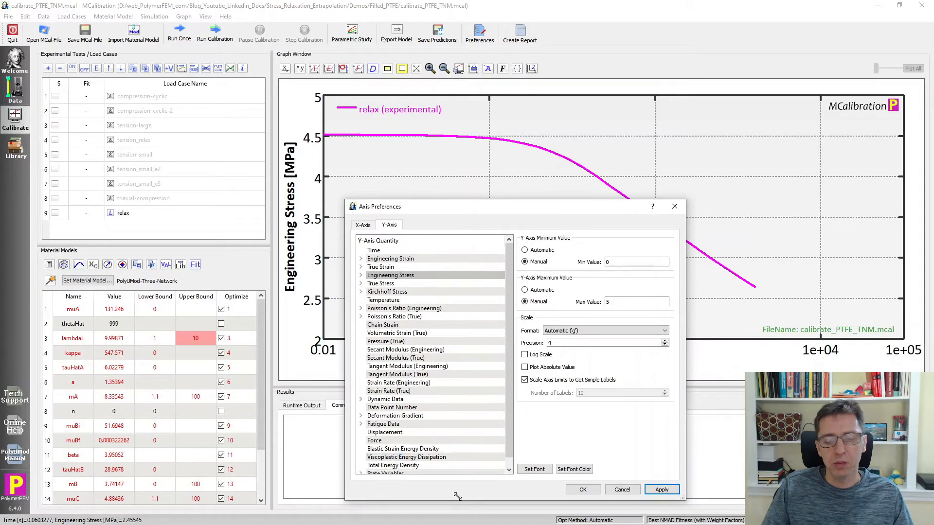
{"action": "mouse_move", "coordinate": [338, 333]}
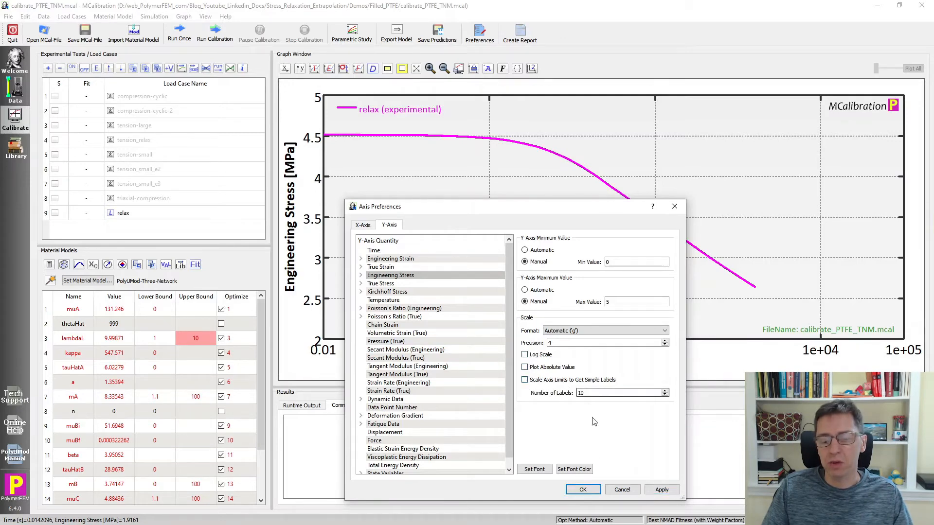
{"action": "left_click", "coordinate": [661, 489]}
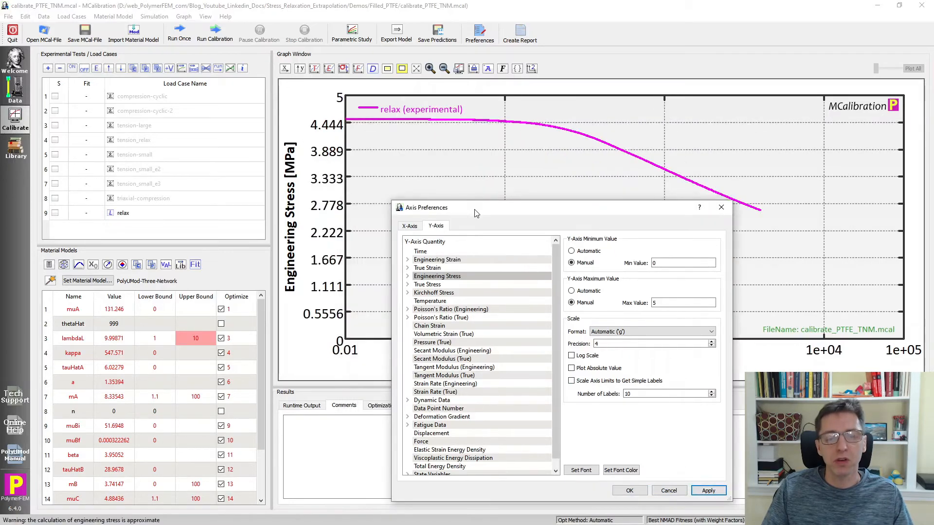
{"action": "mouse_move", "coordinate": [328, 142]}
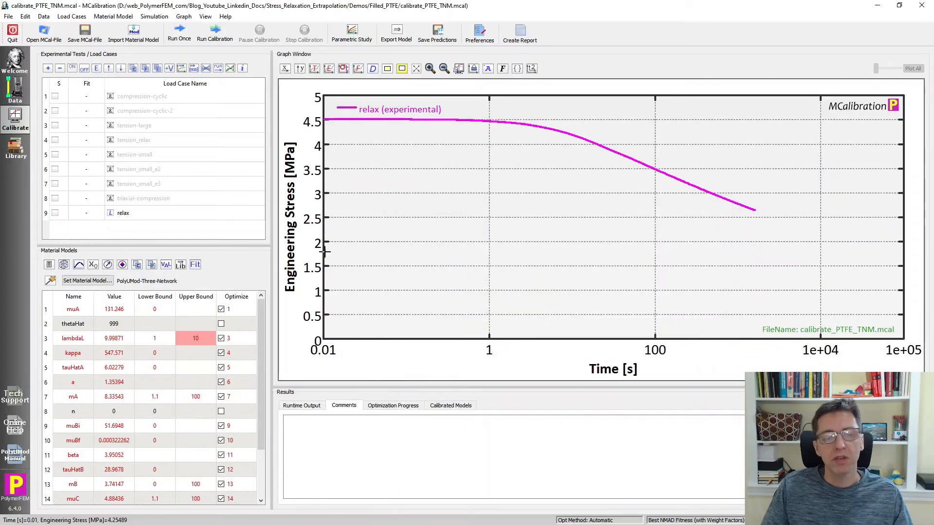
{"action": "mouse_move", "coordinate": [612, 154]}
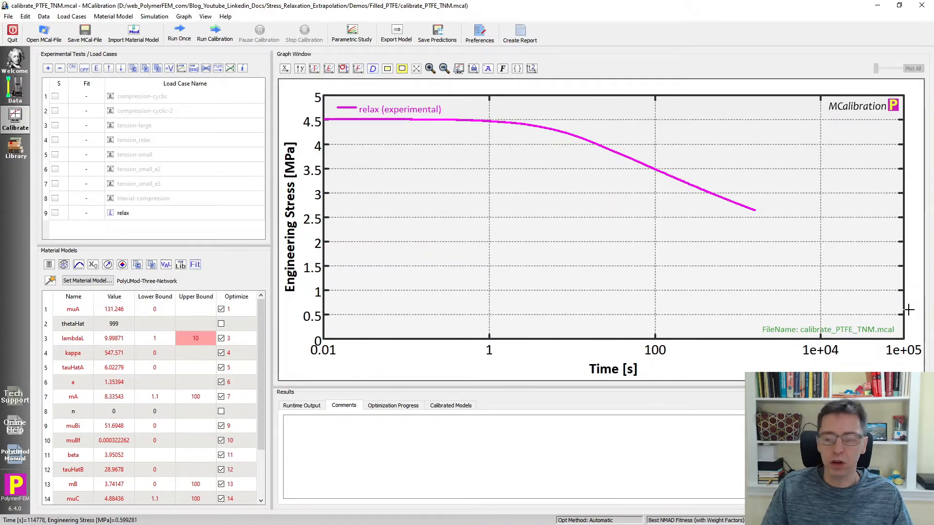
{"action": "mouse_move", "coordinate": [574, 139]}
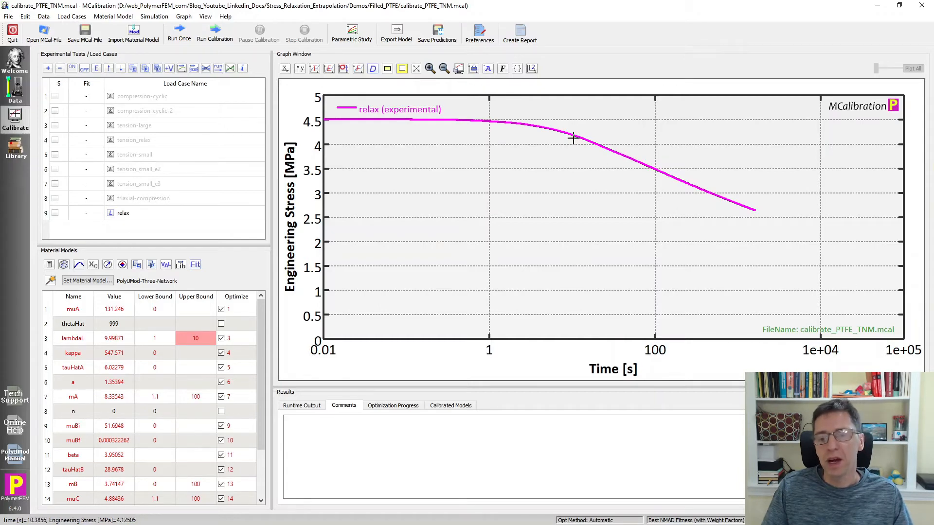
{"action": "mouse_move", "coordinate": [869, 264]}
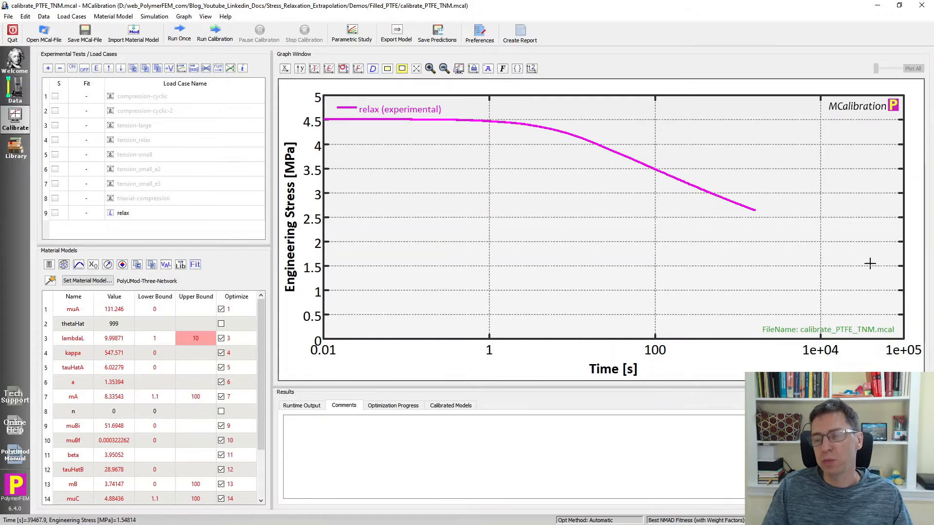
{"action": "mouse_move", "coordinate": [795, 240]}
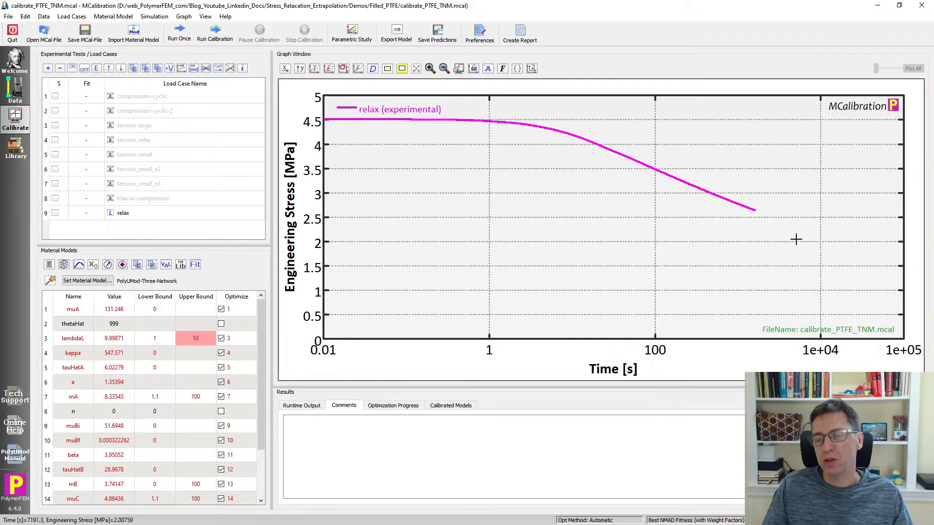
{"action": "mouse_move", "coordinate": [900, 269]}
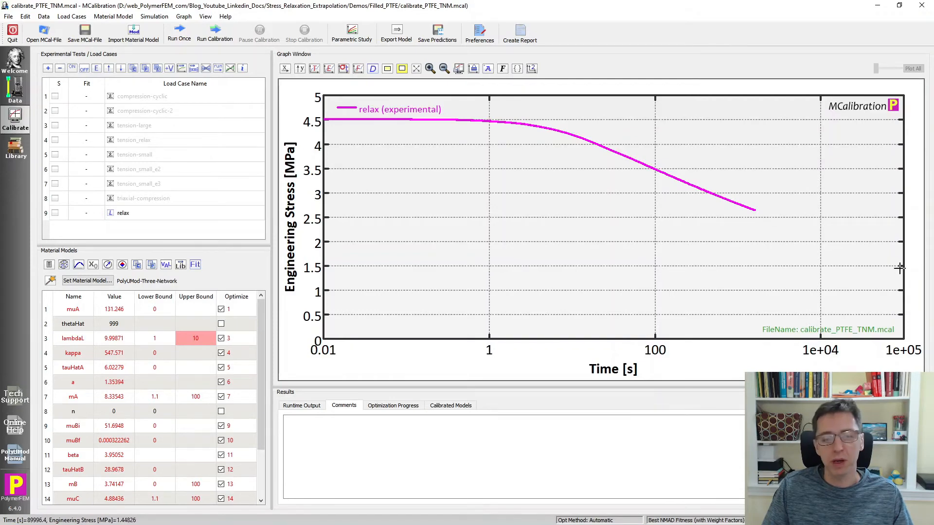
{"action": "mouse_move", "coordinate": [334, 264]}
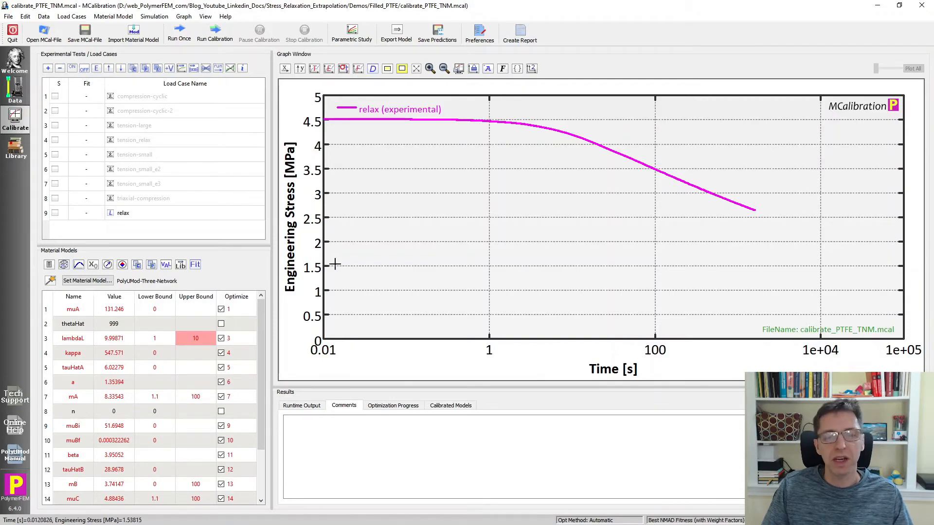
{"action": "mouse_move", "coordinate": [575, 192]}
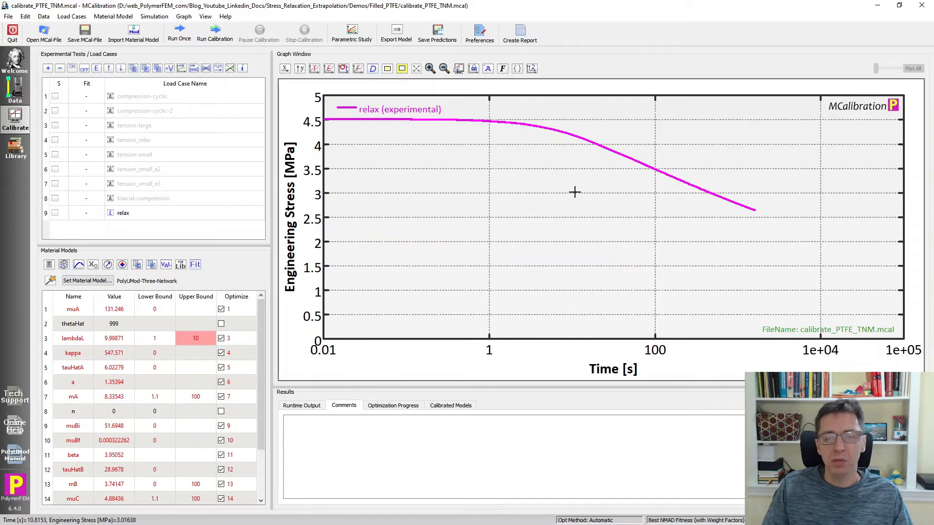
{"action": "mouse_move", "coordinate": [192, 237]}
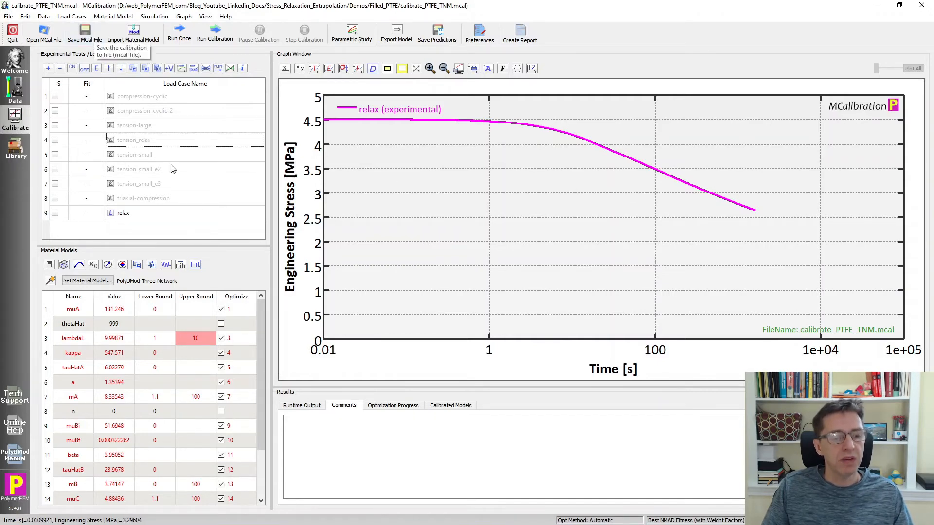
{"action": "mouse_move", "coordinate": [204, 275]}
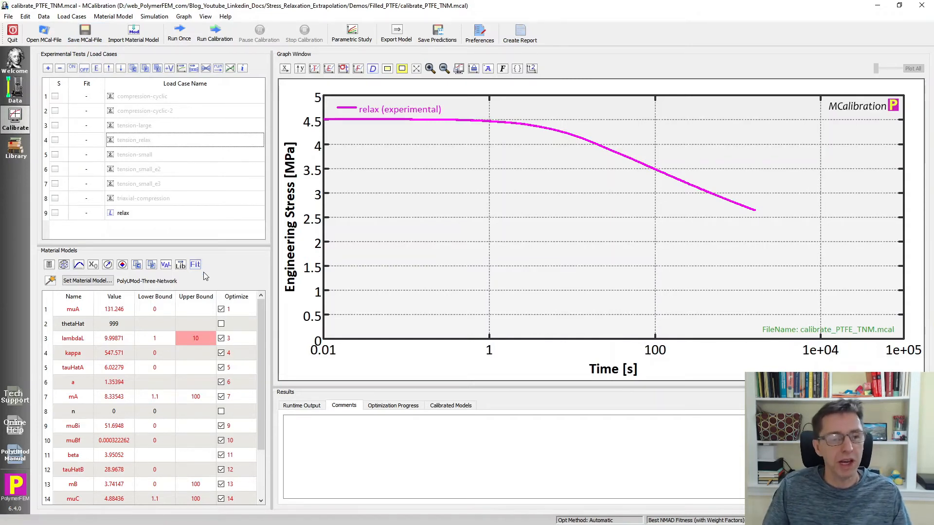
{"action": "left_click", "coordinate": [123, 213]}
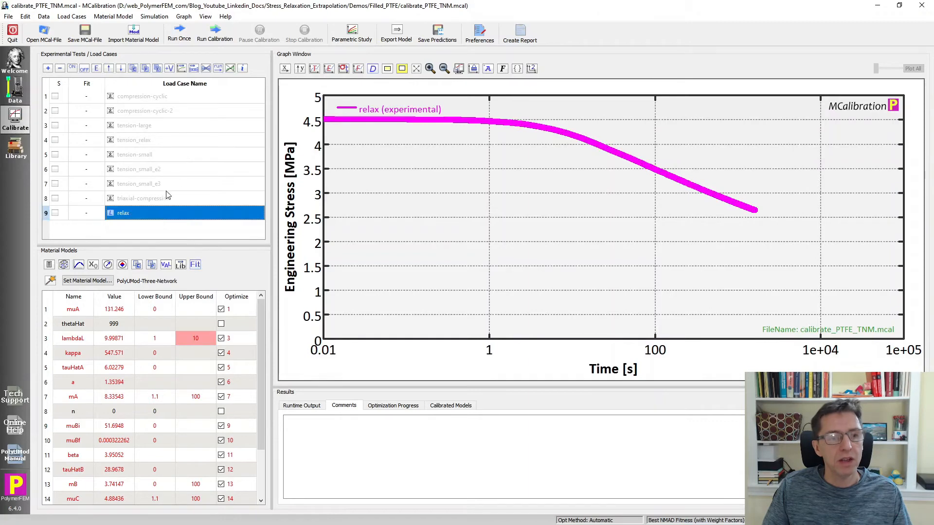
Run the three-network model once on the relax case, giving NMAD fitness 1.82.
{"action": "left_click", "coordinate": [179, 31]}
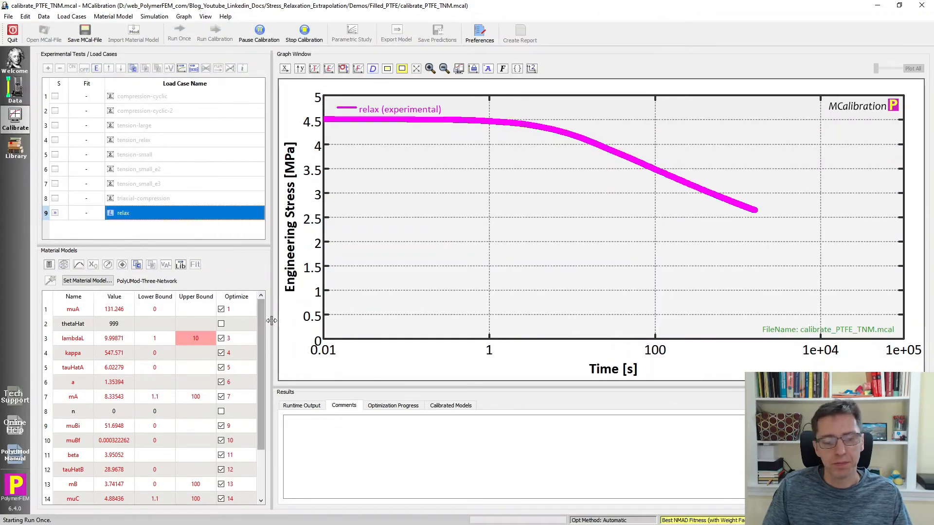
{"action": "left_click", "coordinate": [179, 30]}
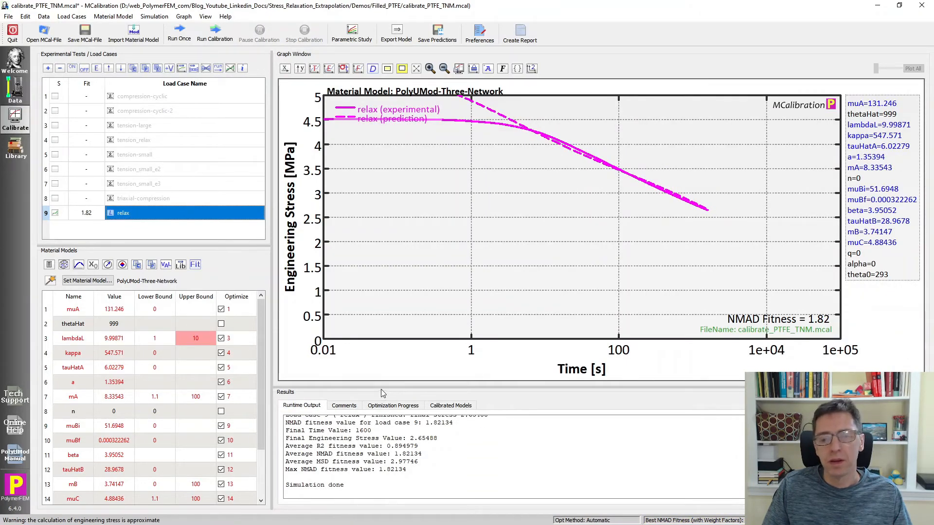
{"action": "mouse_move", "coordinate": [393, 106]}
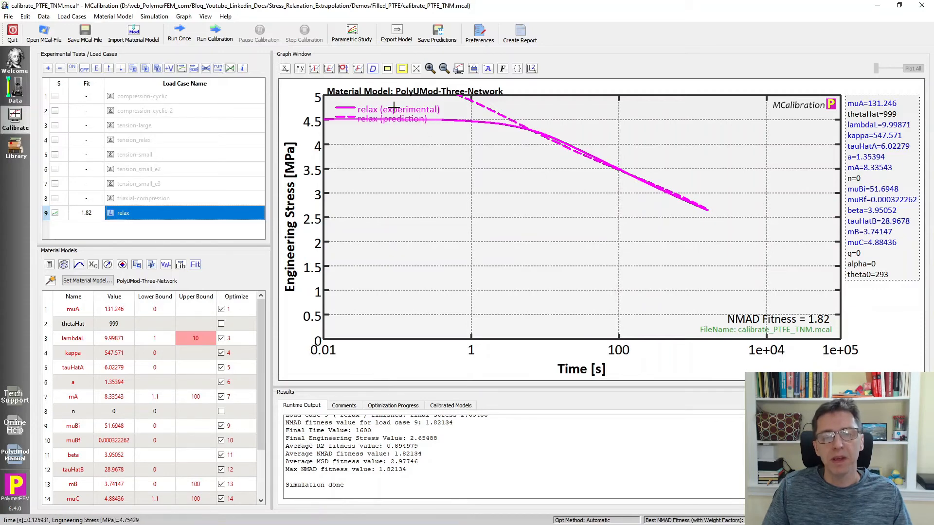
{"action": "mouse_move", "coordinate": [428, 97]}
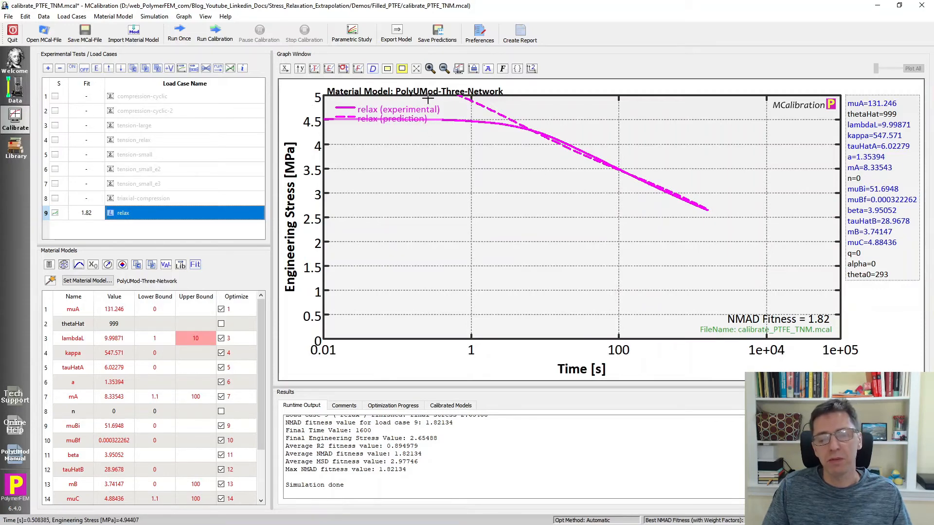
{"action": "mouse_move", "coordinate": [523, 123]}
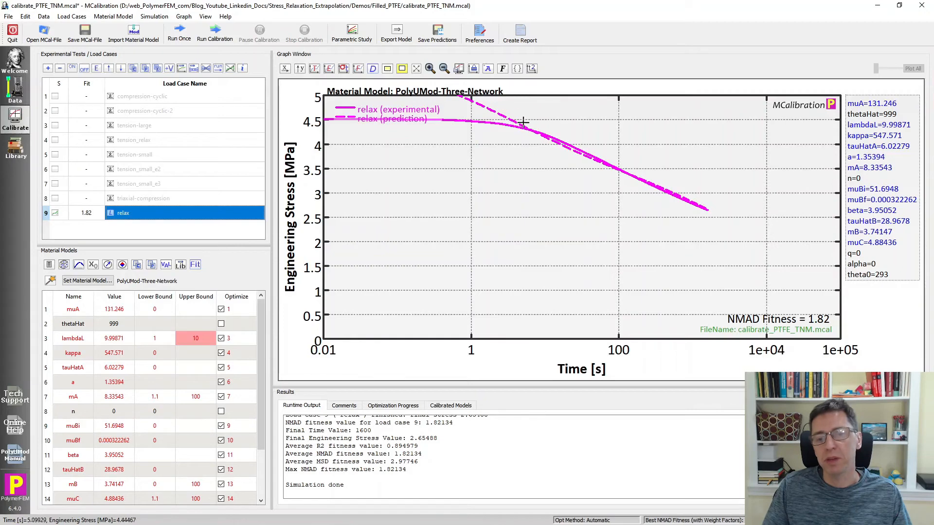
{"action": "mouse_move", "coordinate": [708, 208]}
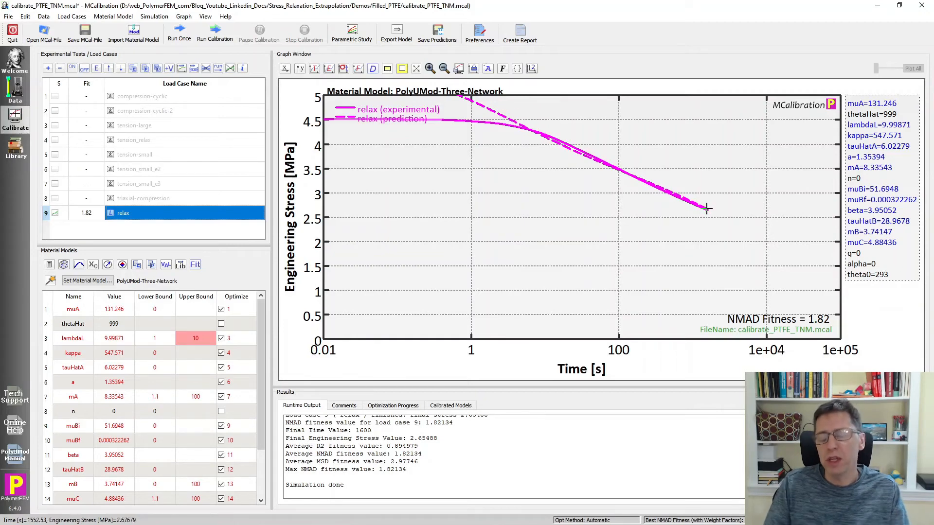
{"action": "mouse_move", "coordinate": [800, 142]}
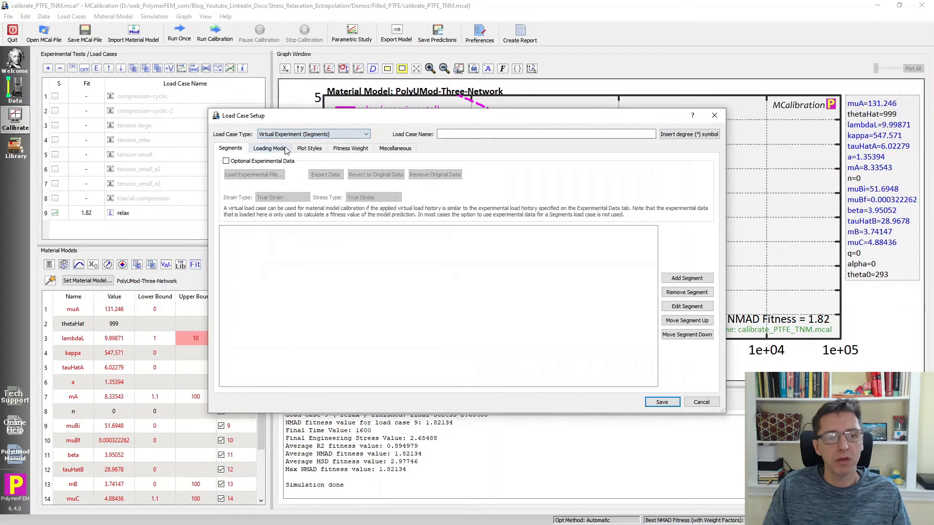
Add and save a first segment ramping at strain rate 0.05 to the target strain.
{"action": "left_click", "coordinate": [687, 278]}
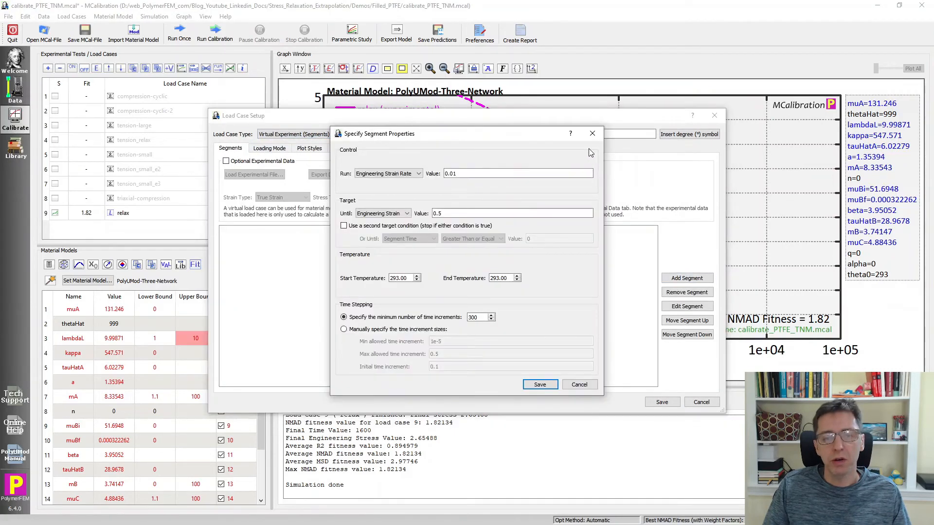
{"action": "left_click", "coordinate": [517, 173]}
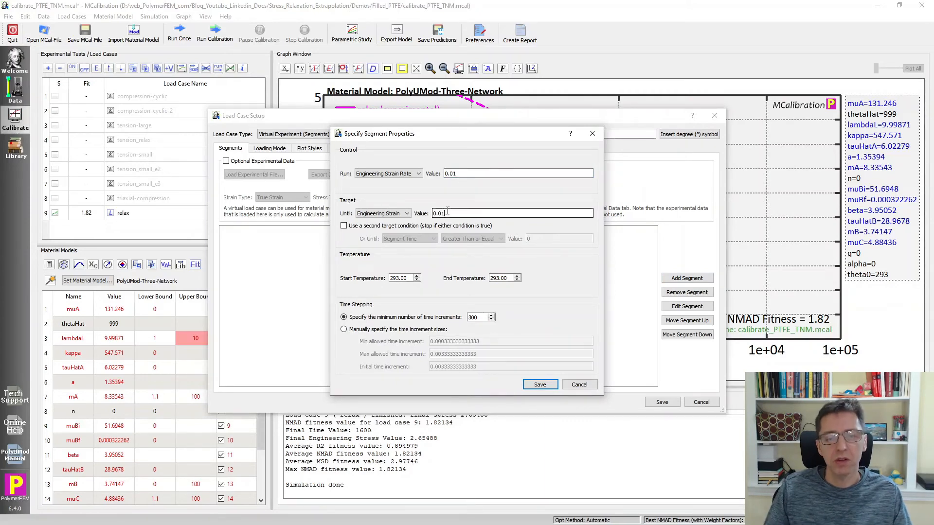
{"action": "type", "text": "0.05"}
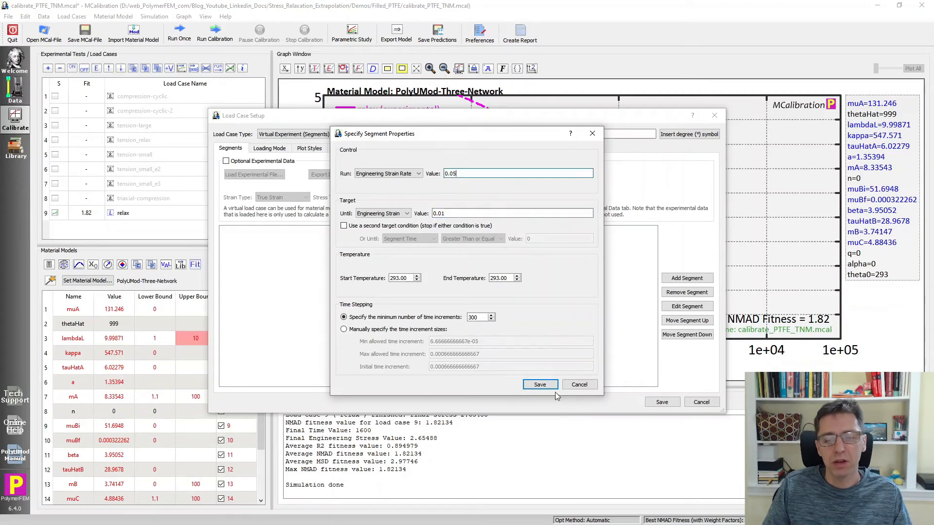
{"action": "left_click", "coordinate": [540, 385]}
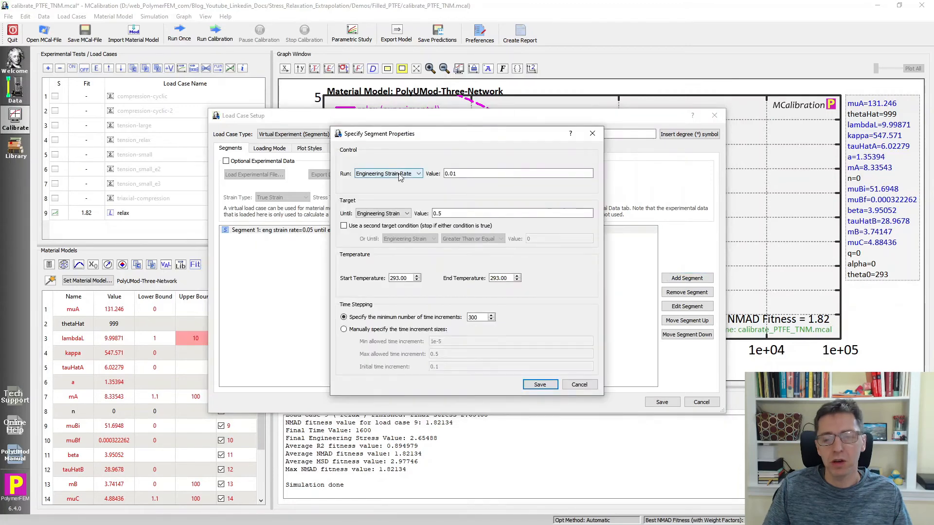
{"action": "mouse_move", "coordinate": [388, 173]}
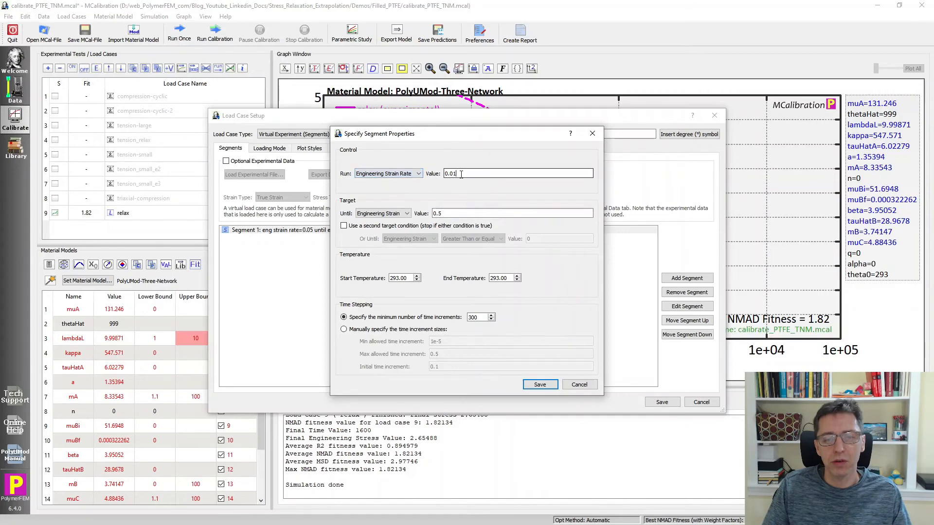
Save a second segment holding strain rate 0.0 until 1e5 s with manual increments from 0.01.
{"action": "type", "text": "0.0"}
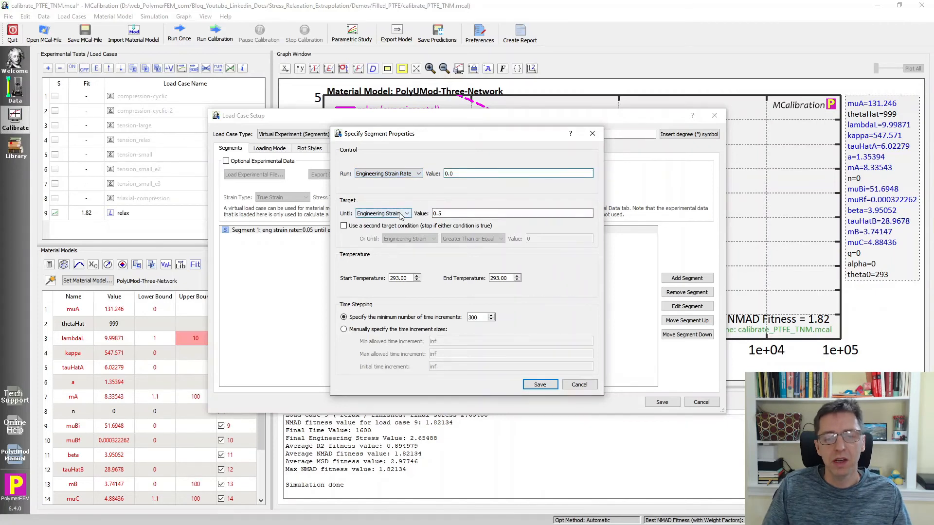
{"action": "left_click", "coordinate": [382, 213]}
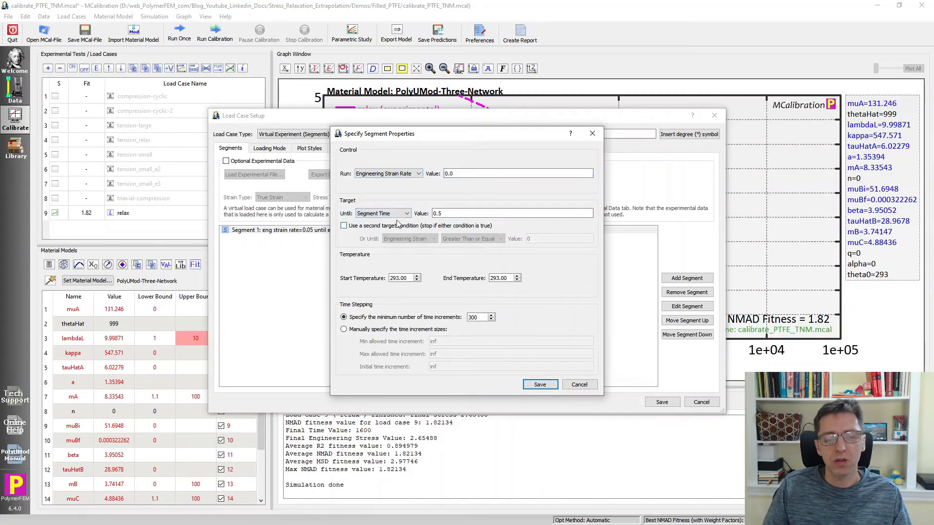
{"action": "left_click", "coordinate": [513, 213]}
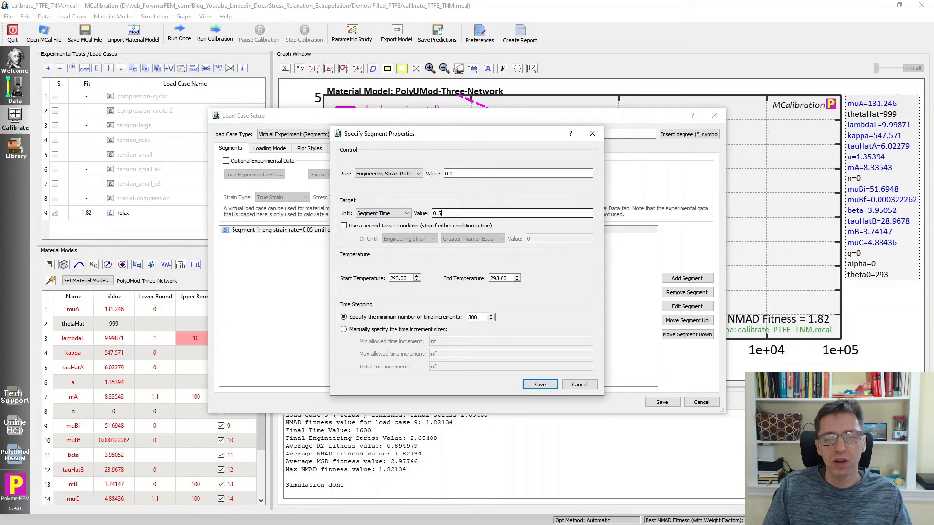
{"action": "type", "text": "1e5"}
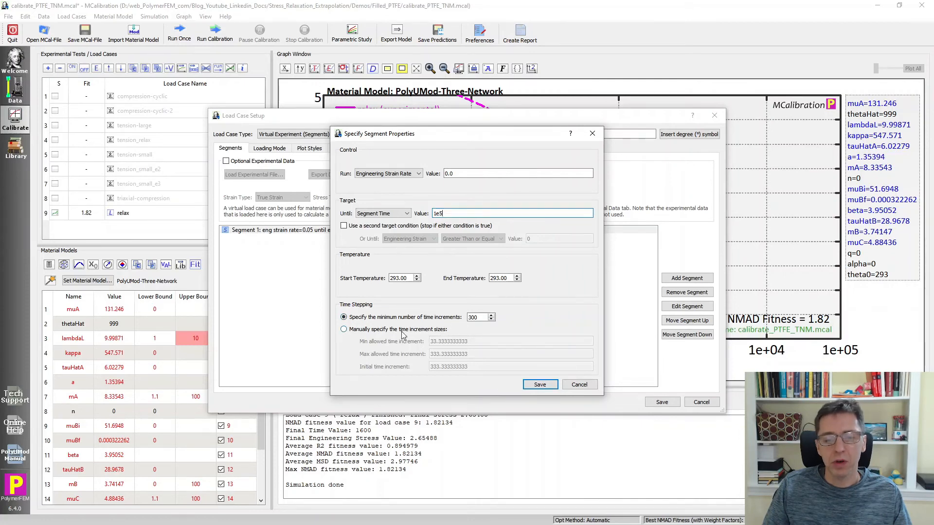
{"action": "left_click", "coordinate": [343, 330]}
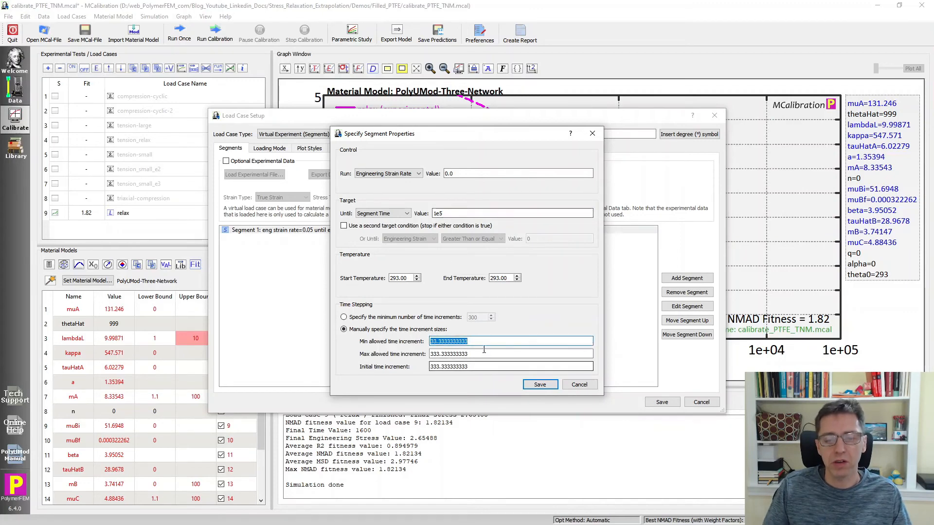
{"action": "type", "text": "0.01"}
{"action": "left_click", "coordinate": [511, 366]}
{"action": "type", "text": "0.1"}
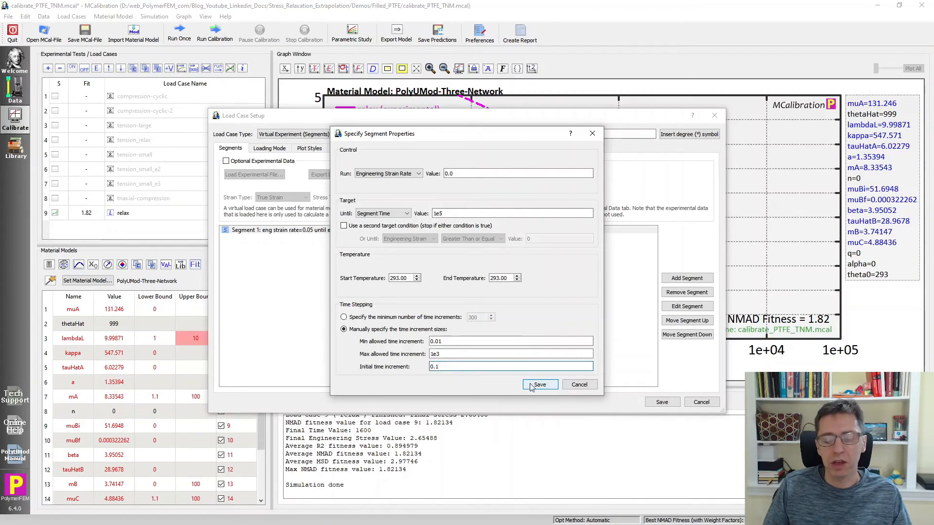
{"action": "left_click", "coordinate": [539, 384]}
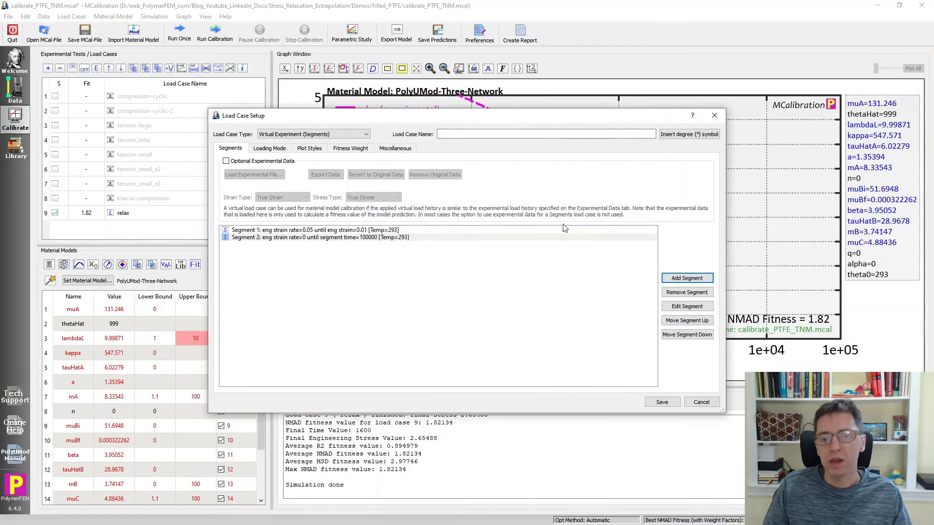
Name the load case 'Virtual Relaxation' and set its plot line colour to dark blue.
{"action": "type", "text": "Virtual"}
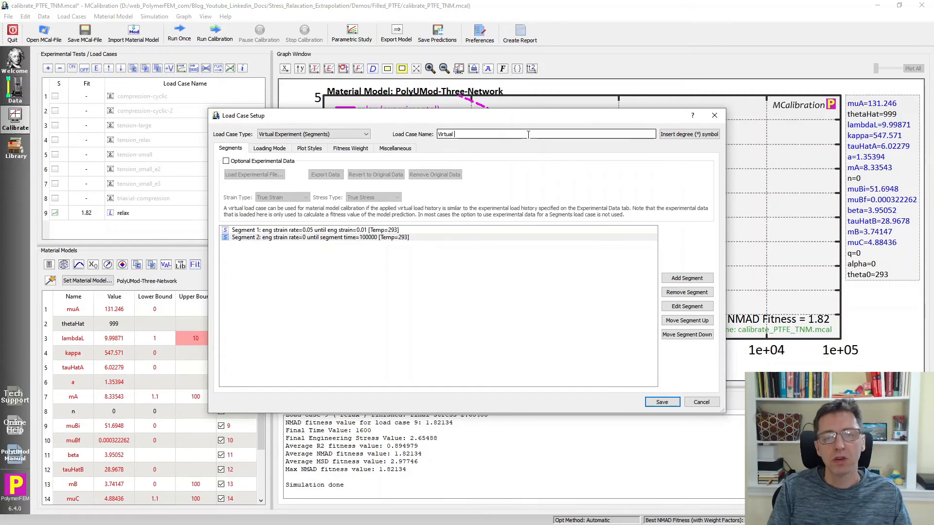
{"action": "type", "text": "Relaxation"}
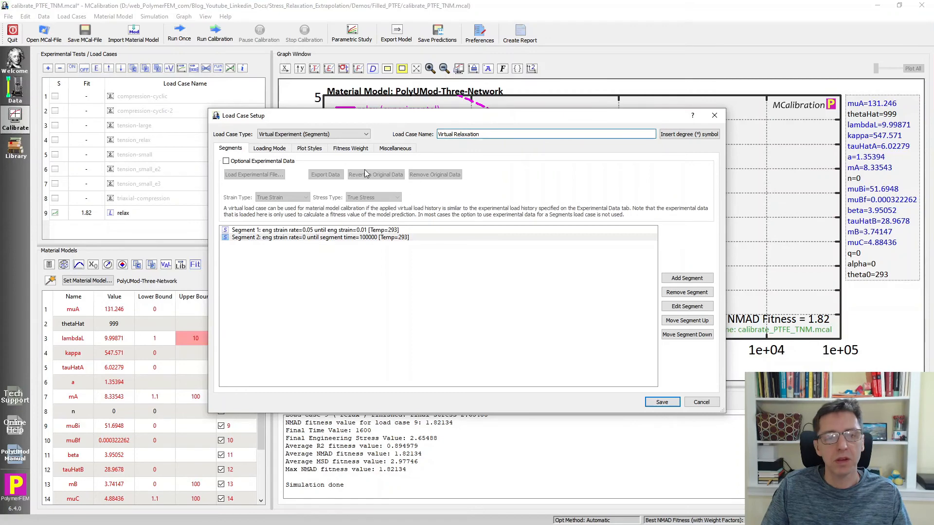
{"action": "left_click", "coordinate": [310, 148]}
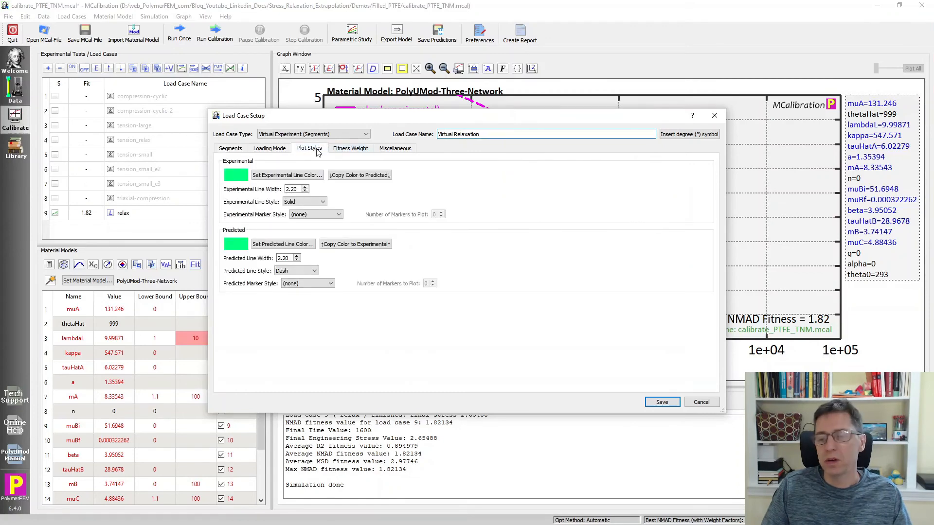
{"action": "left_click", "coordinate": [286, 174]}
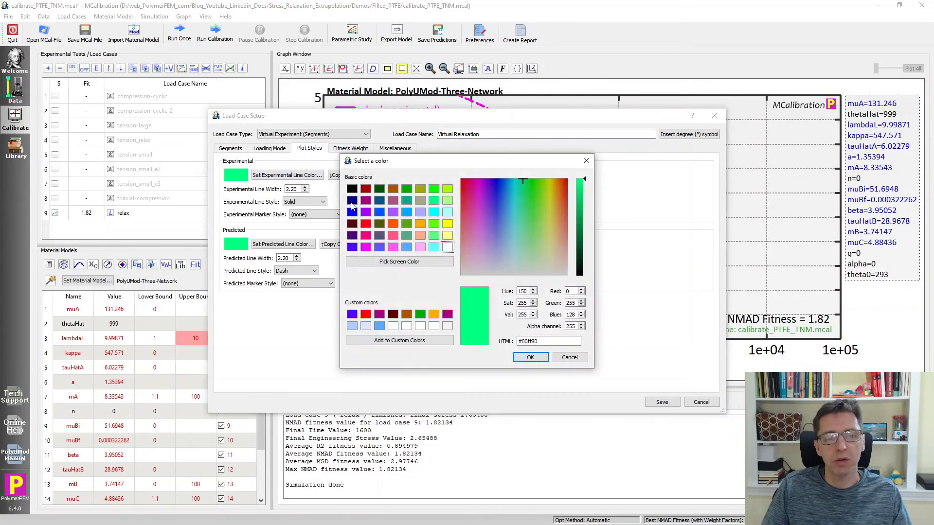
{"action": "left_click", "coordinate": [530, 357]}
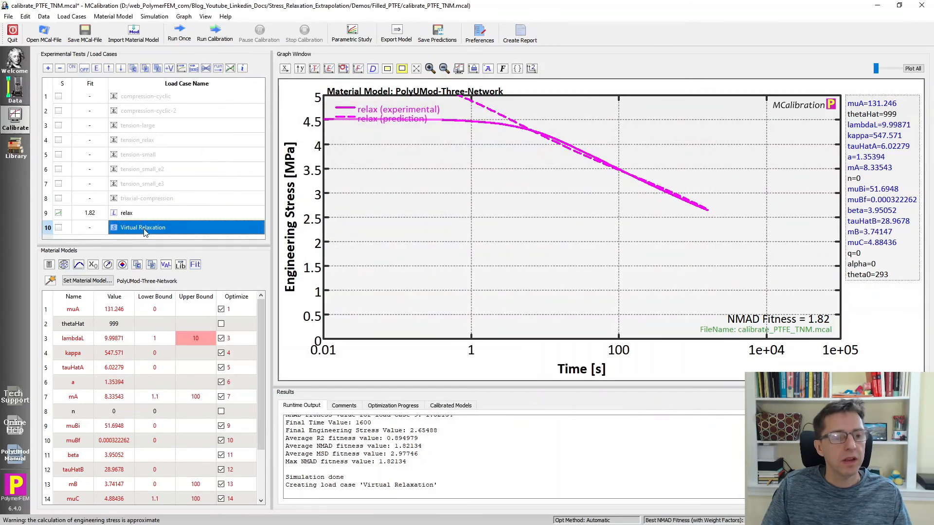
Run the model once so the Virtual Relaxation decay is plotted out to 1e5 s.
{"action": "left_click", "coordinate": [179, 30]}
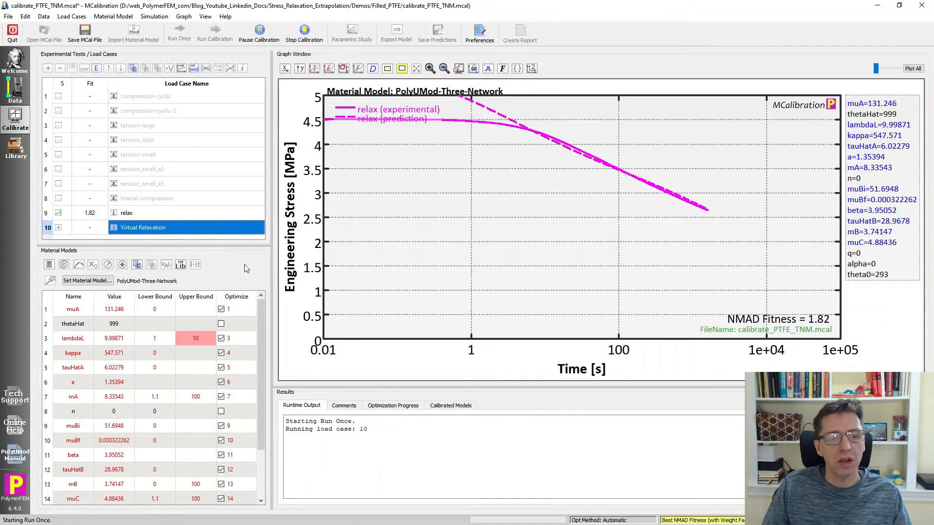
{"action": "left_click", "coordinate": [179, 30]}
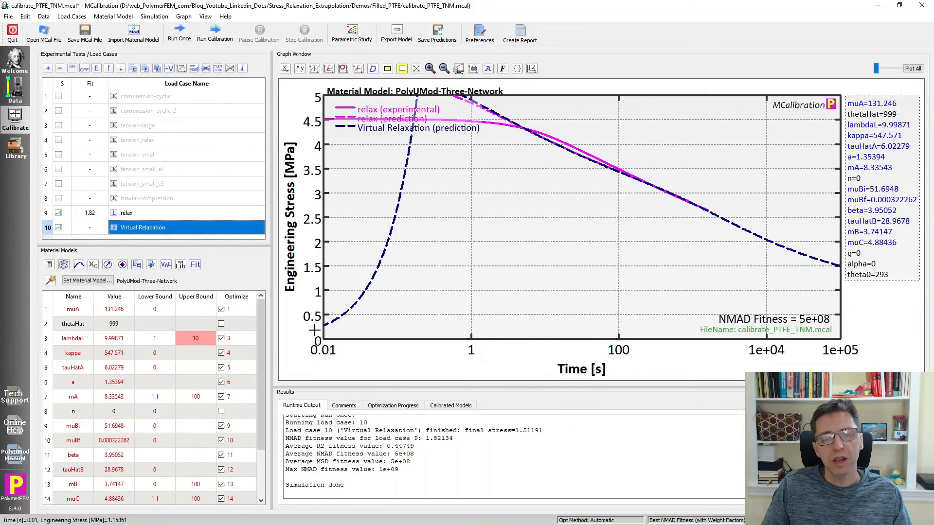
{"action": "mouse_move", "coordinate": [275, 204]}
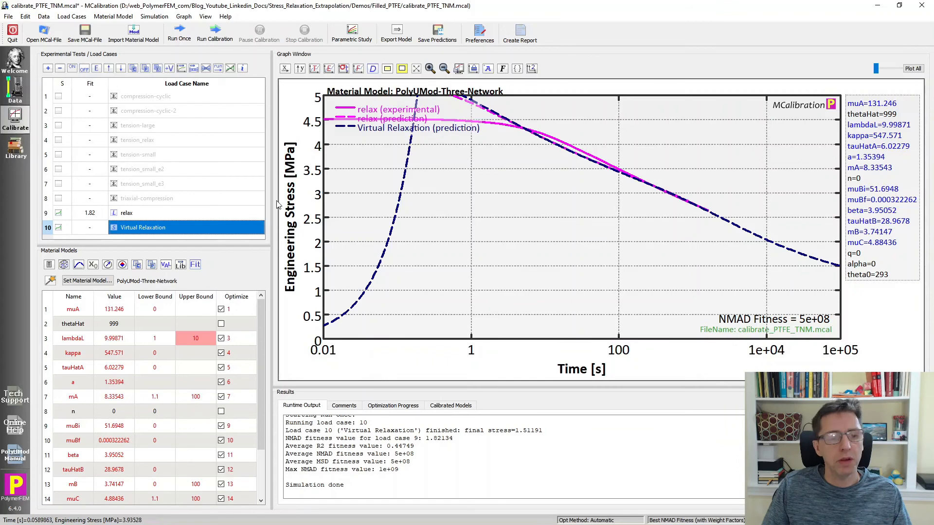
{"action": "mouse_move", "coordinate": [450, 108]}
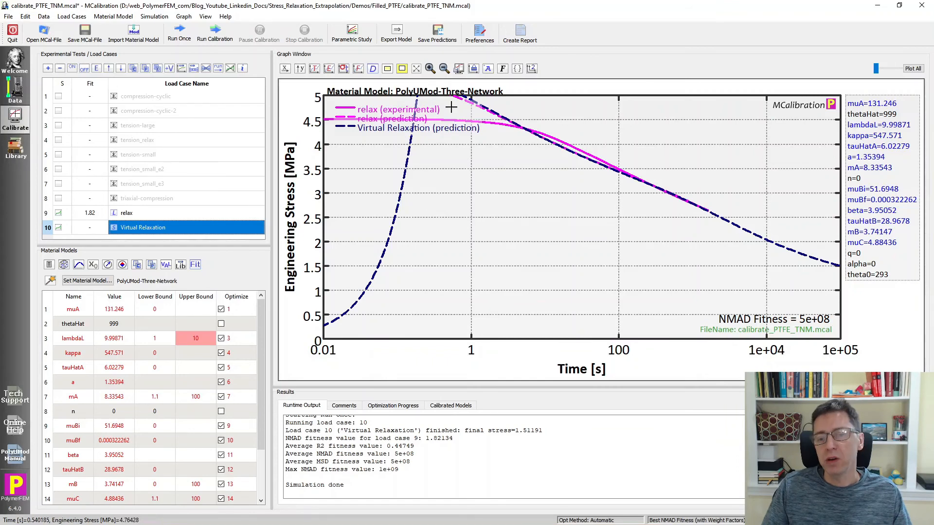
{"action": "mouse_move", "coordinate": [527, 127]}
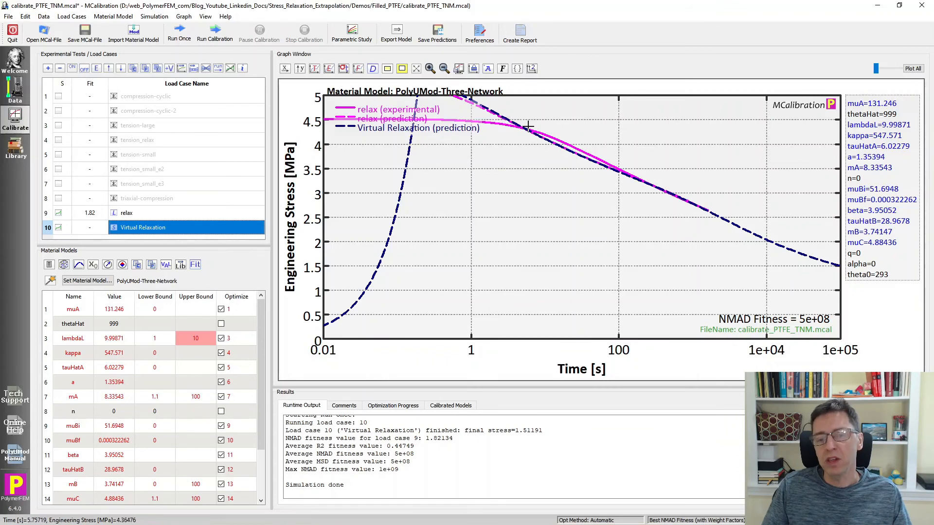
{"action": "mouse_move", "coordinate": [741, 224]}
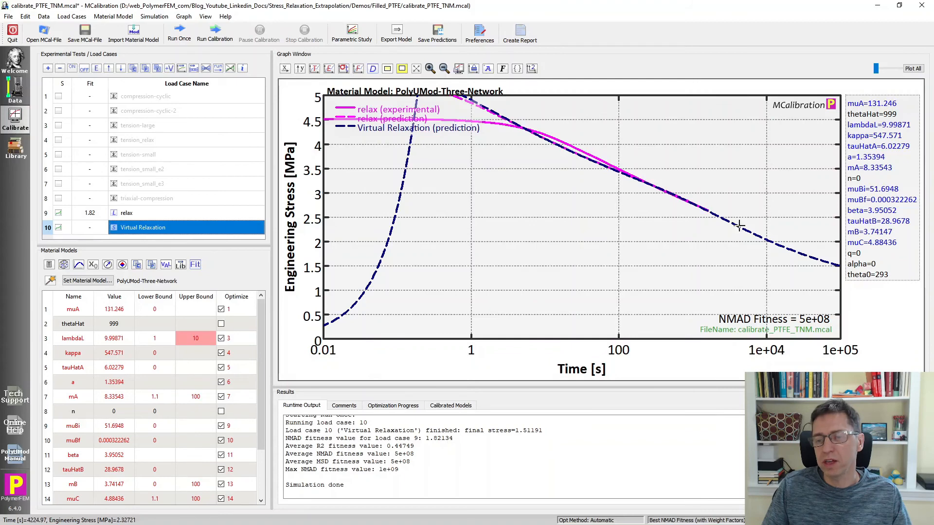
{"action": "mouse_move", "coordinate": [834, 261]}
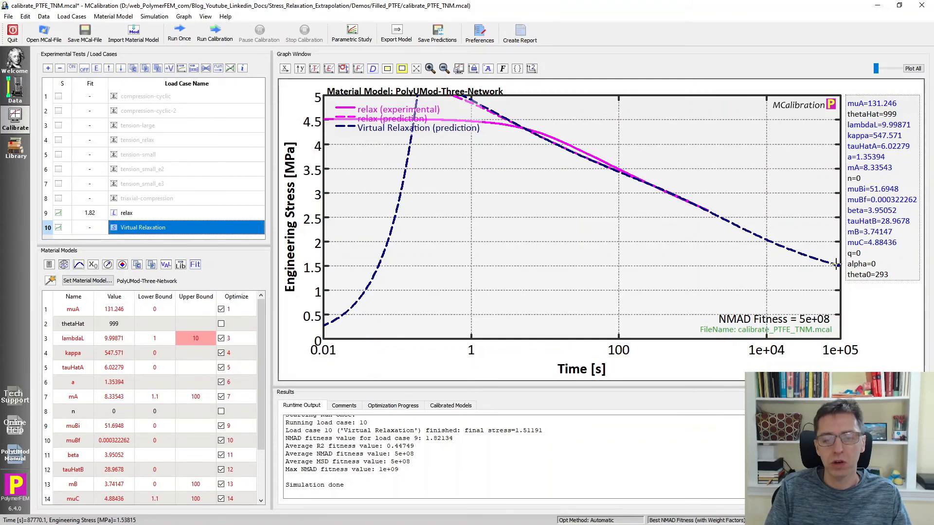
{"action": "mouse_move", "coordinate": [174, 319]}
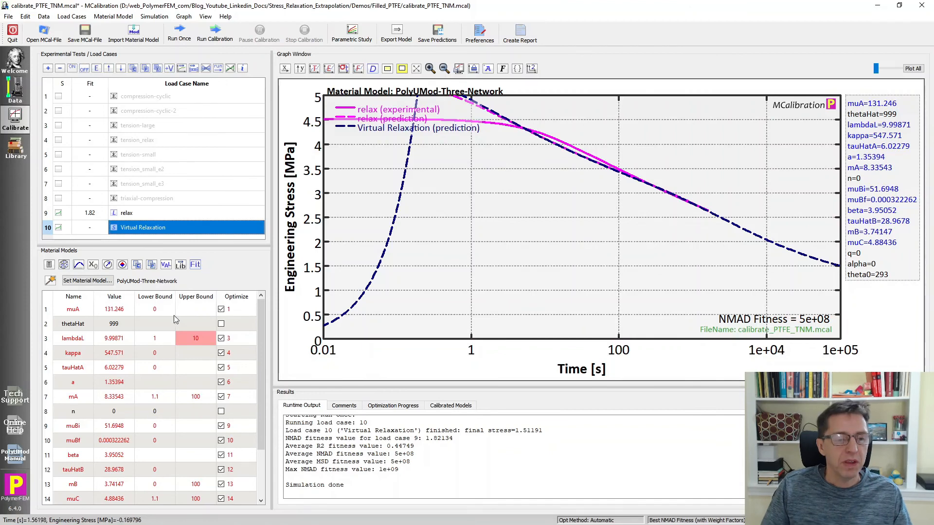
{"action": "mouse_move", "coordinate": [151, 414]}
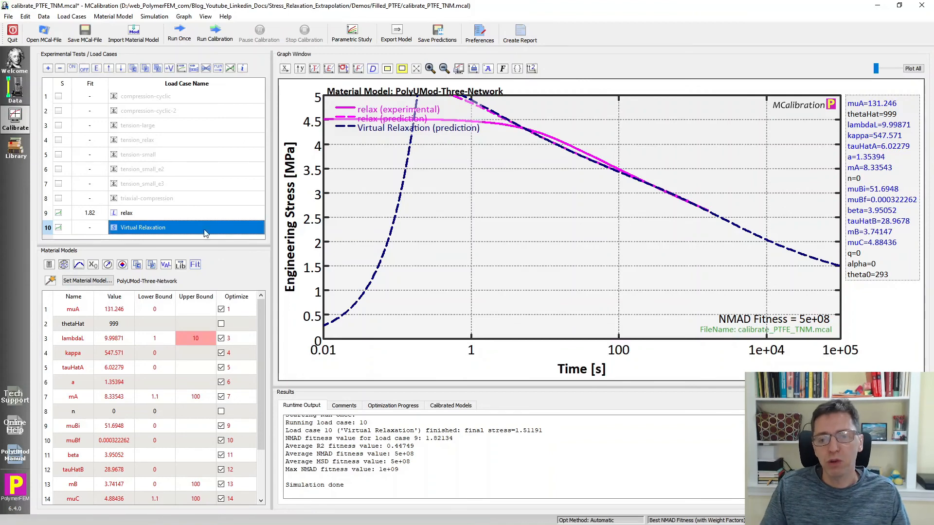
{"action": "mouse_move", "coordinate": [616, 176]}
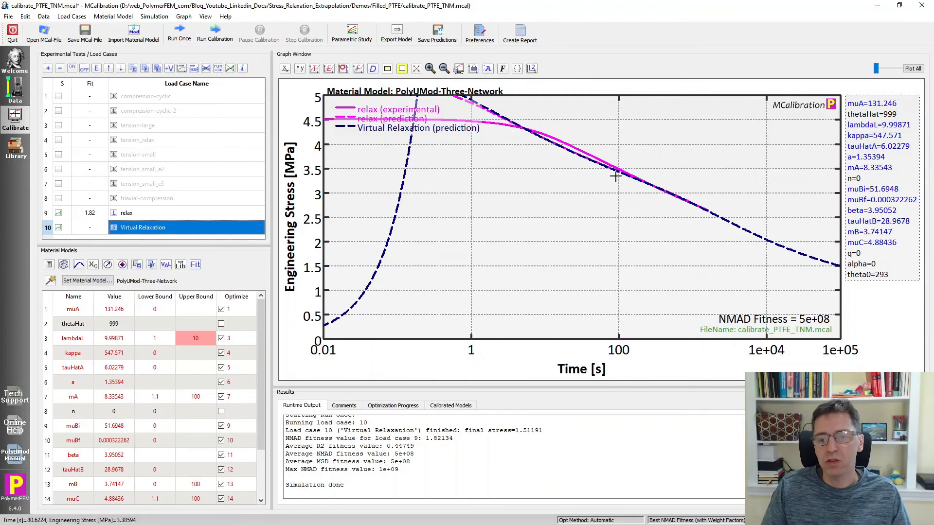
{"action": "mouse_move", "coordinate": [774, 243]}
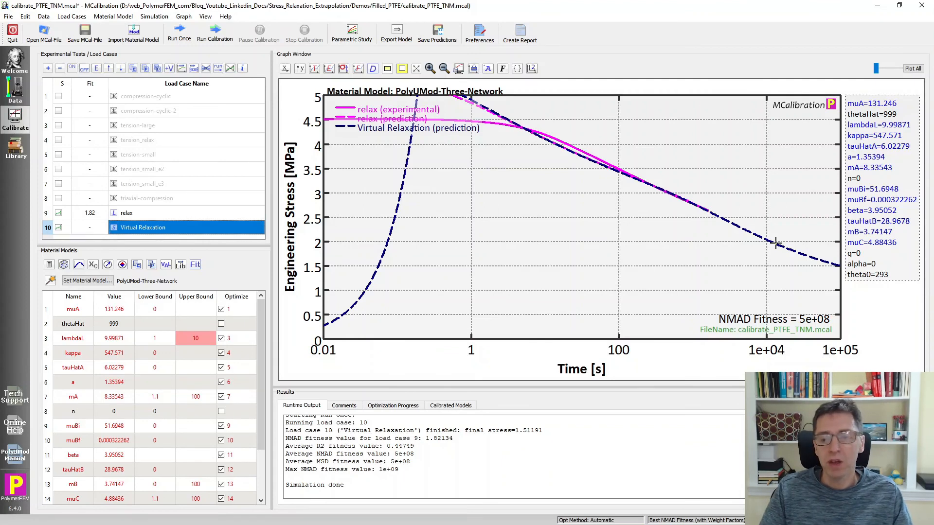
{"action": "mouse_move", "coordinate": [771, 241]}
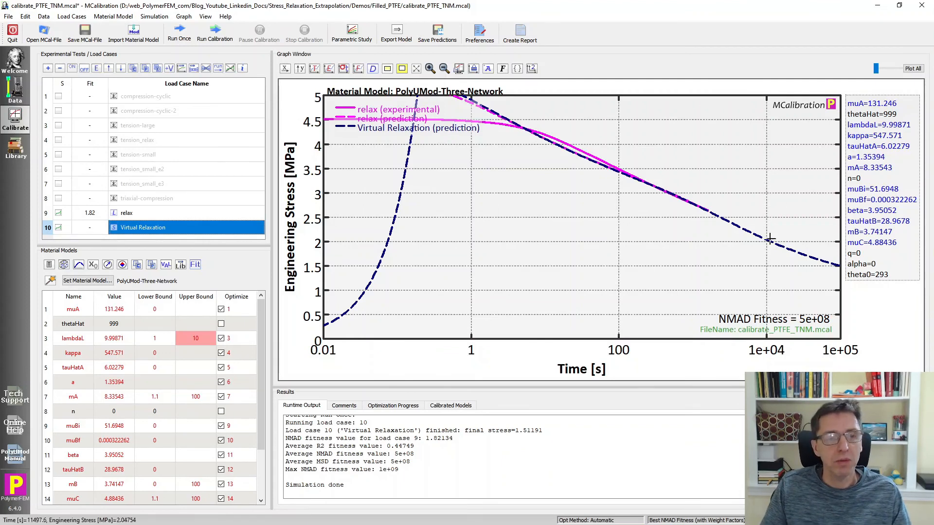